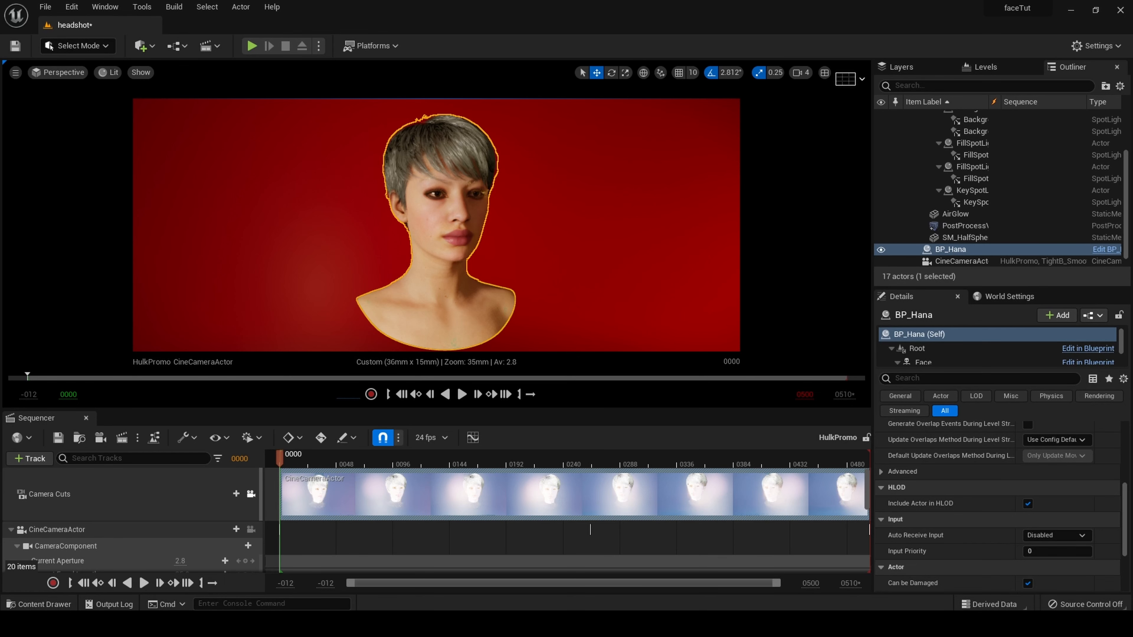
mouse_move(599, 459)
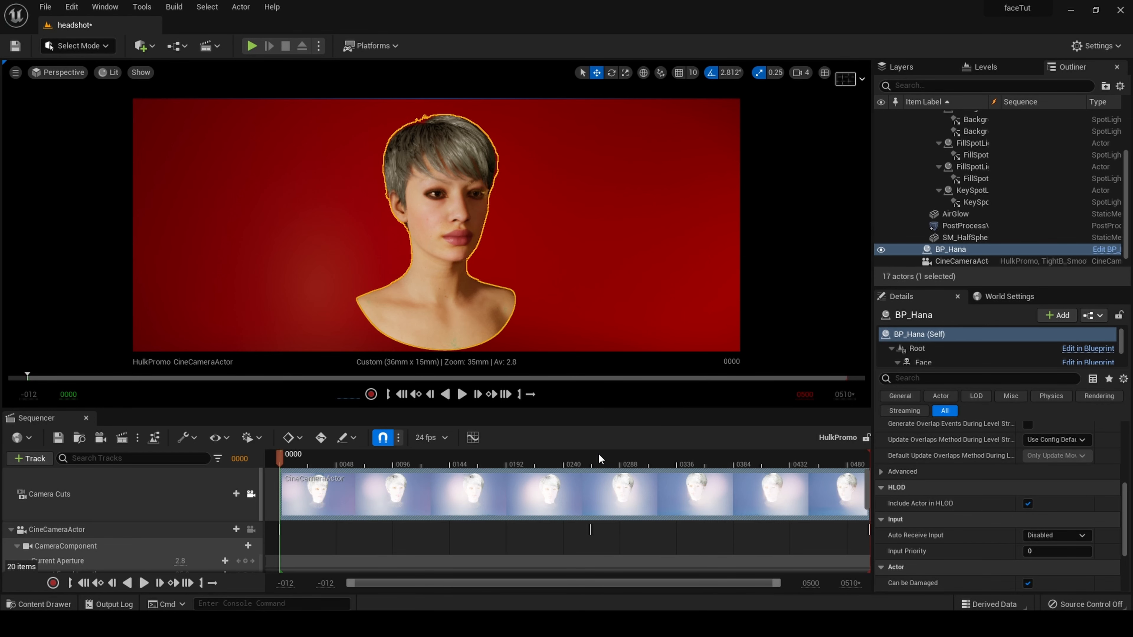
mouse_move(477, 406)
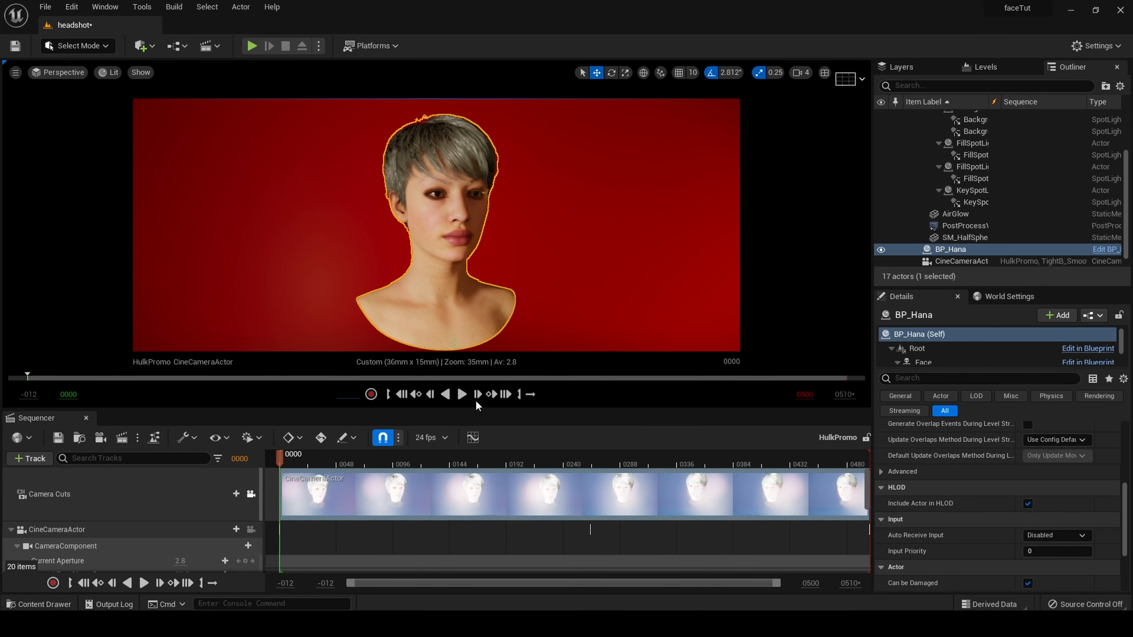
- Play the HulkPromo headshot sequence through to frame 499
left_click(461, 394)
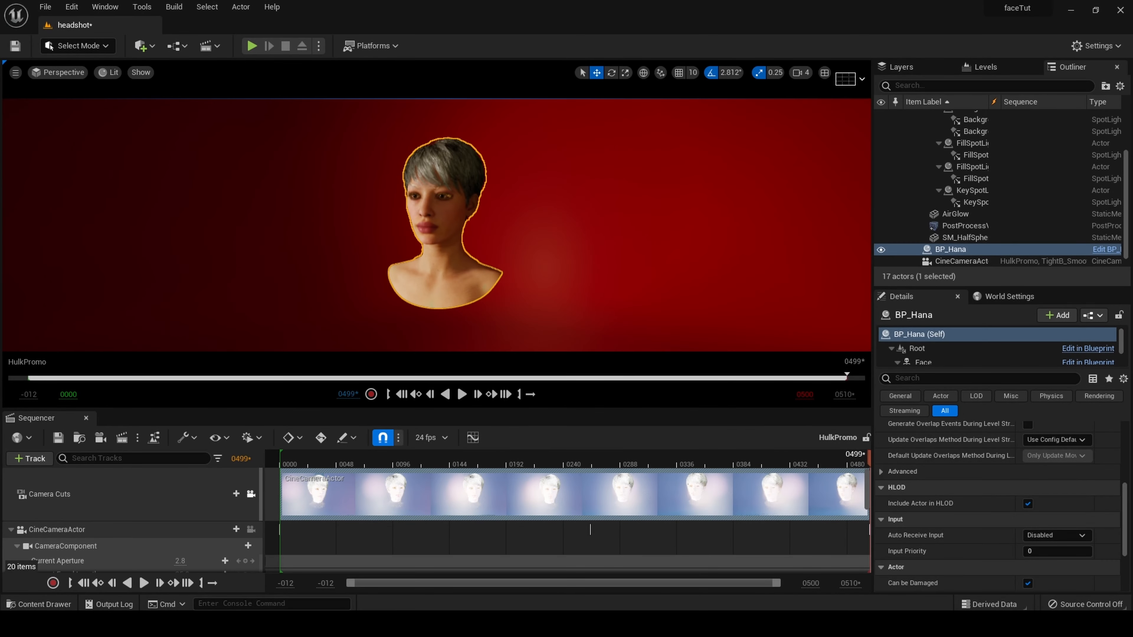
mouse_move(1098, 249)
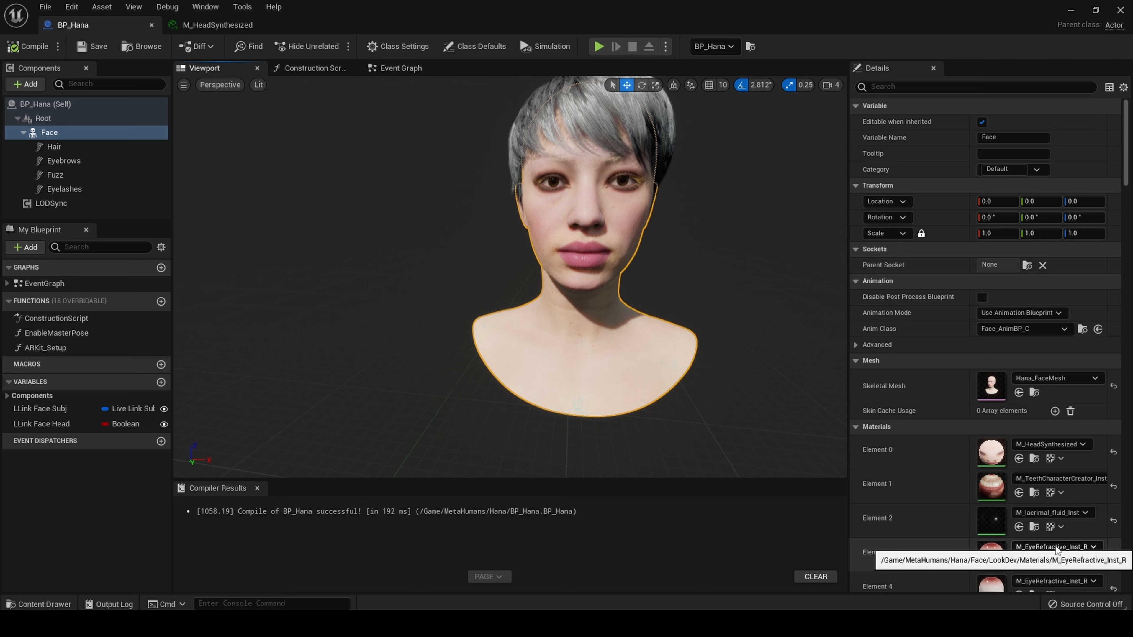
mouse_move(645, 203)
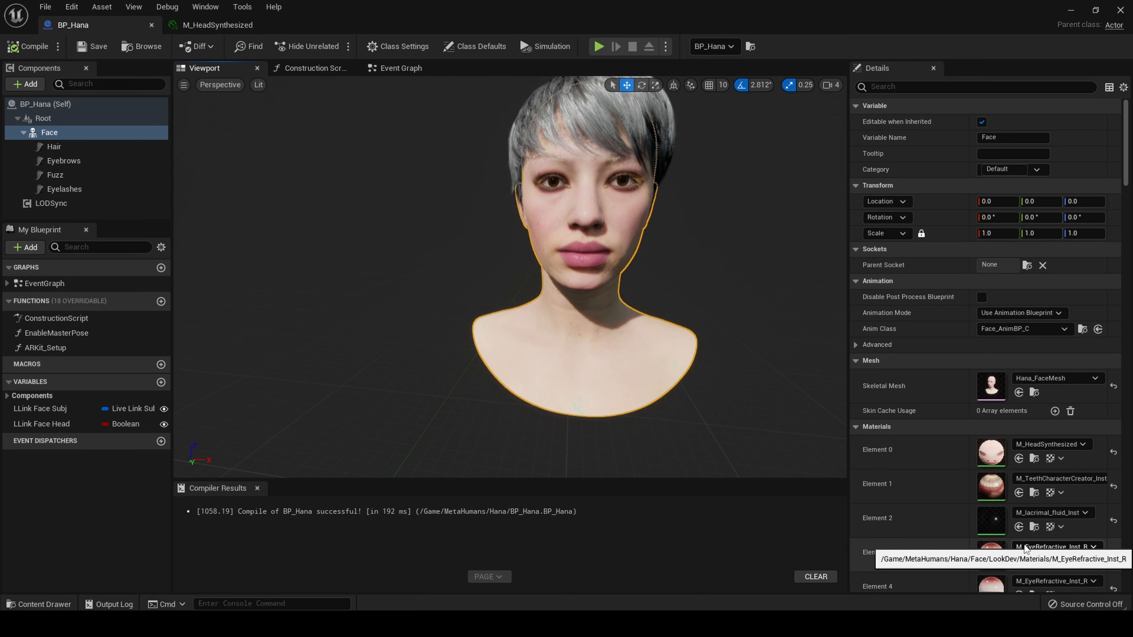
- Assign Blank_eye to the face's material element 3 and bring up its material graph
left_click(1089, 547)
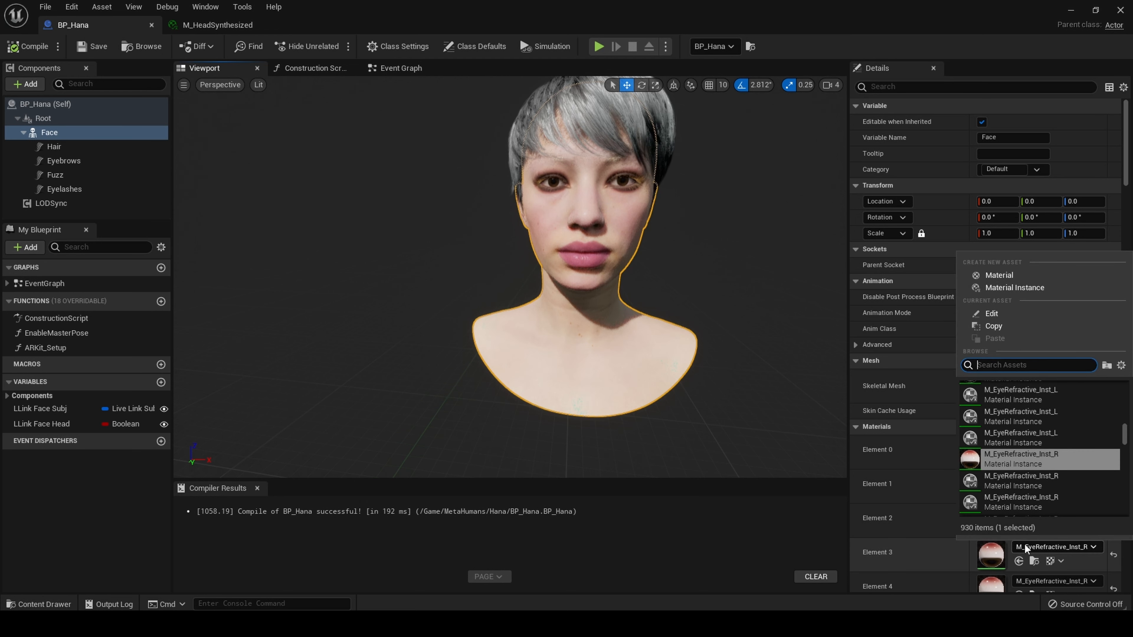
type("blank")
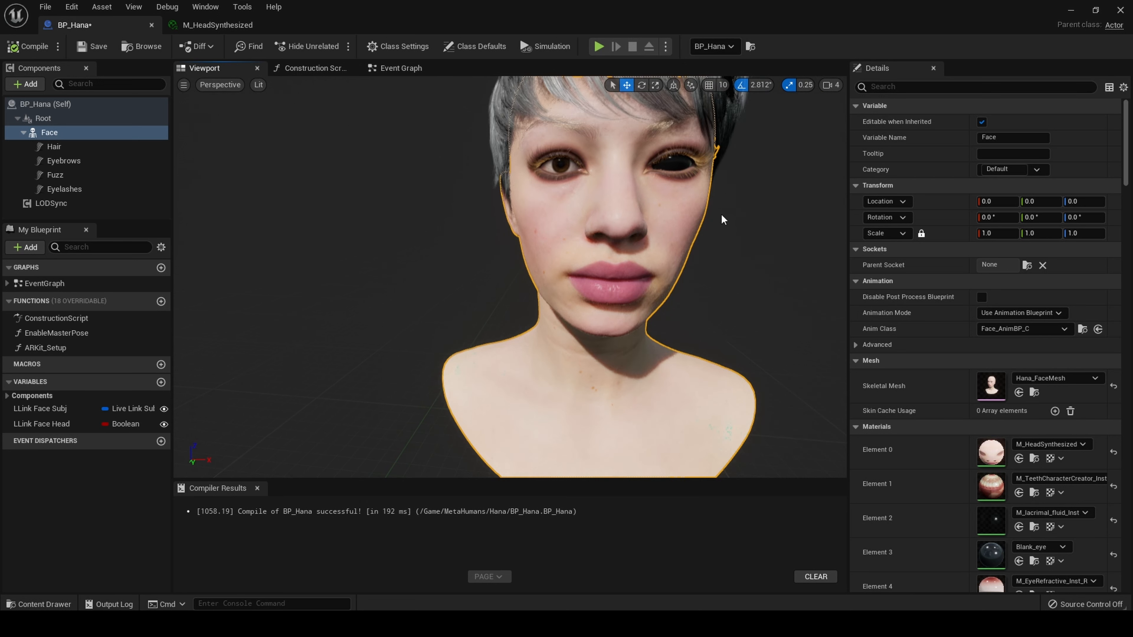
mouse_move(991, 553)
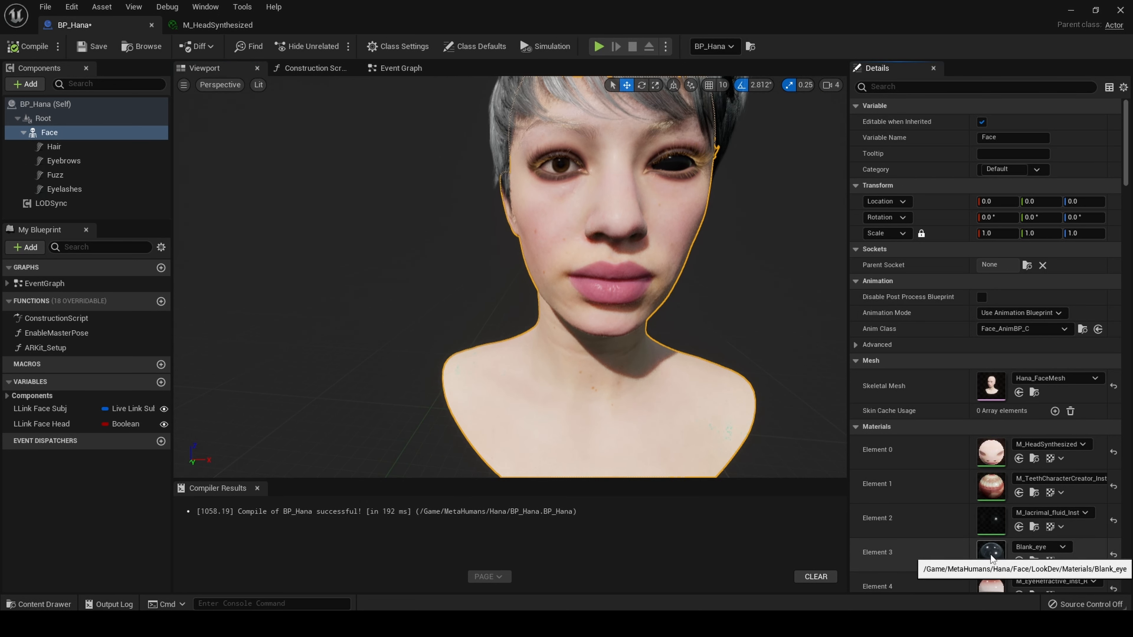
double_click(991, 552)
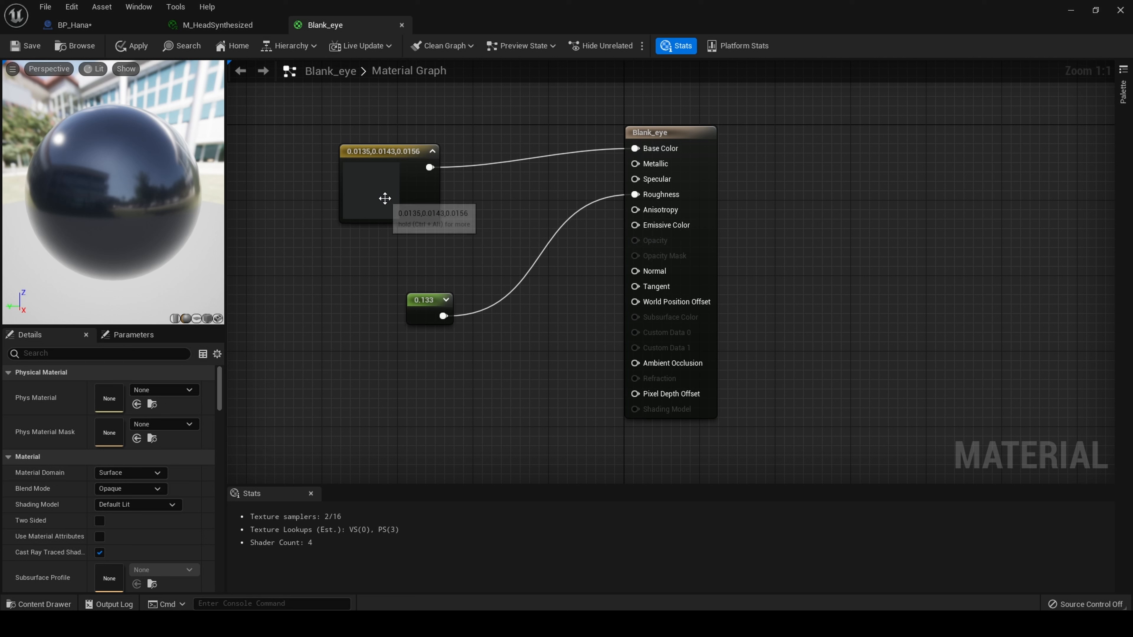
- Check Blank_eye's near-black base colour, save the material and close its editor
double_click(390, 181)
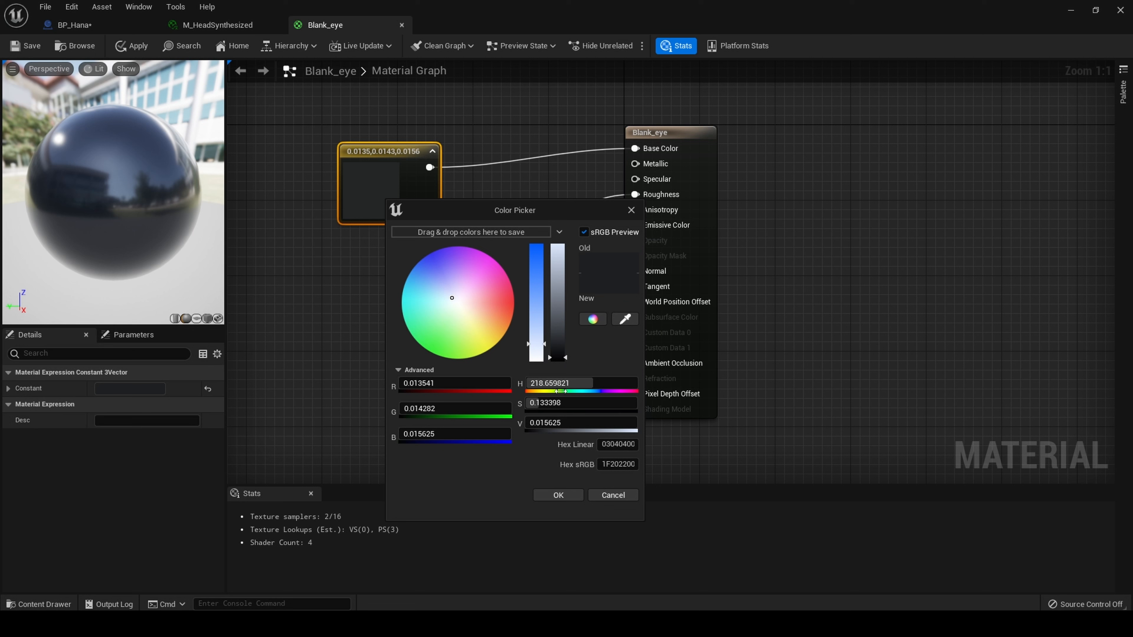
left_click(557, 495)
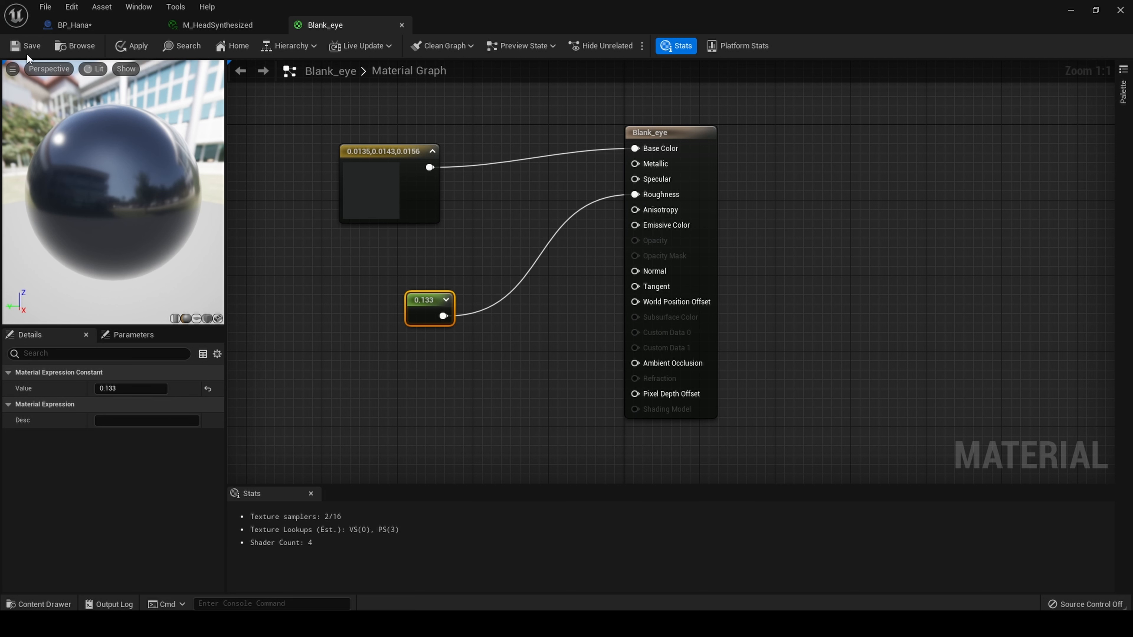
left_click(25, 46)
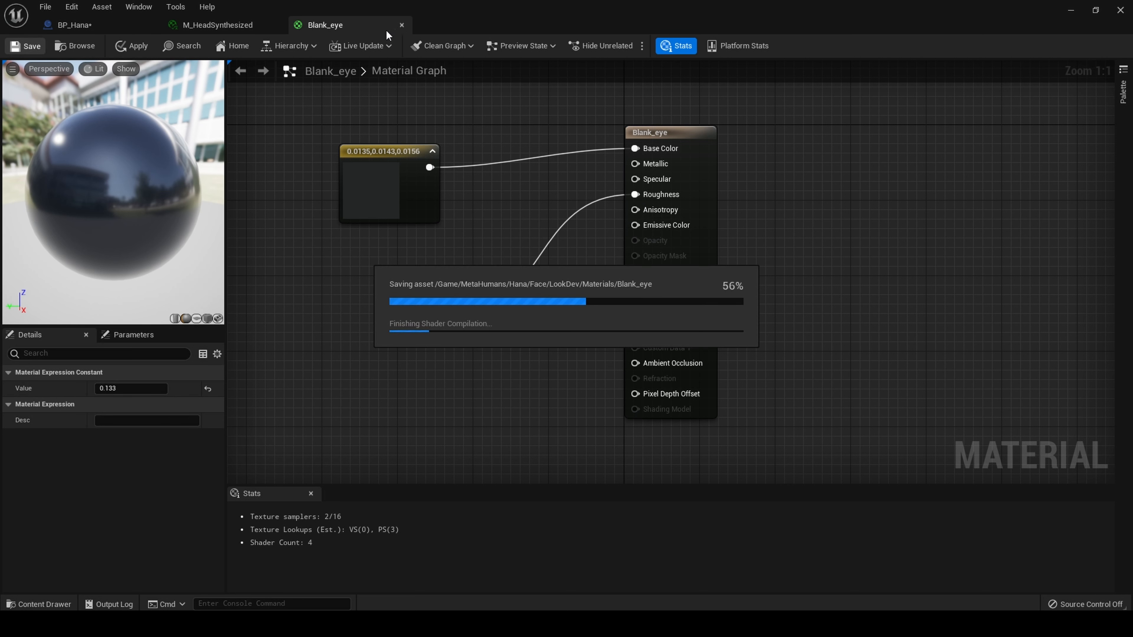
left_click(72, 25)
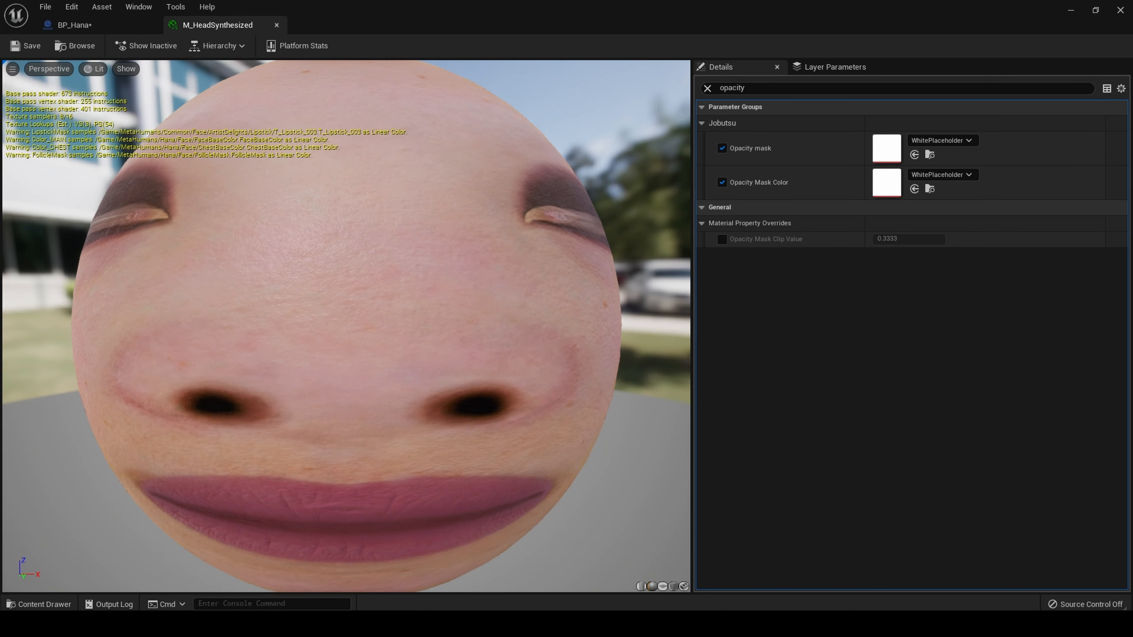
left_click(707, 88)
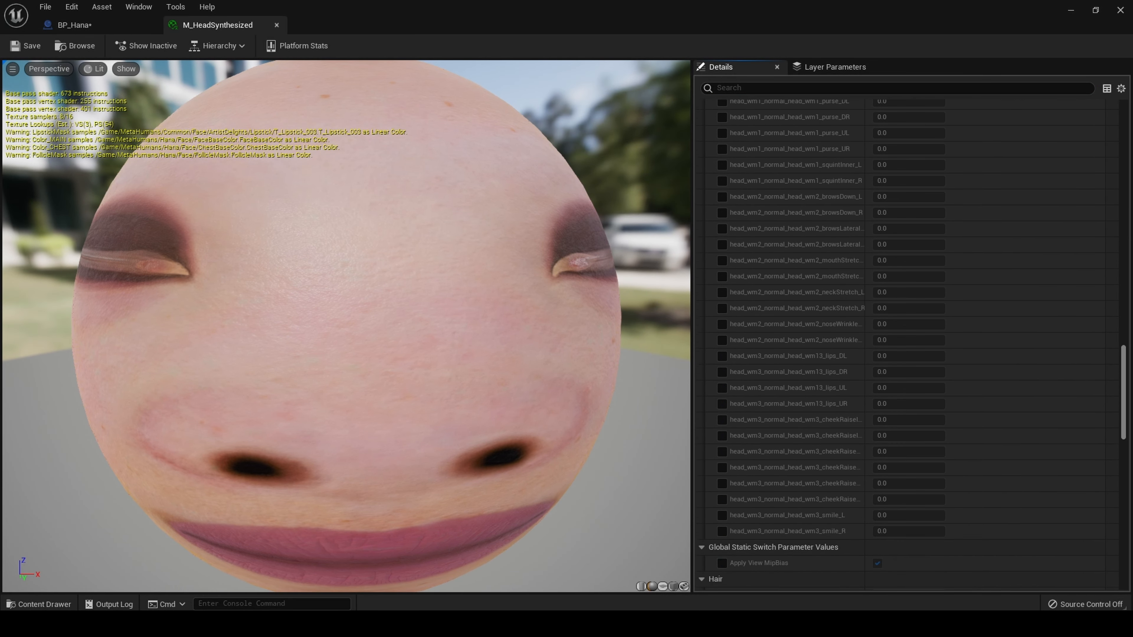
scroll("down", 3)
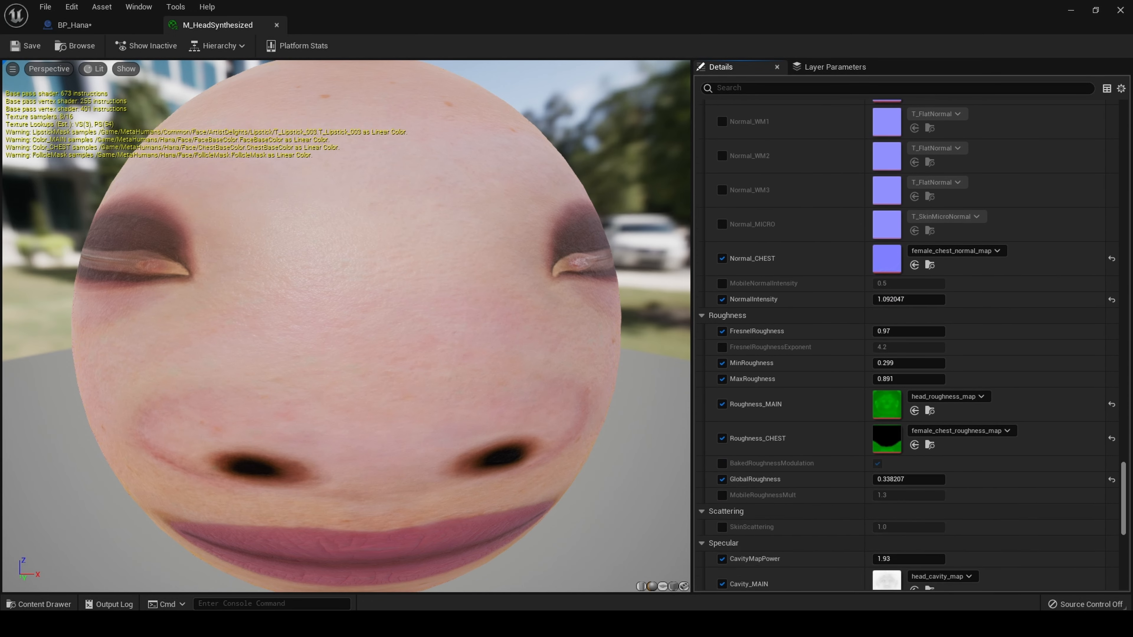
scroll("down", 3)
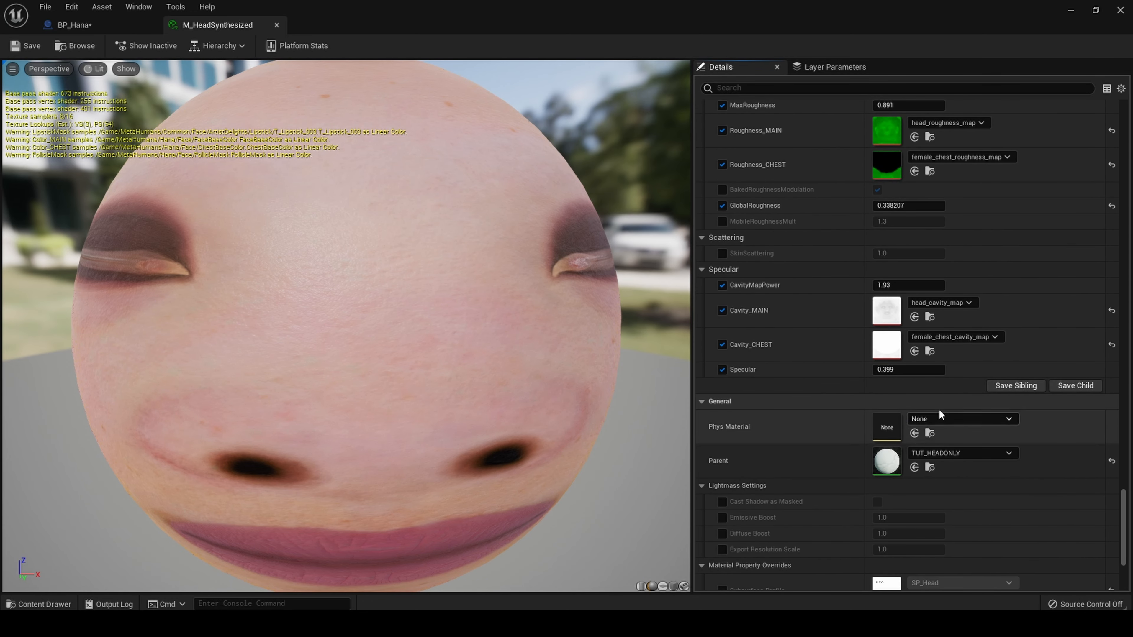
mouse_move(885, 463)
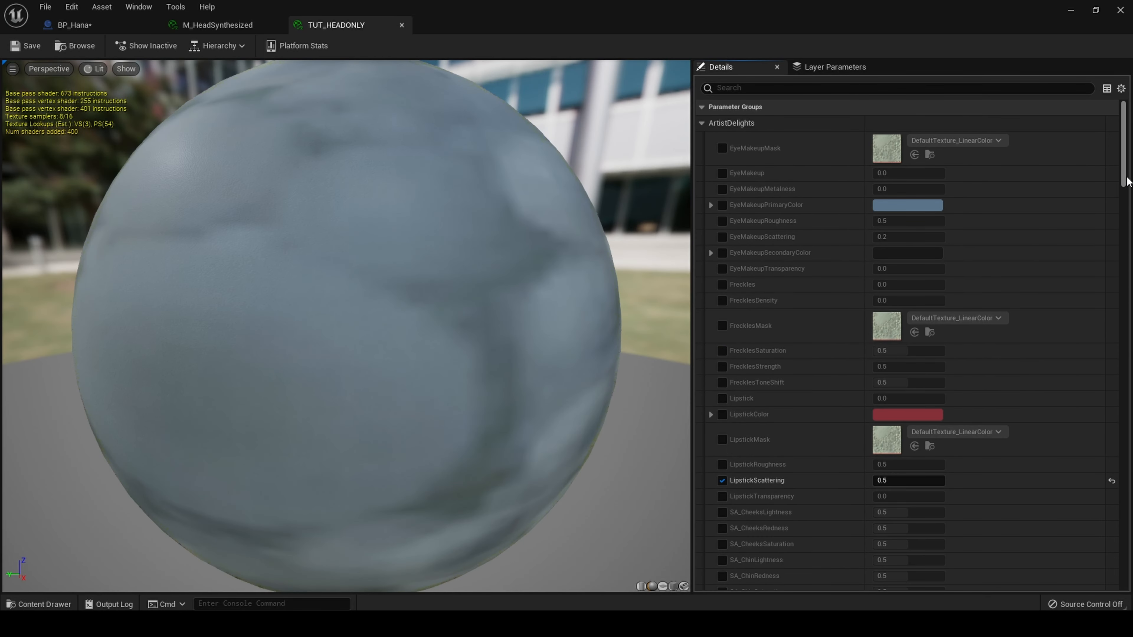
- From TUT_HEADONLY's General details, bring up its parent material M_Head2
scroll("down", 3)
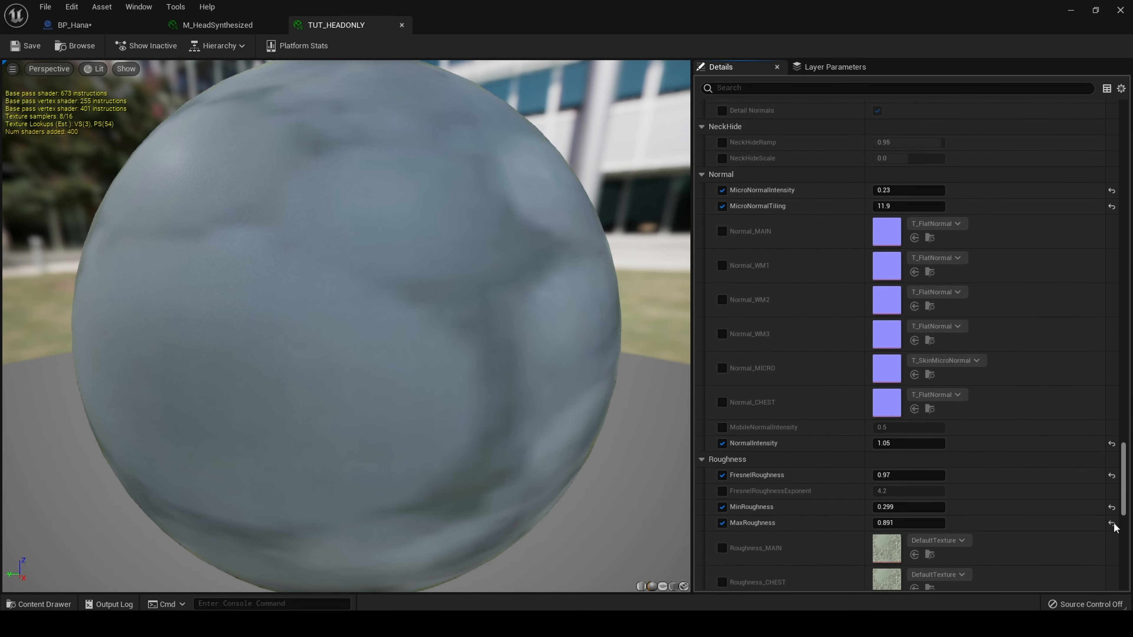
scroll("down", 3)
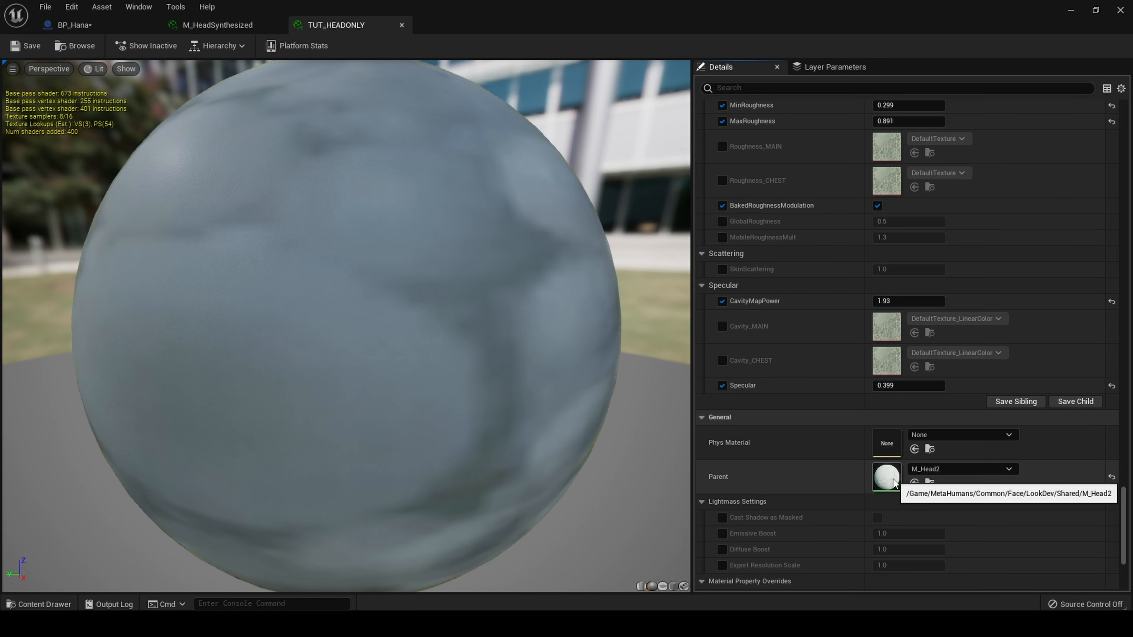
double_click(886, 477)
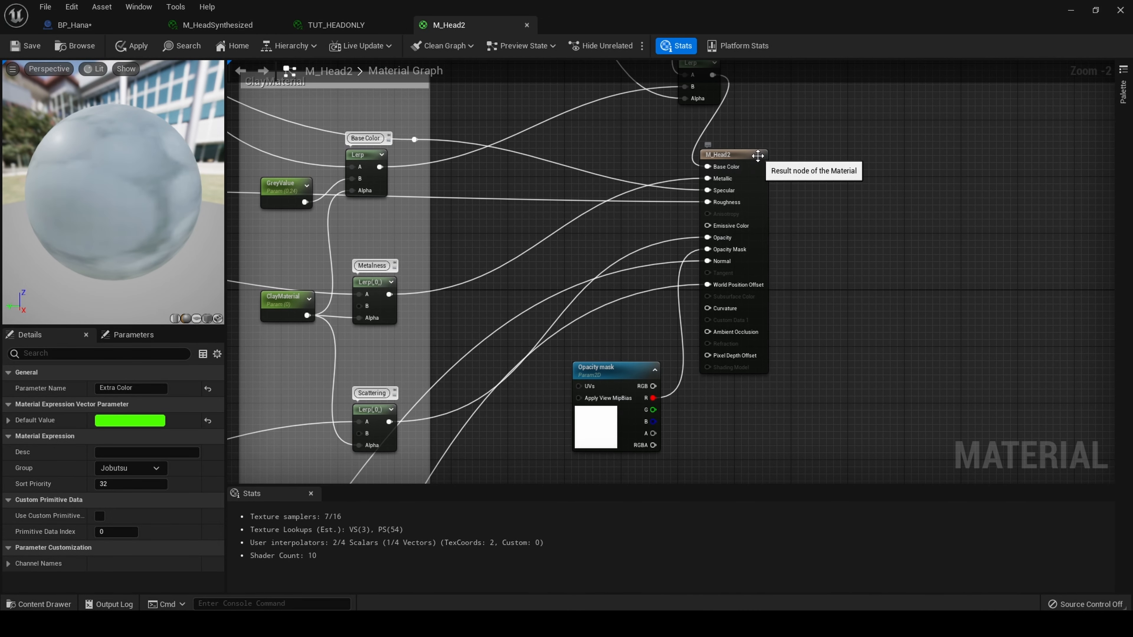
left_click(730, 154)
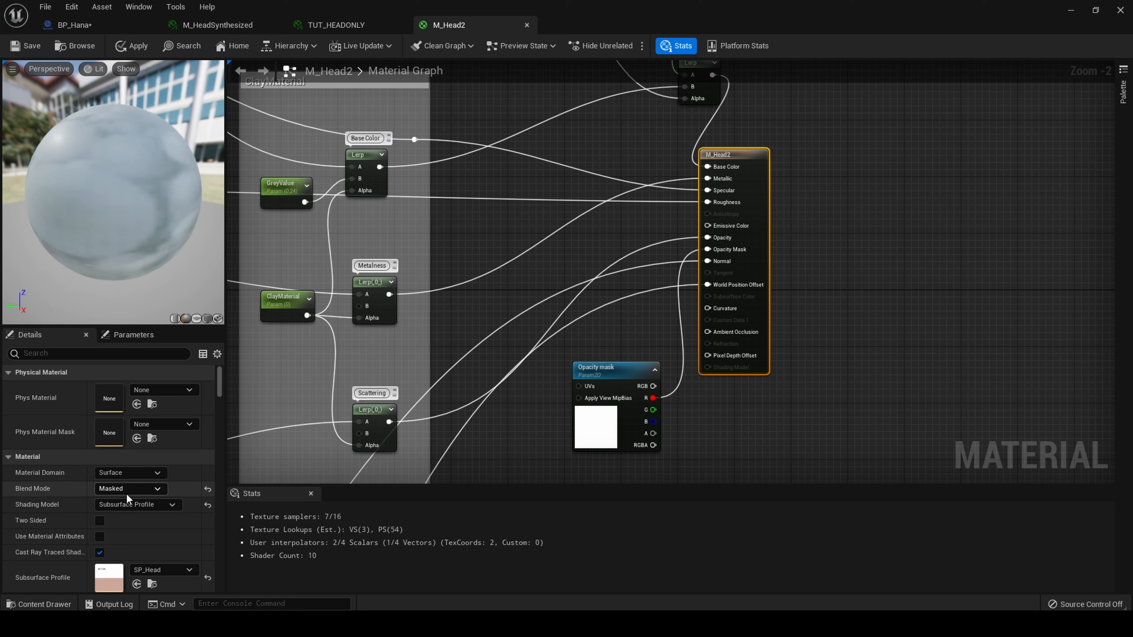
left_click(130, 489)
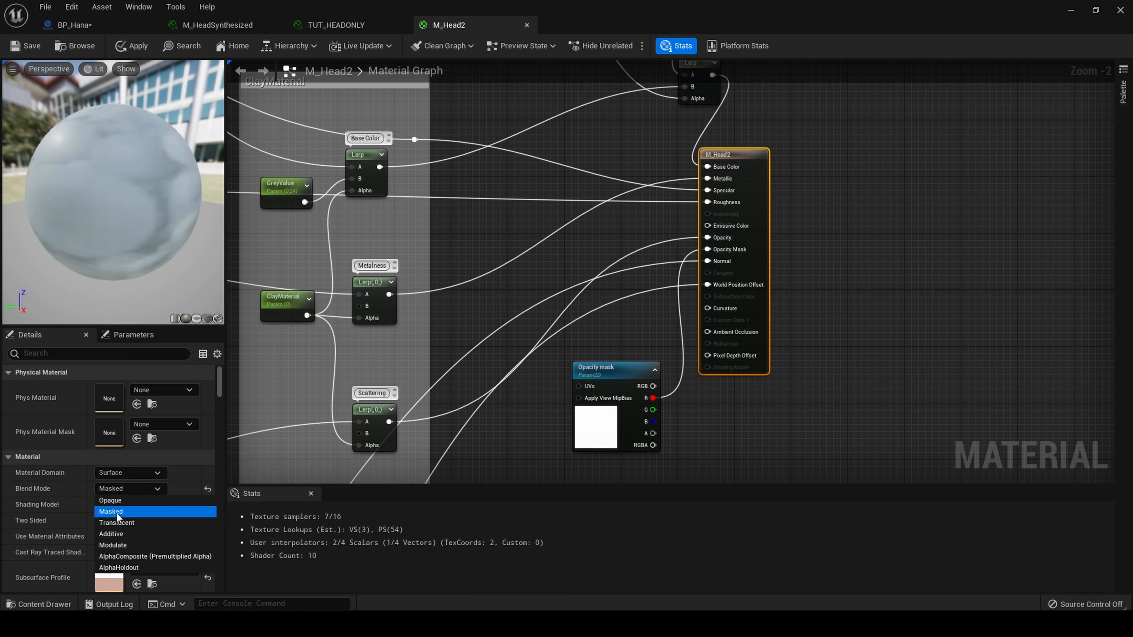
left_click(112, 512)
type("texture")
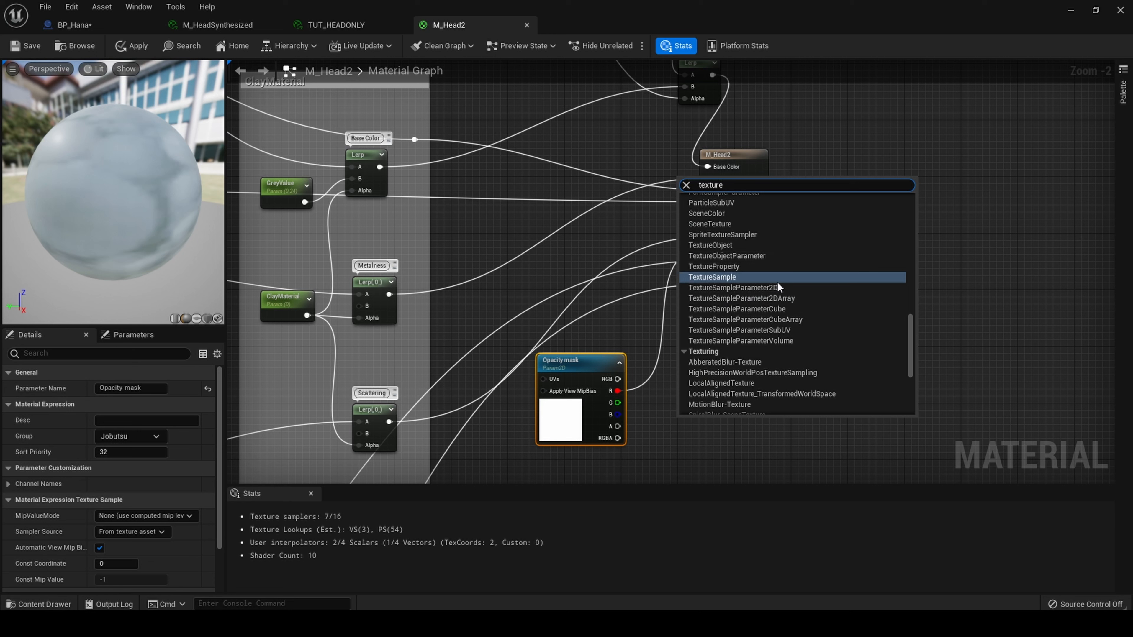
left_click(712, 277)
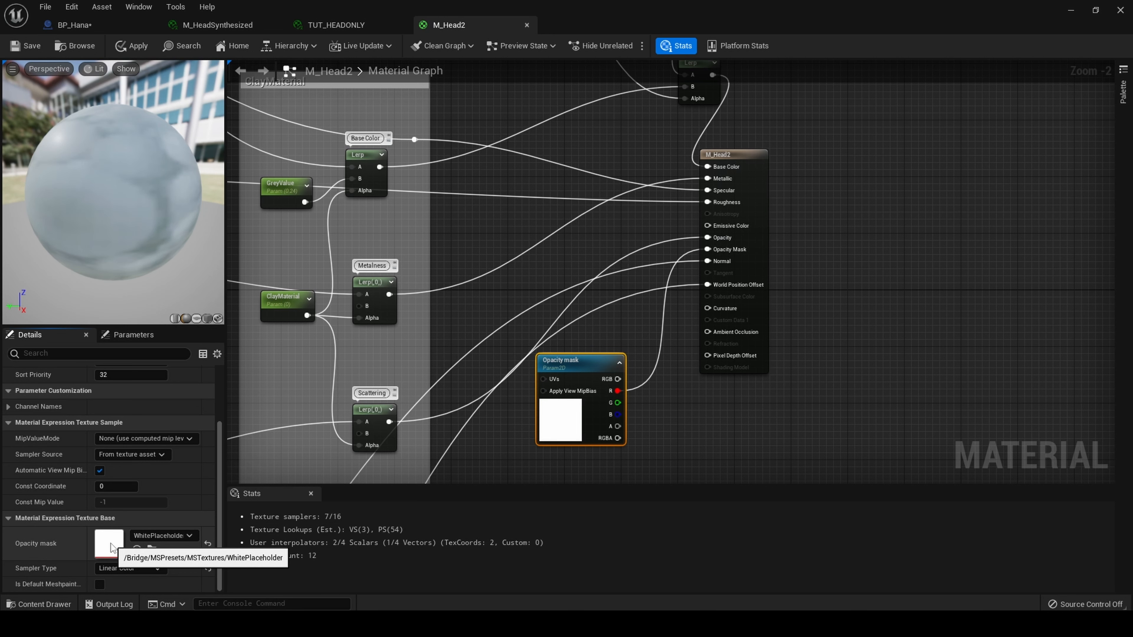
double_click(109, 543)
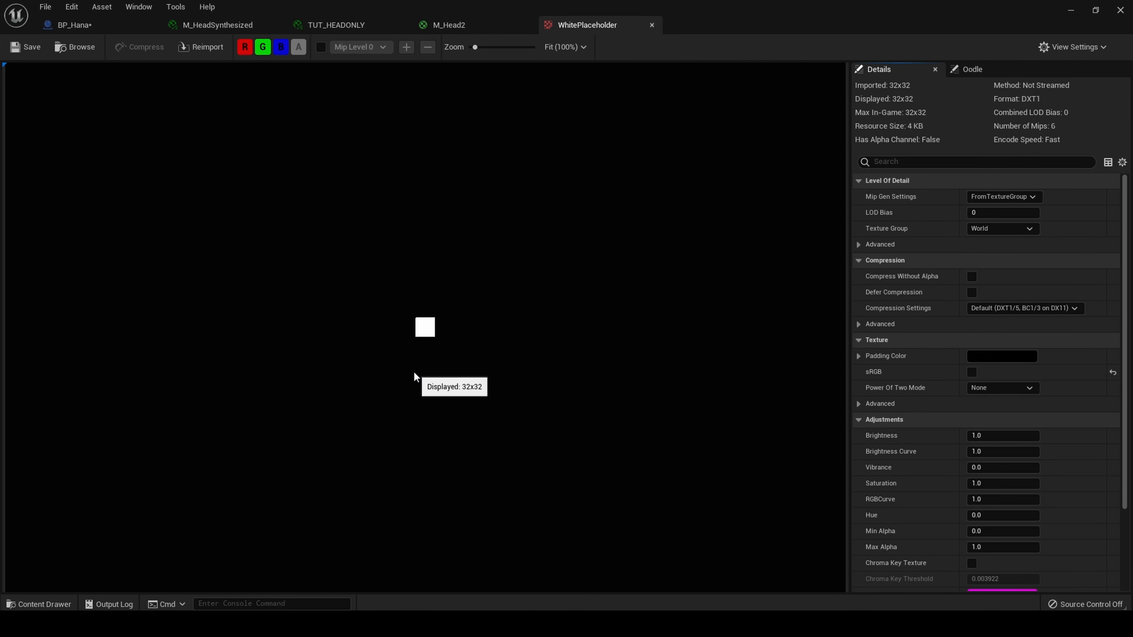
left_click(448, 25)
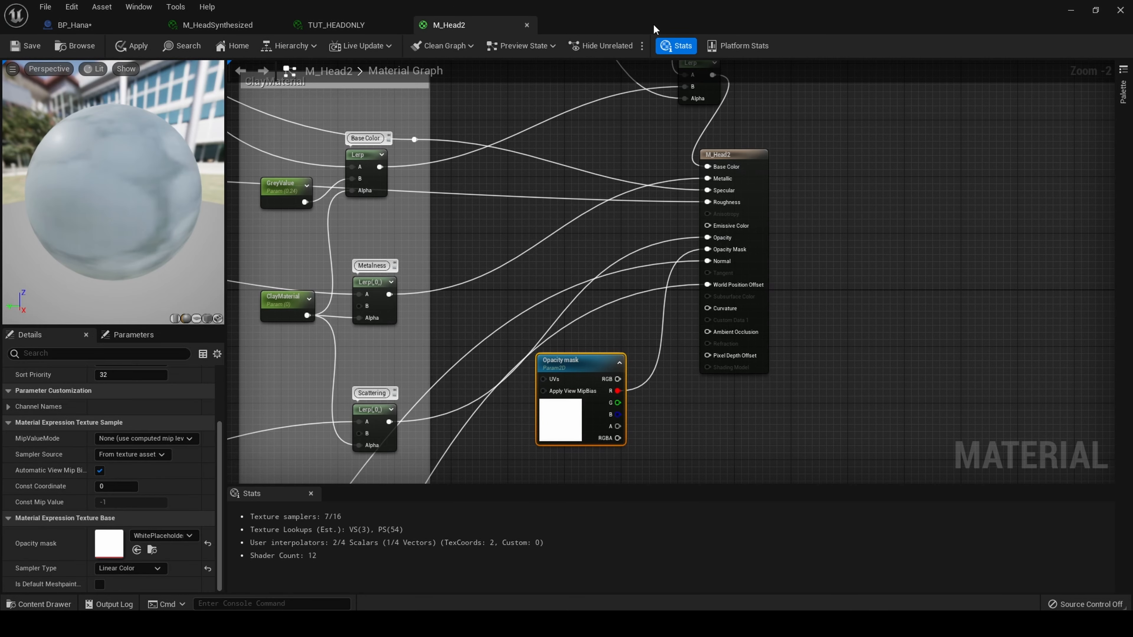
mouse_move(583, 424)
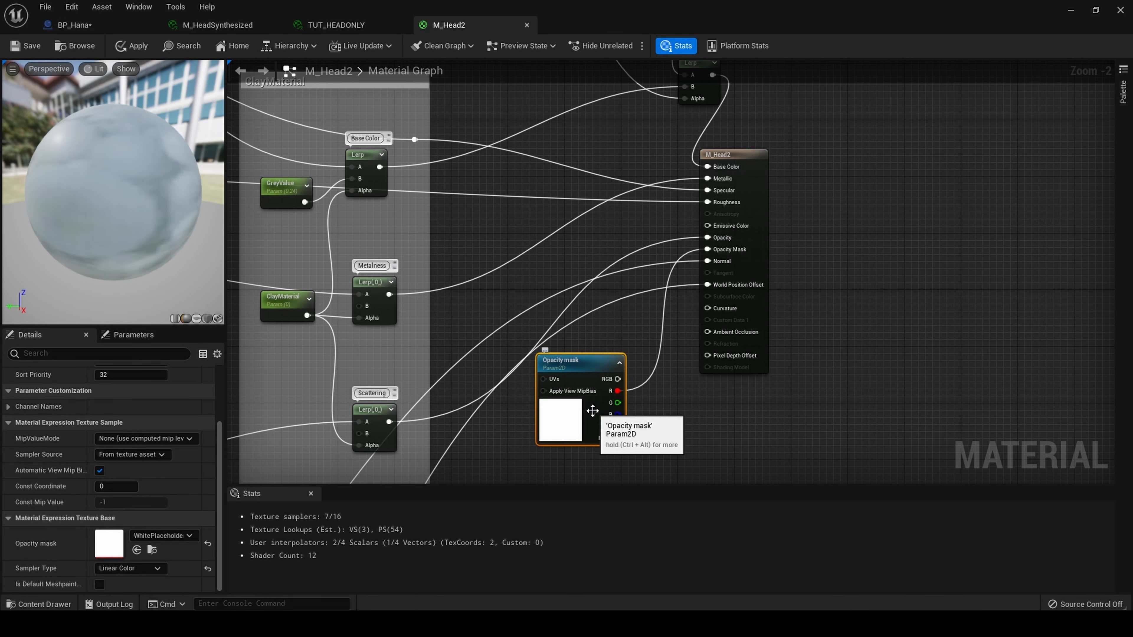
mouse_move(592, 416)
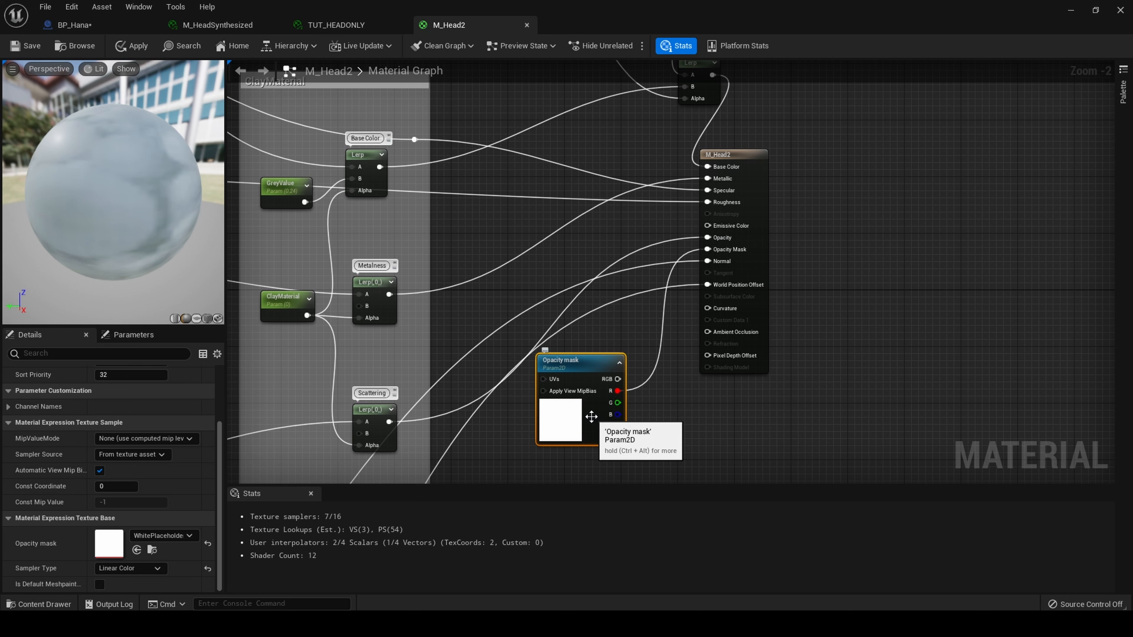
mouse_move(890, 208)
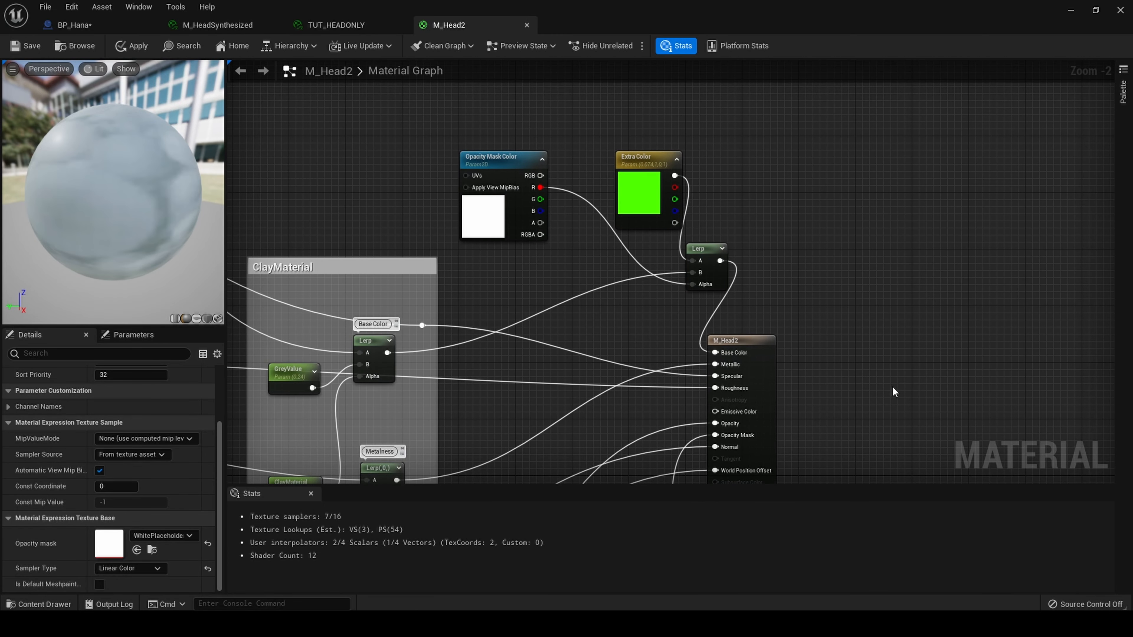
mouse_move(469, 167)
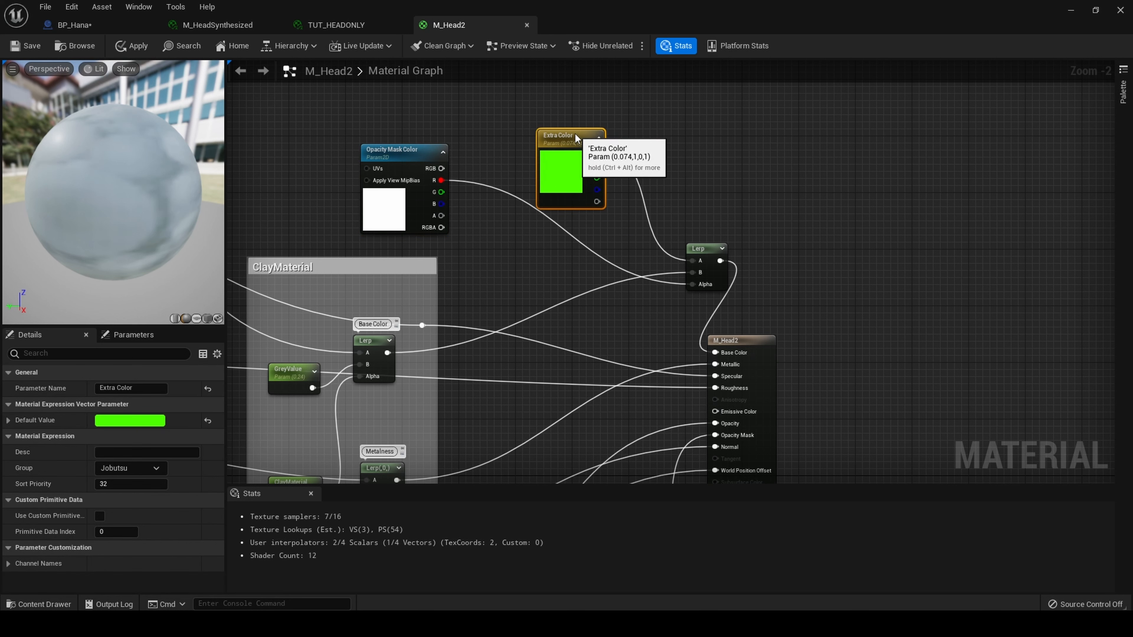
- Connect the Extra Color / Opacity Mask Color lerp to Base Color and save M_Head2
left_click_drag(571, 135, 556, 114)
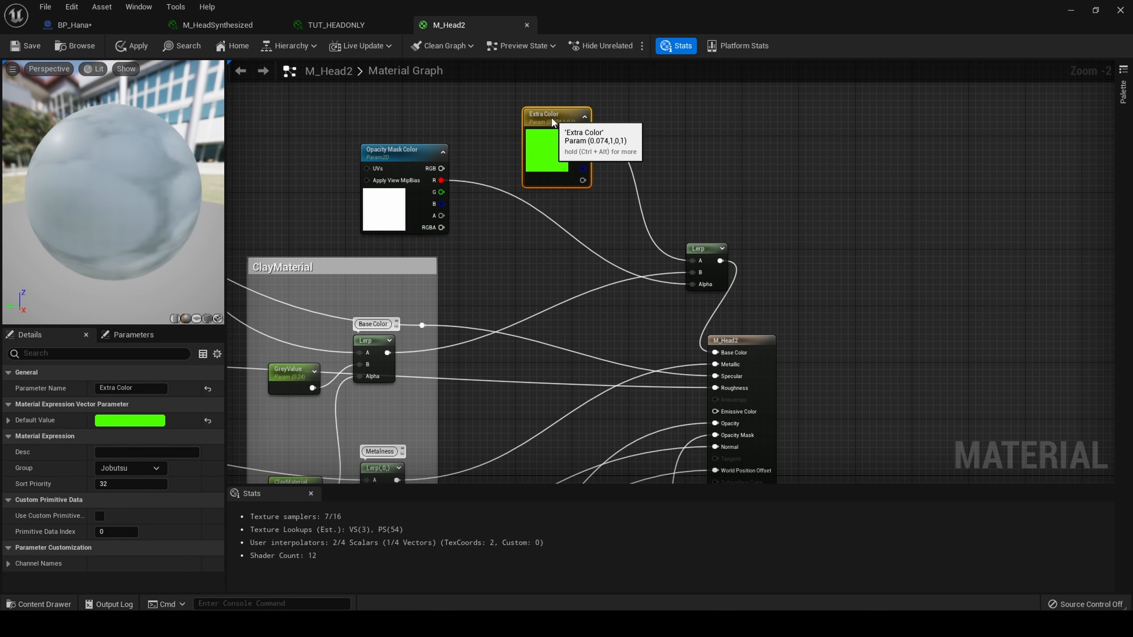
mouse_move(733, 254)
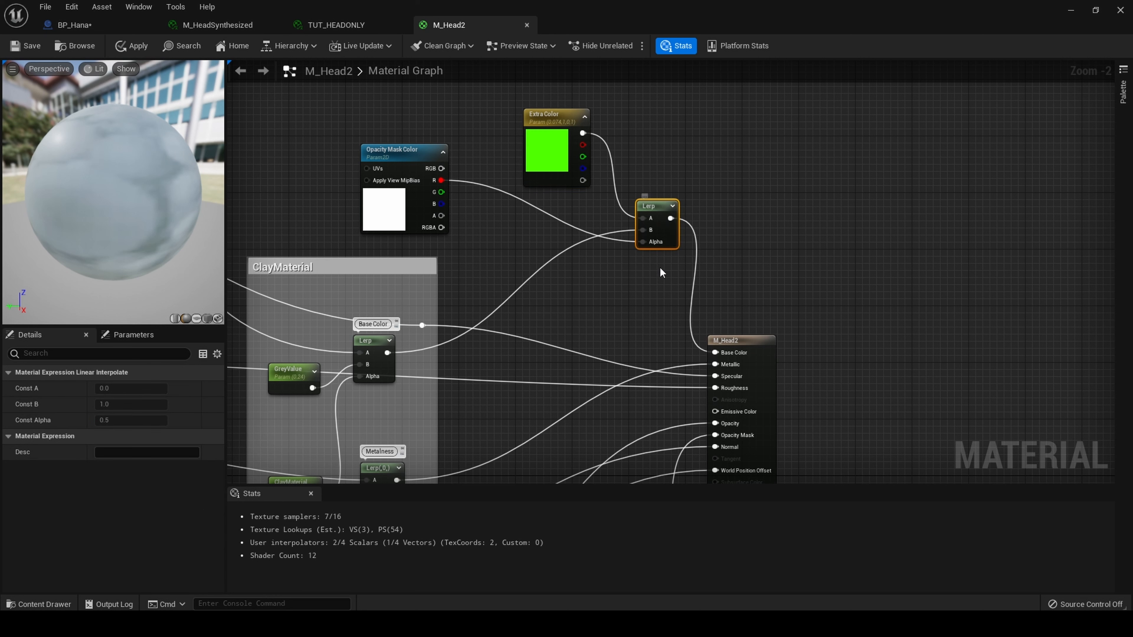
mouse_move(734, 359)
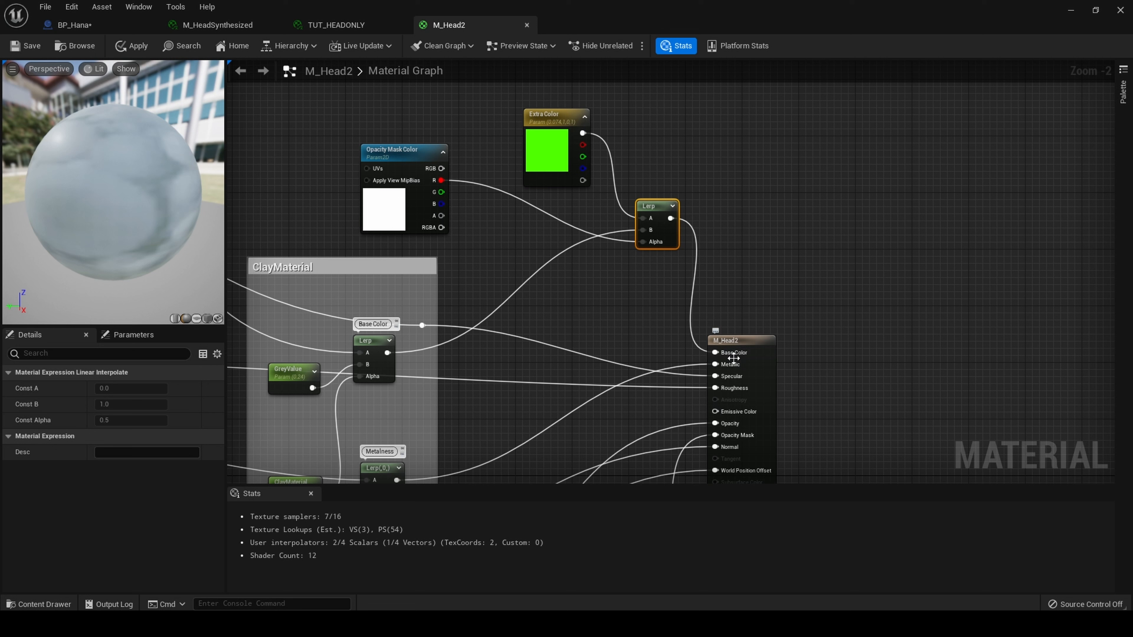
mouse_move(732, 352)
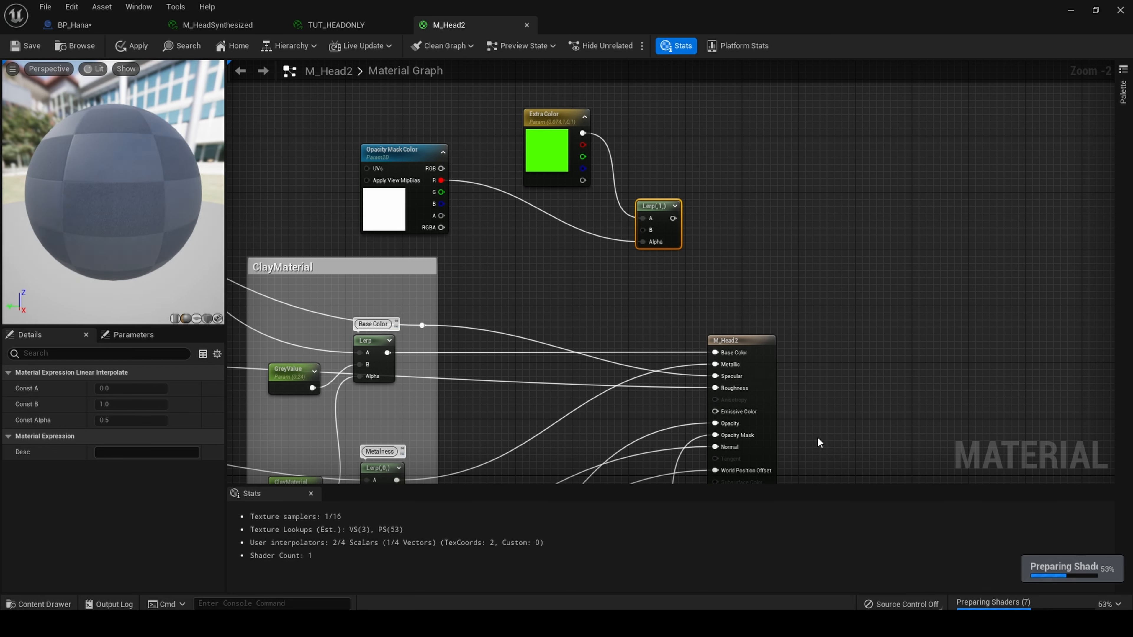
mouse_move(731, 352)
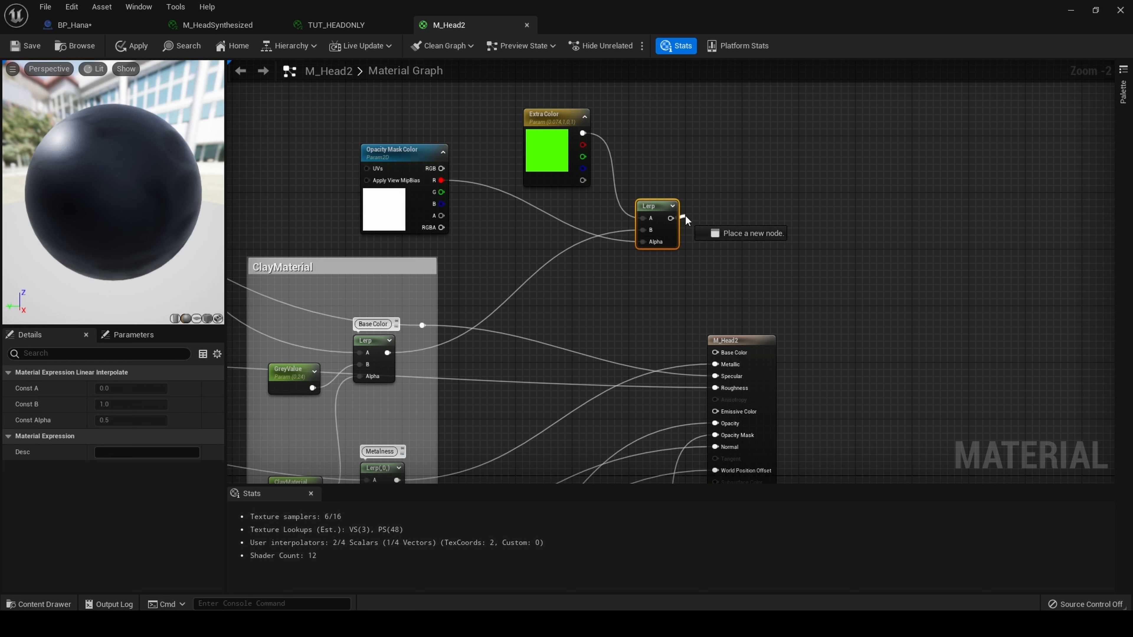
left_click_drag(672, 219, 692, 341)
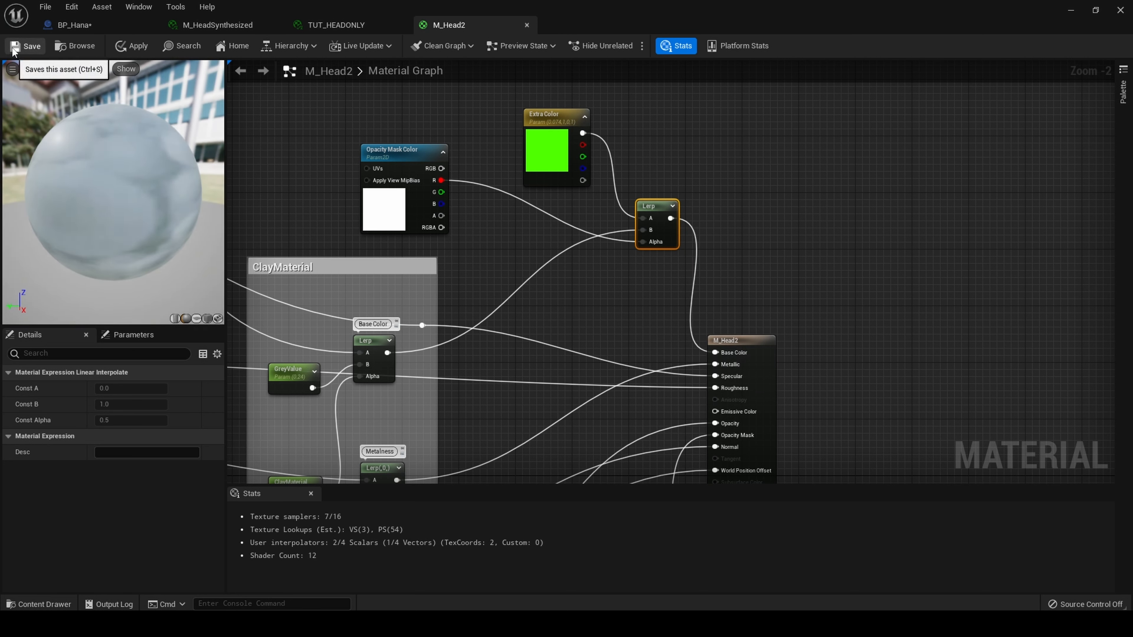
left_click(131, 45)
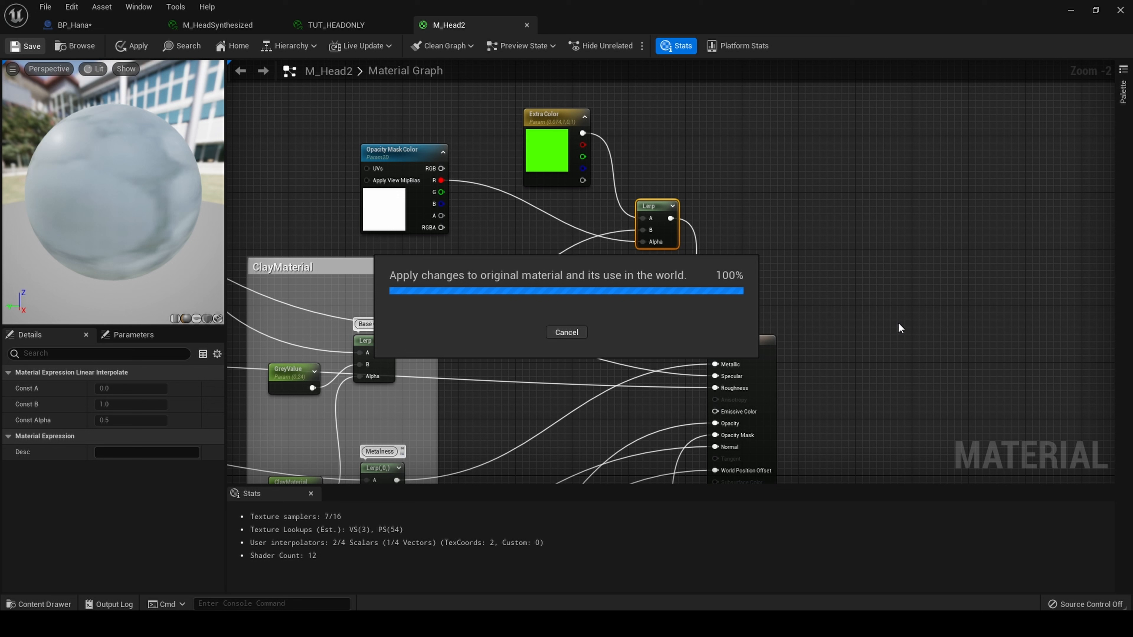
mouse_move(901, 334)
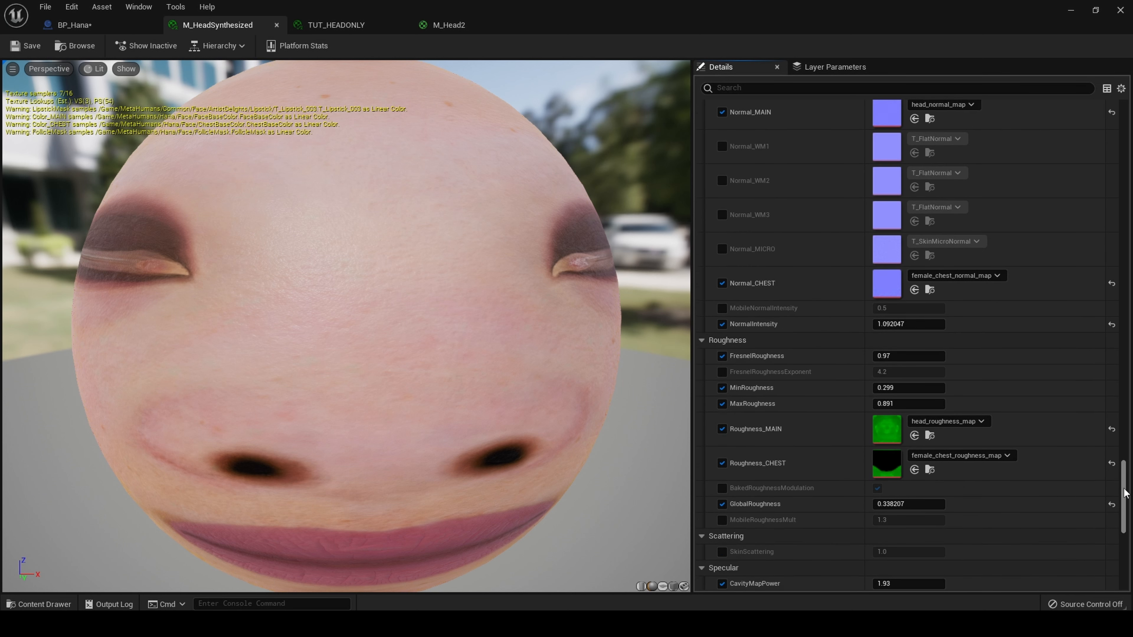
- Scroll M_HeadSynthesized to its Jobutsu group, comparing against the M_Head2 graph
scroll("down", 3)
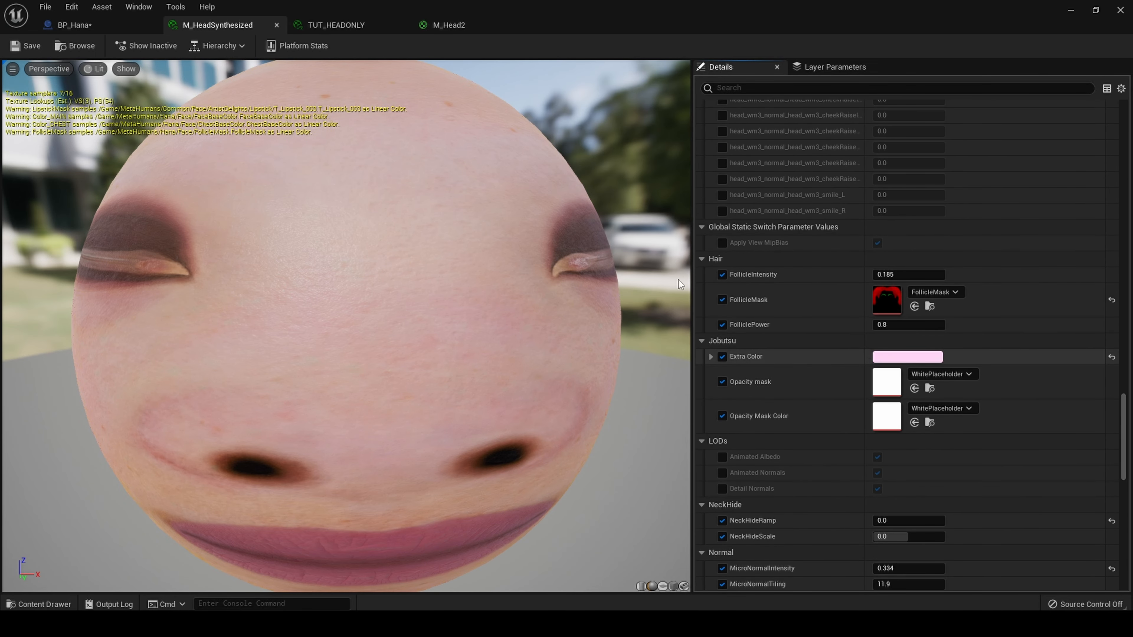
left_click(450, 25)
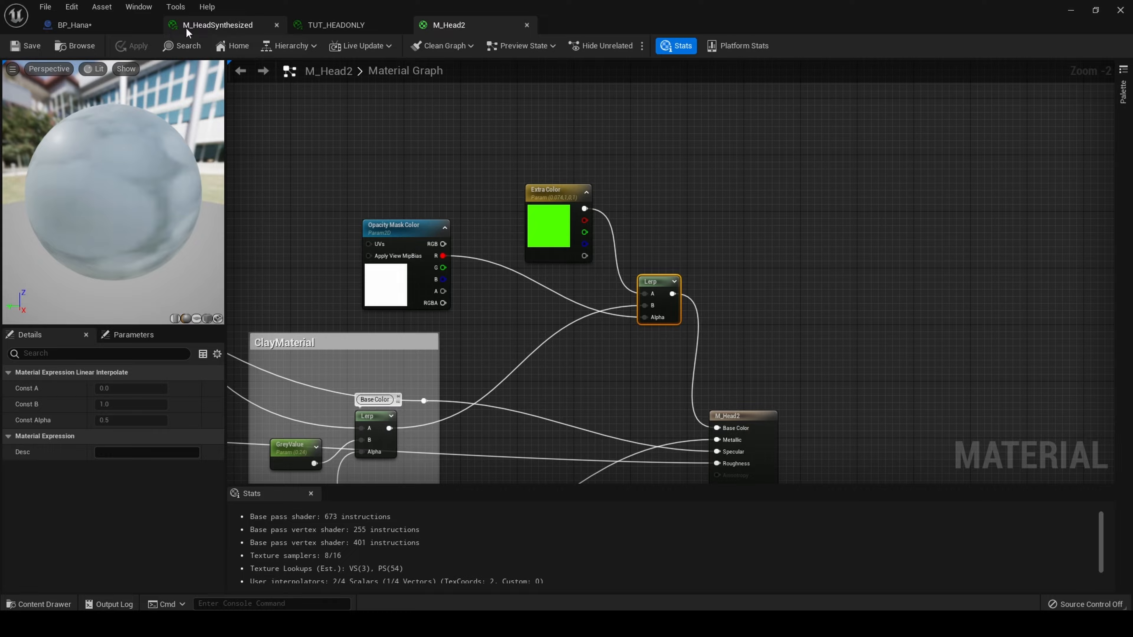
left_click(219, 25)
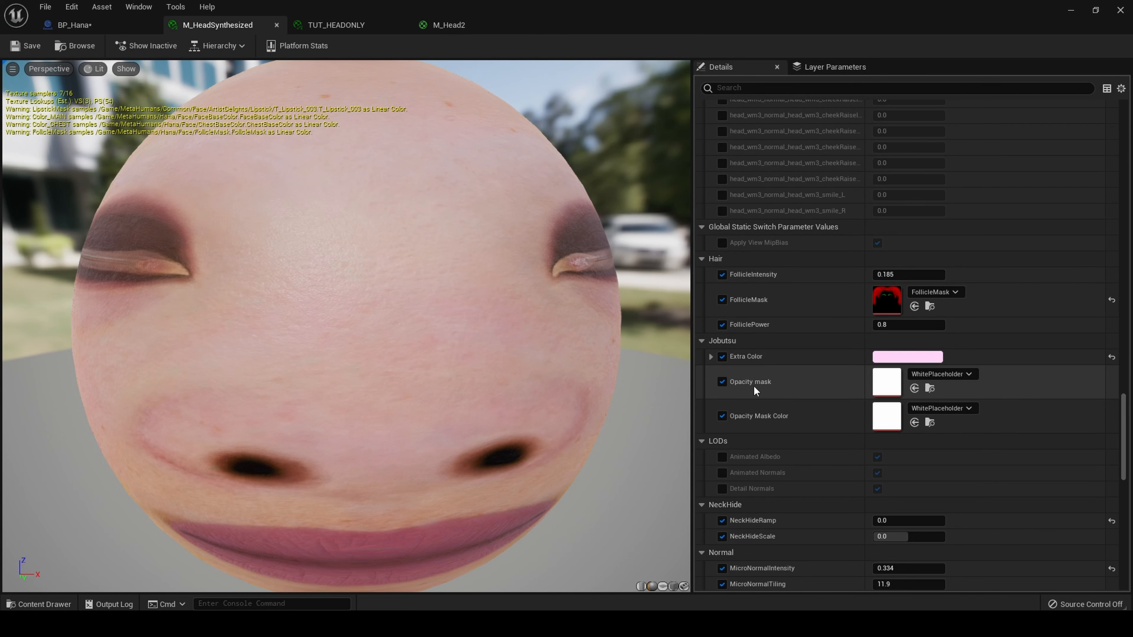
left_click(448, 25)
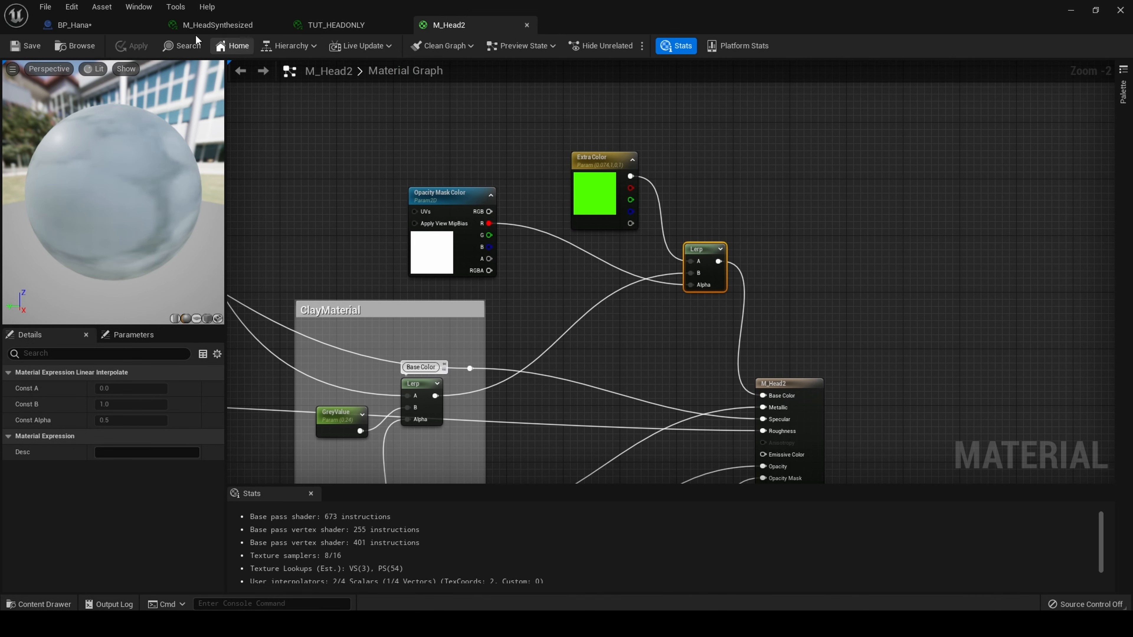
- Set Opacity mask to opacitymask2 and check the result on BP_Hana's face
left_click(218, 25)
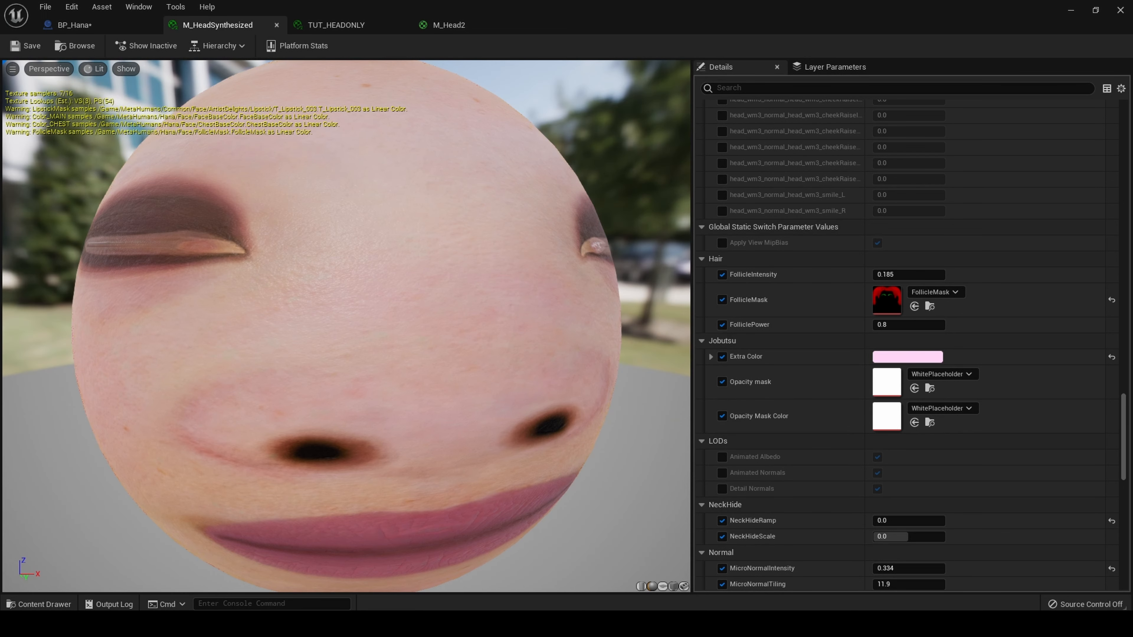
left_click(973, 374)
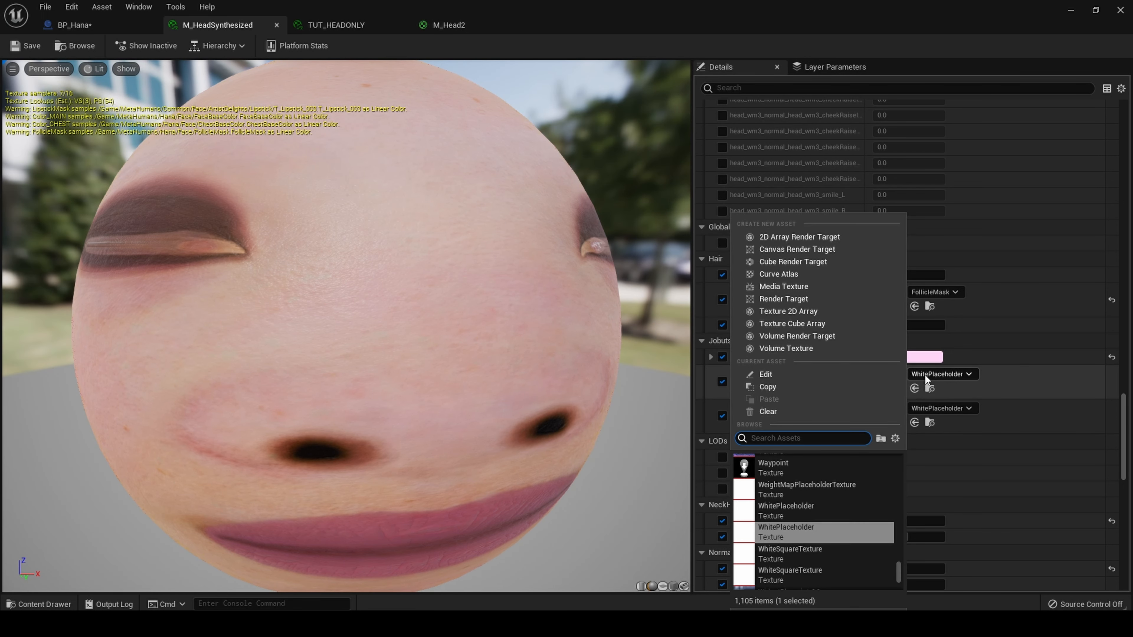
type("opacity")
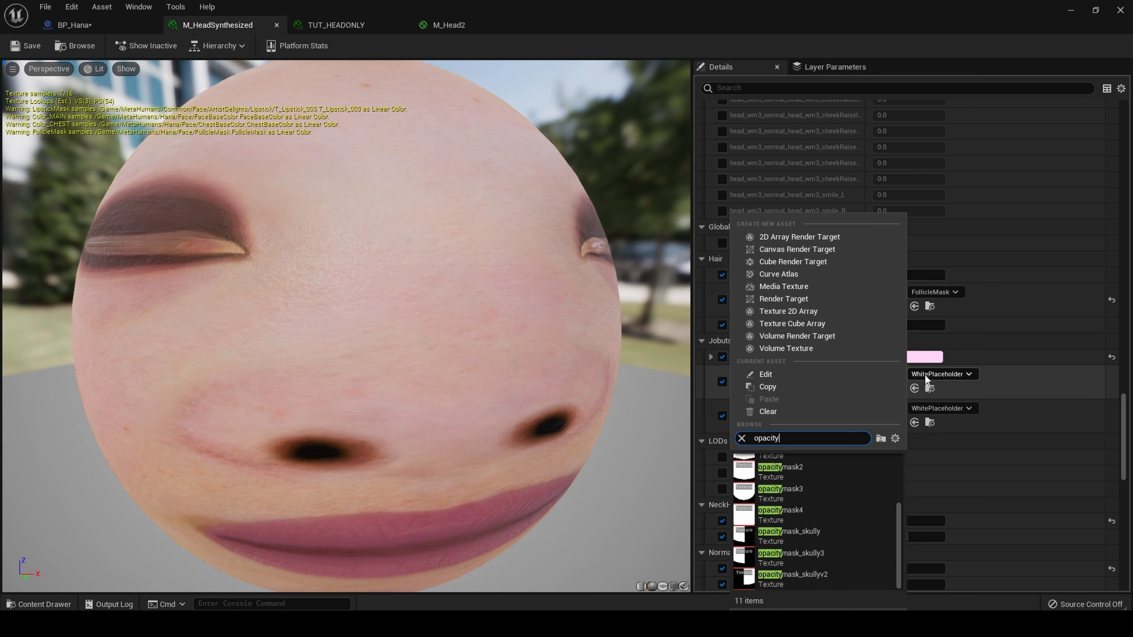
left_click(781, 467)
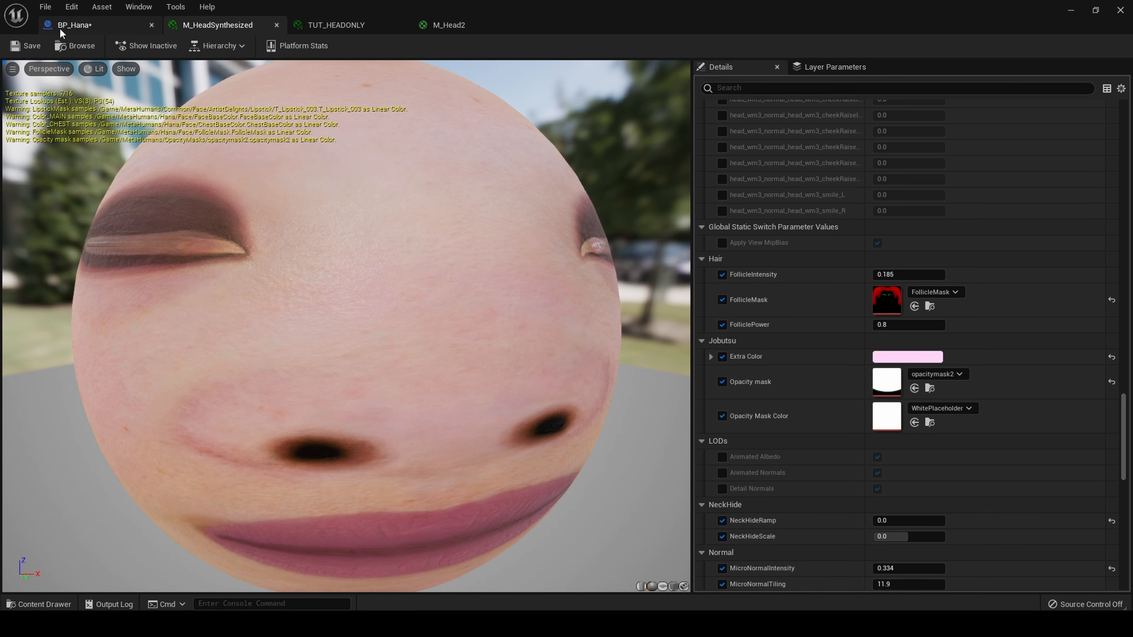
left_click(75, 24)
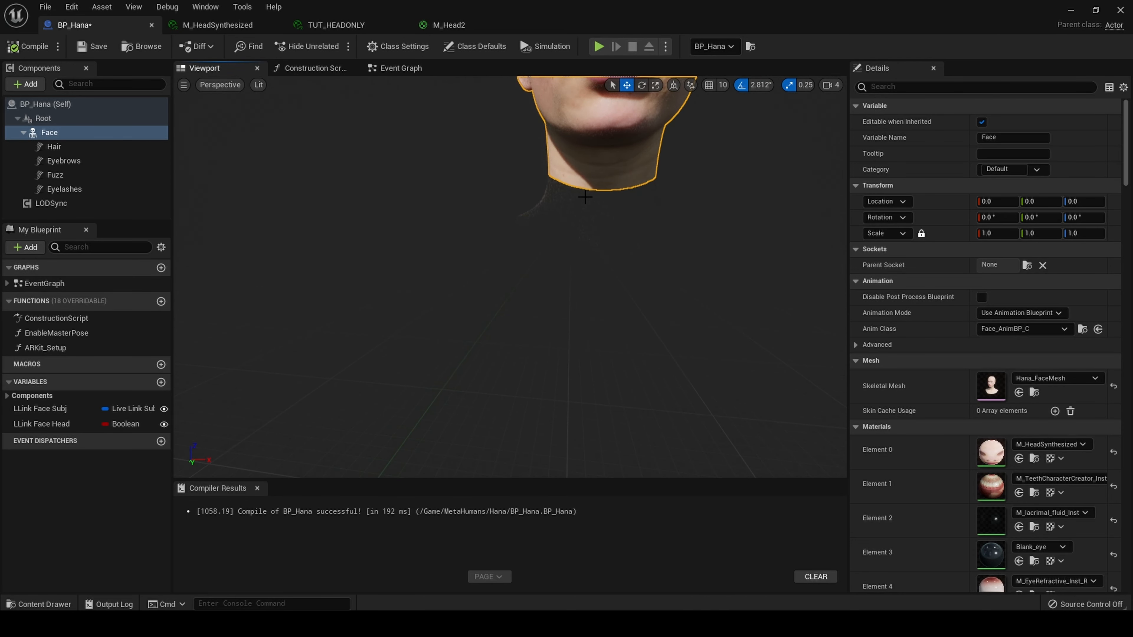
left_click(334, 25)
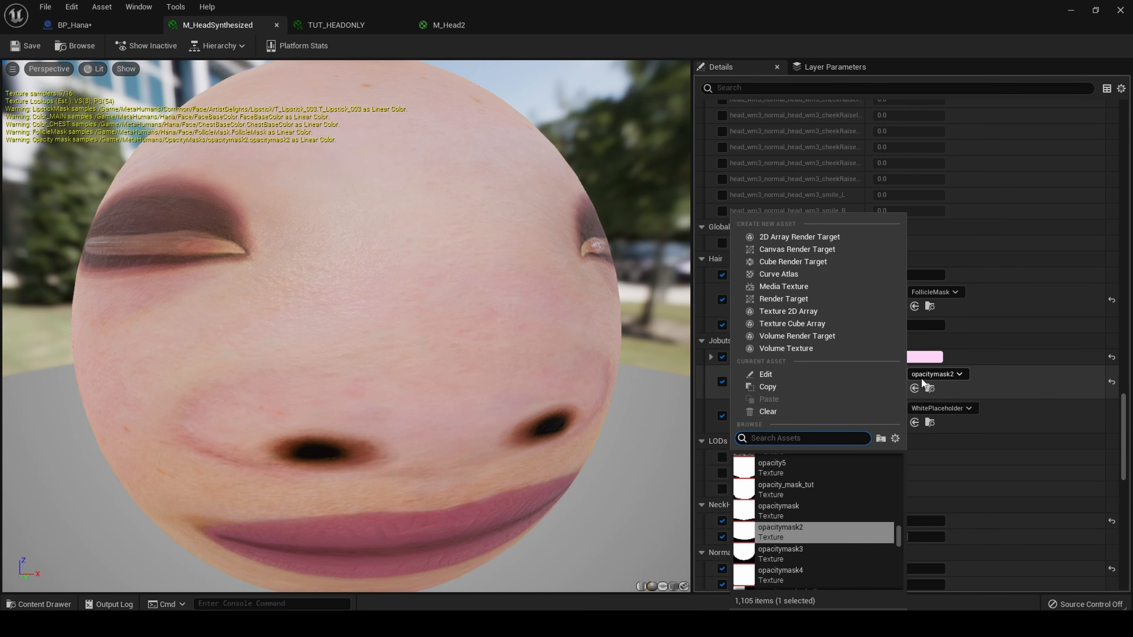
- Trial WhiteSquareTexture as the mask on the face, then restore opacitymask2
type("white")
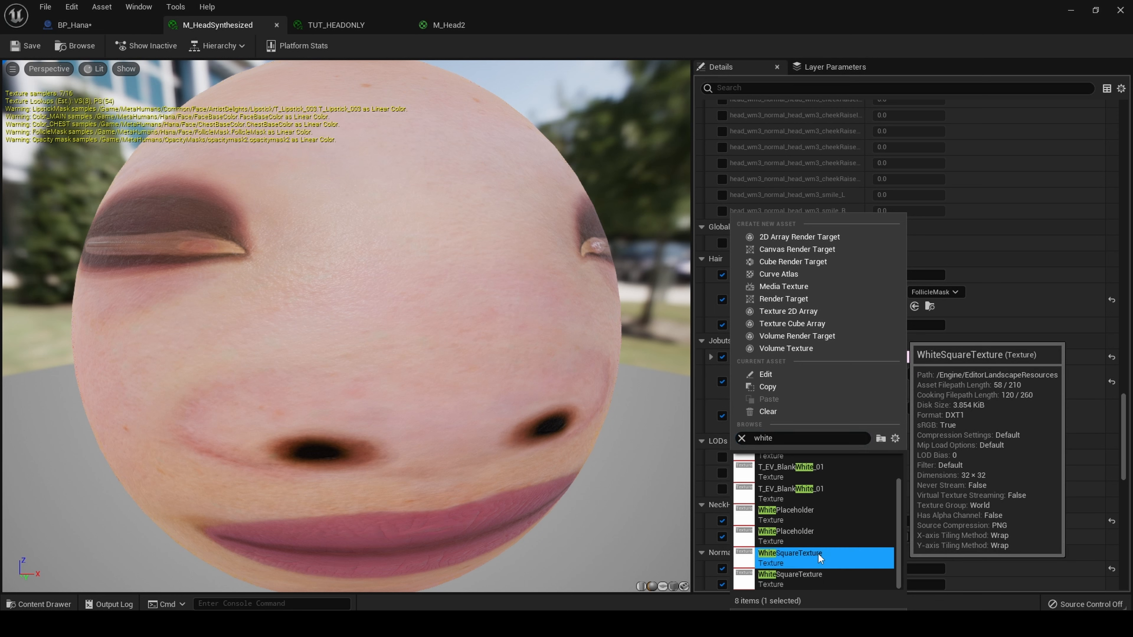
left_click(790, 557)
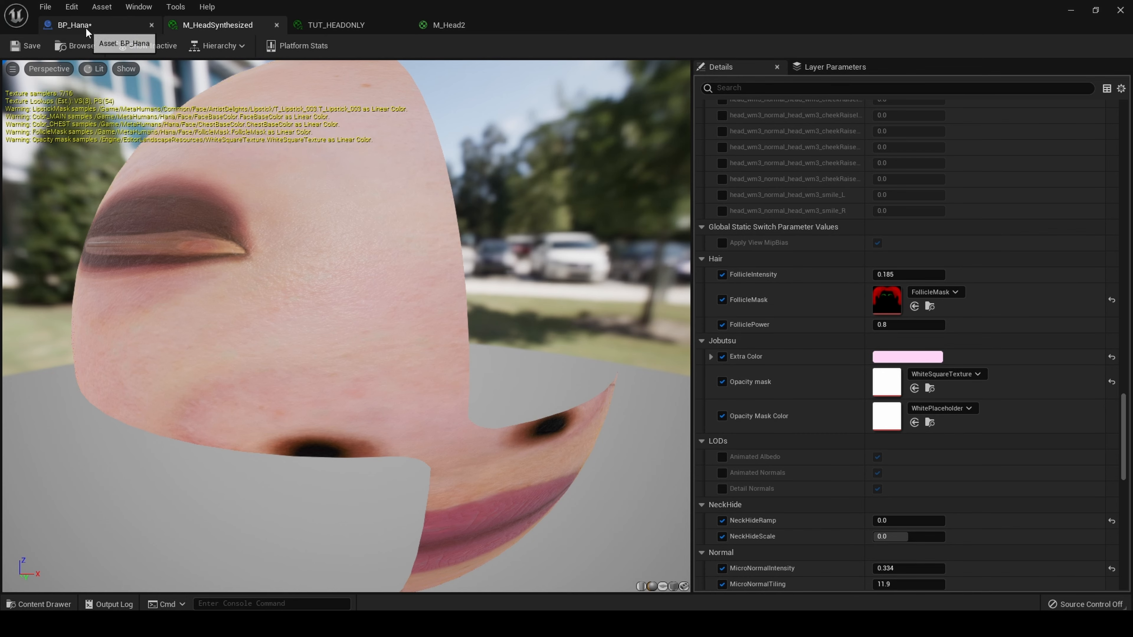
left_click(72, 25)
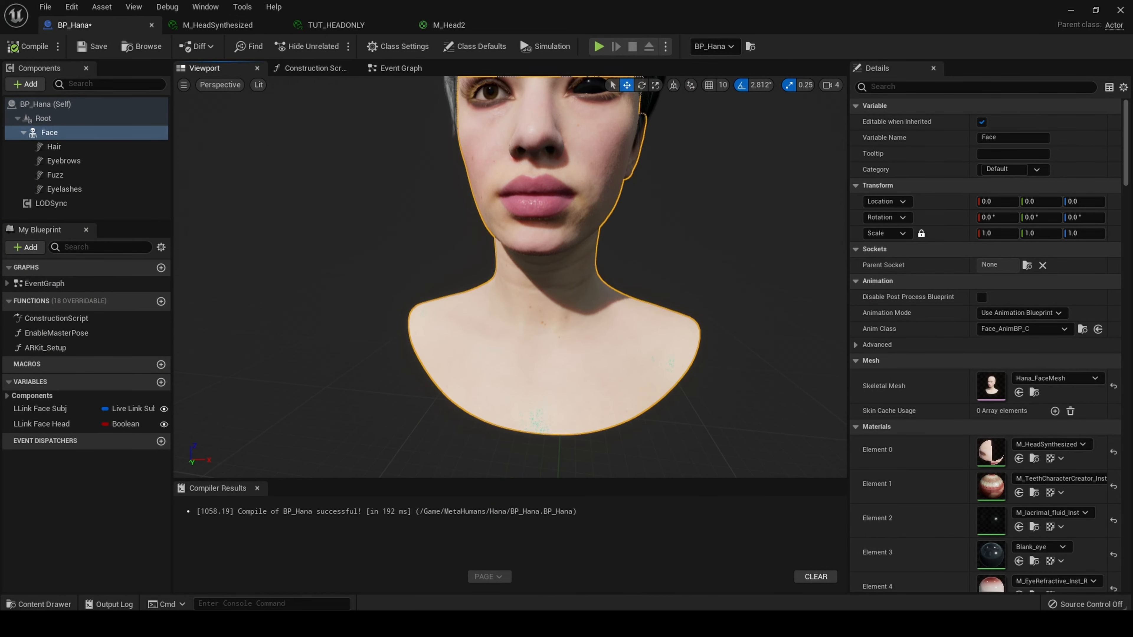
left_click(216, 25)
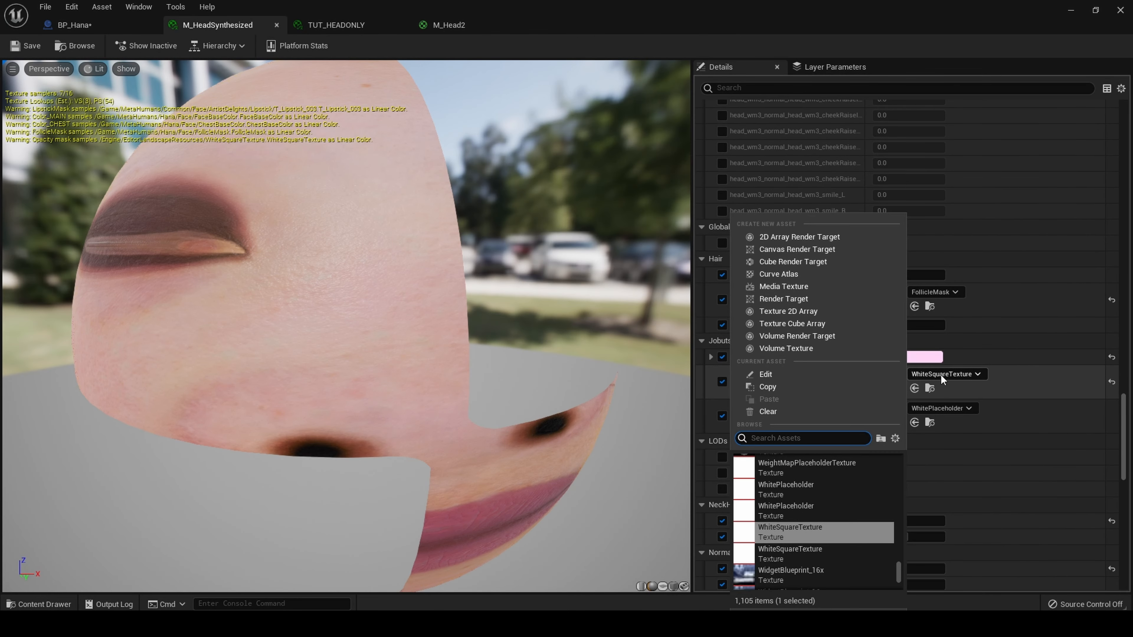
type("opacit")
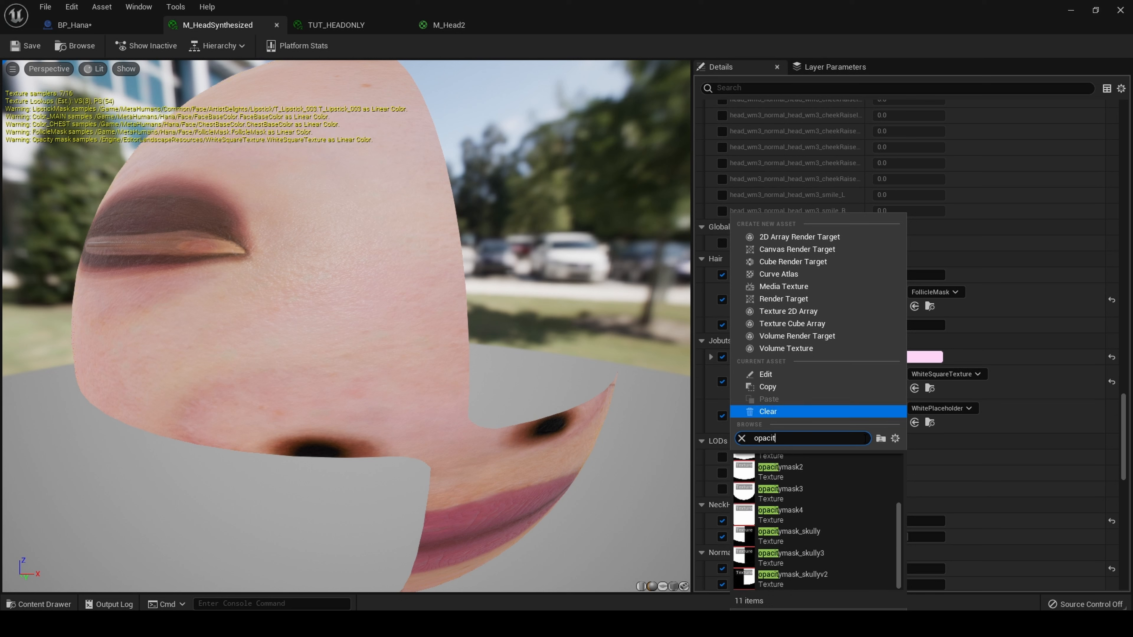
left_click(780, 467)
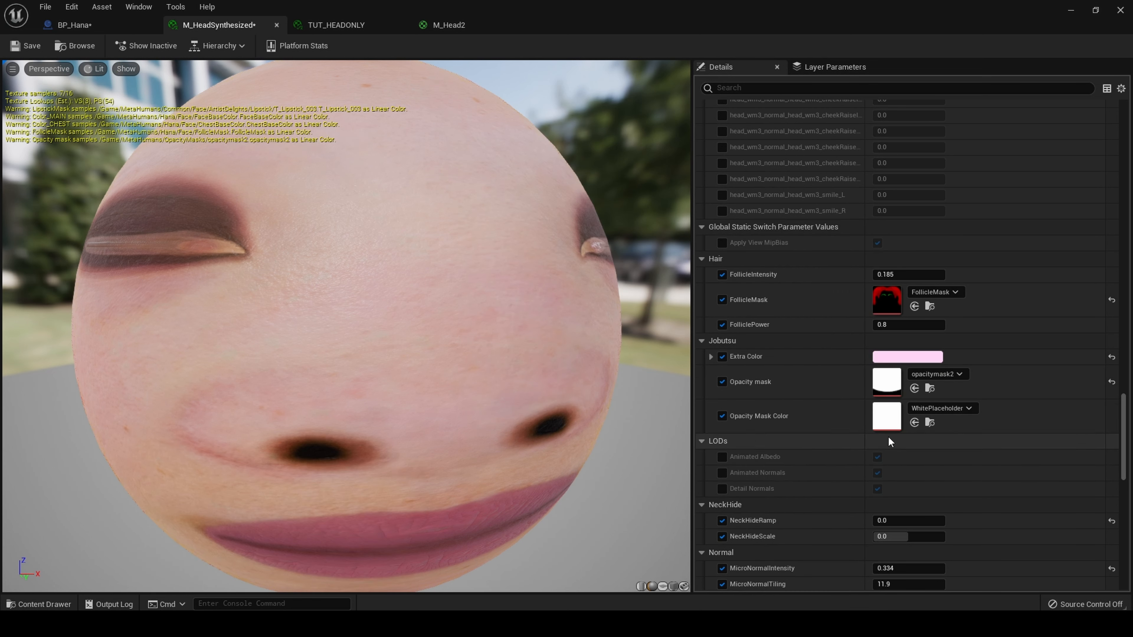
mouse_move(887, 386)
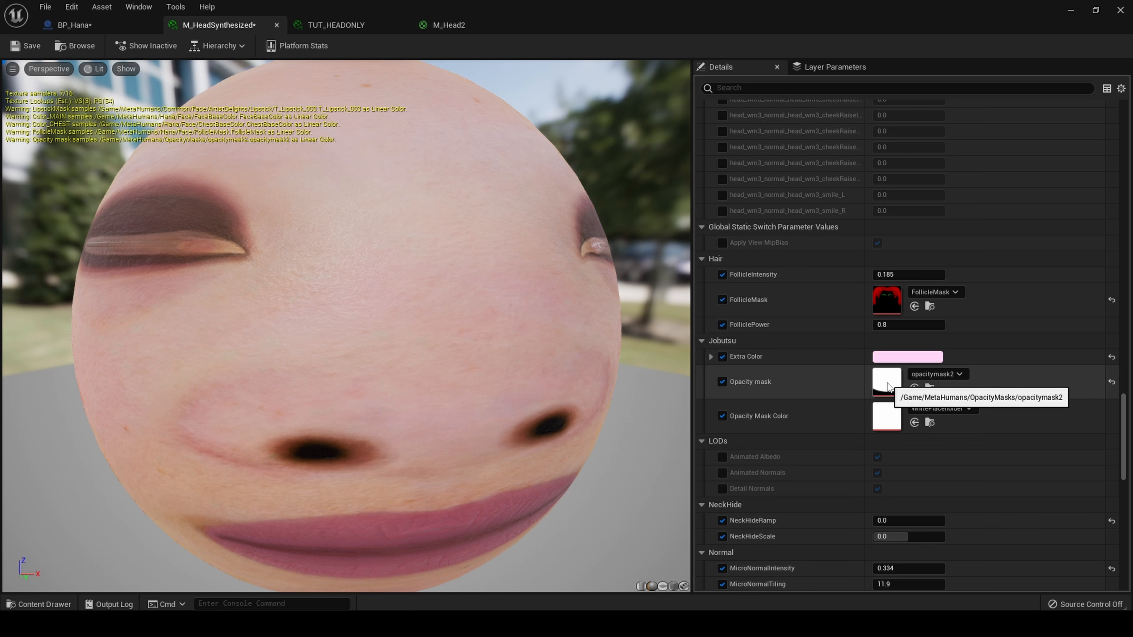
- Inspect opacitymask2's white upper area and curved black lower band in the texture editor
double_click(887, 382)
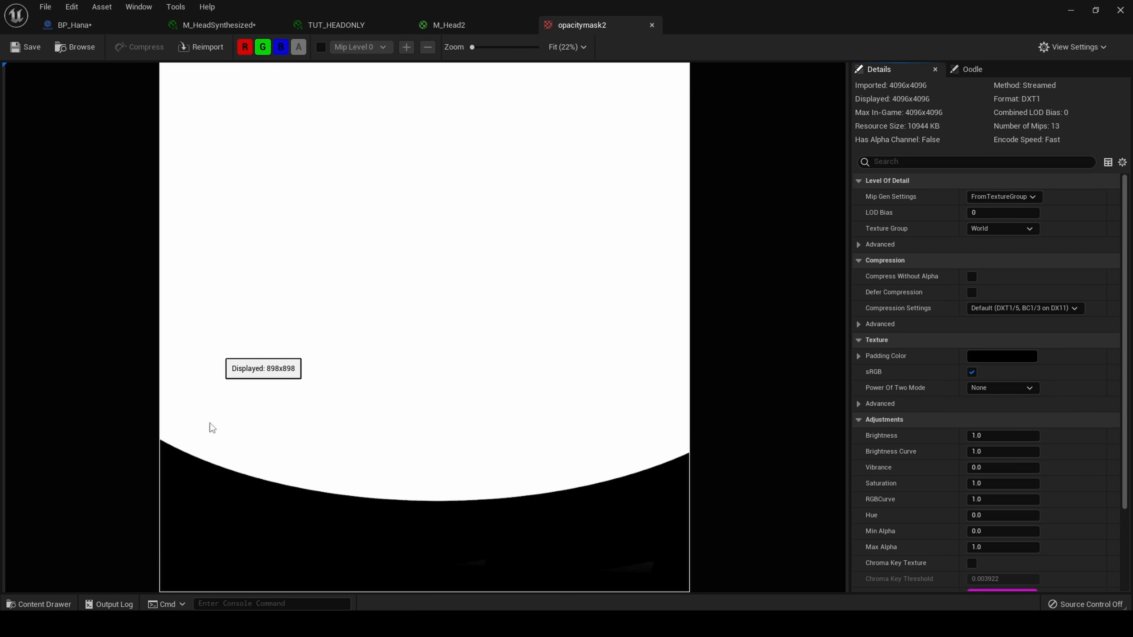
mouse_move(199, 498)
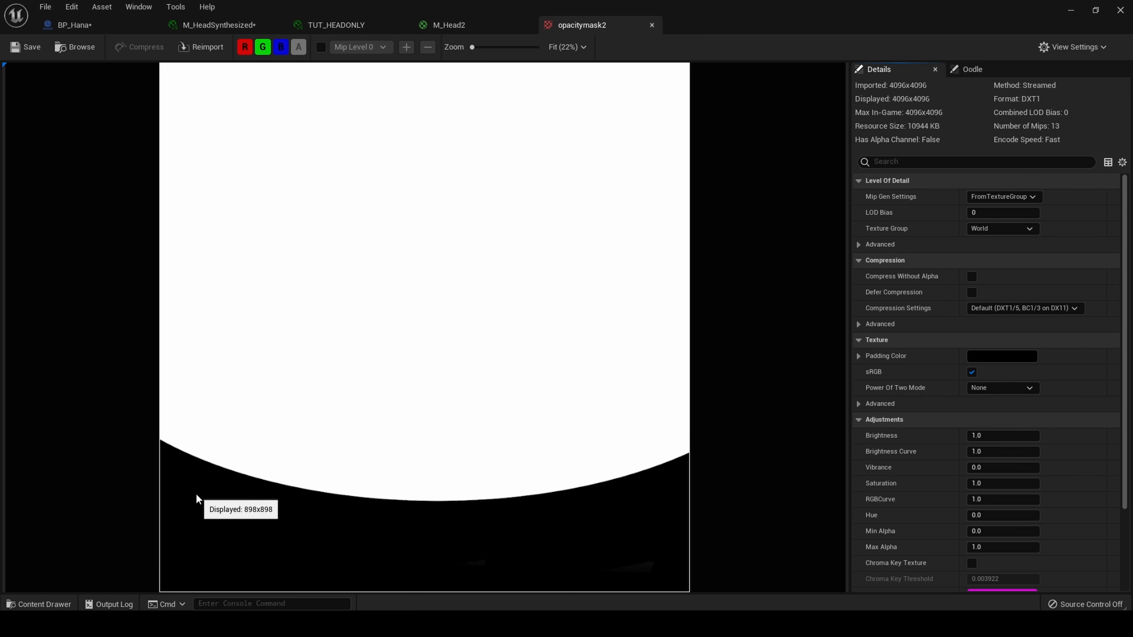
mouse_move(637, 544)
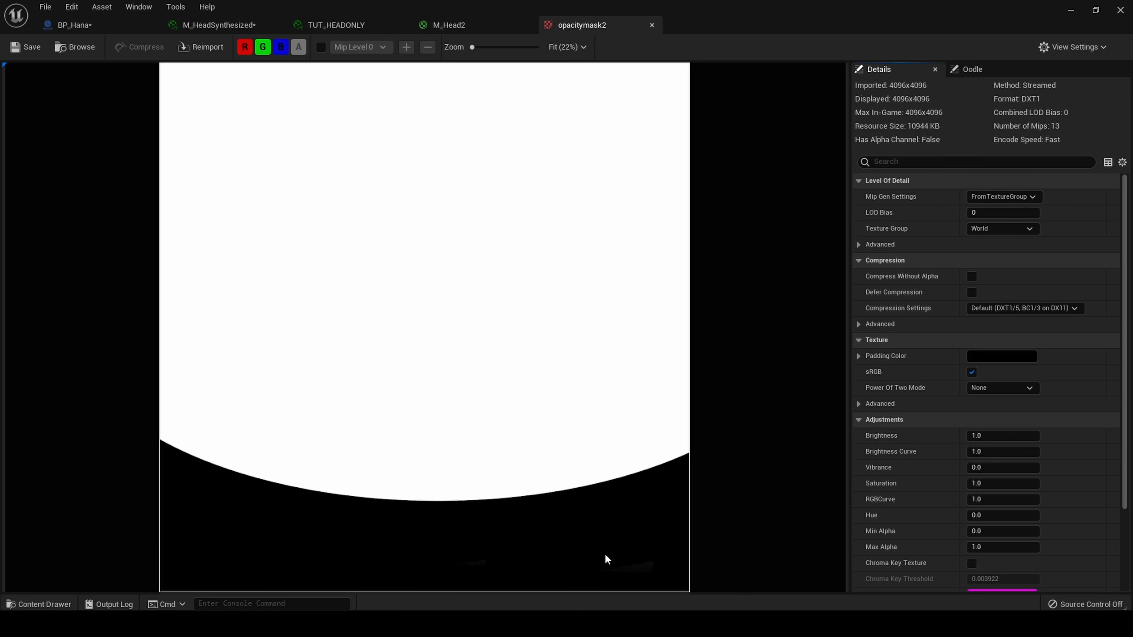
mouse_move(516, 354)
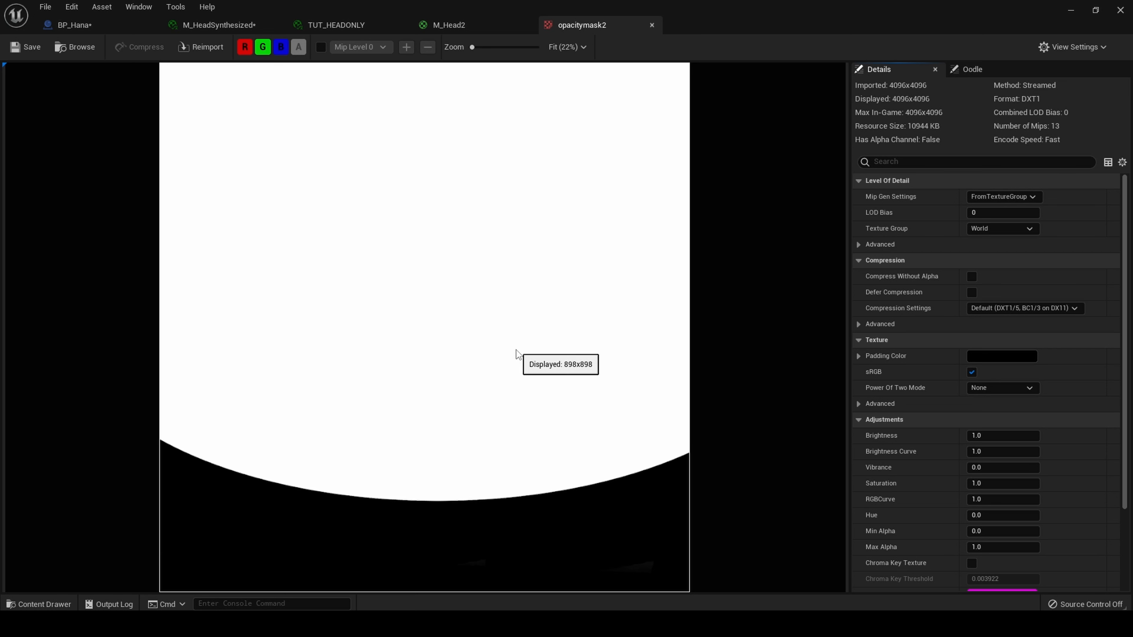
mouse_move(106, 550)
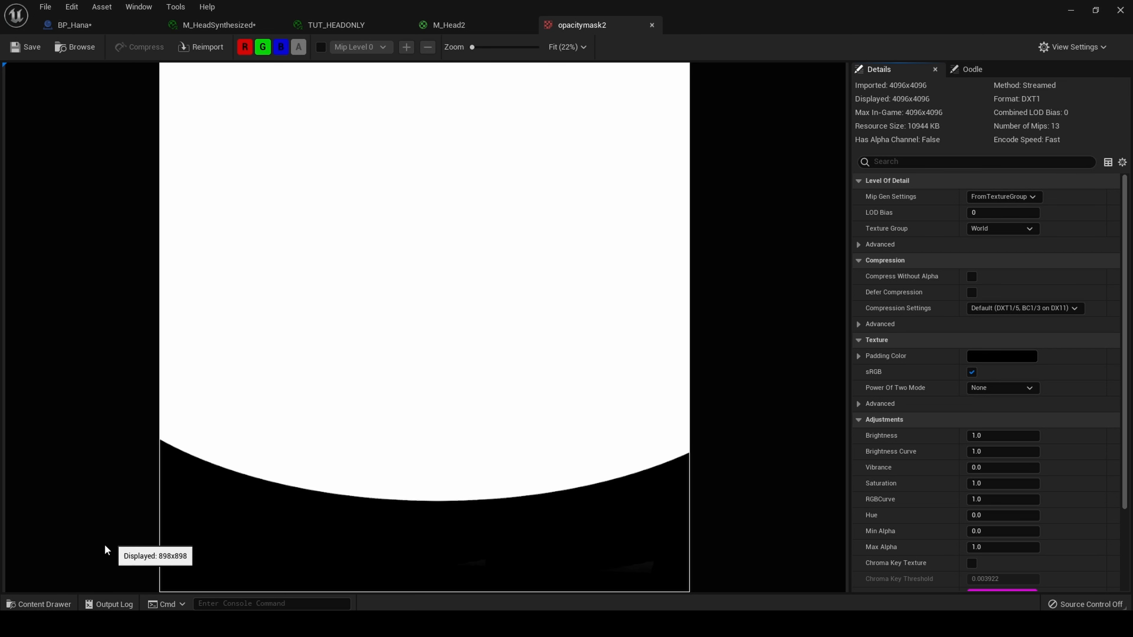
- Browse MetaHumans > Hana > Face and bring up the FaceBaseColor skin texture
left_click(39, 604)
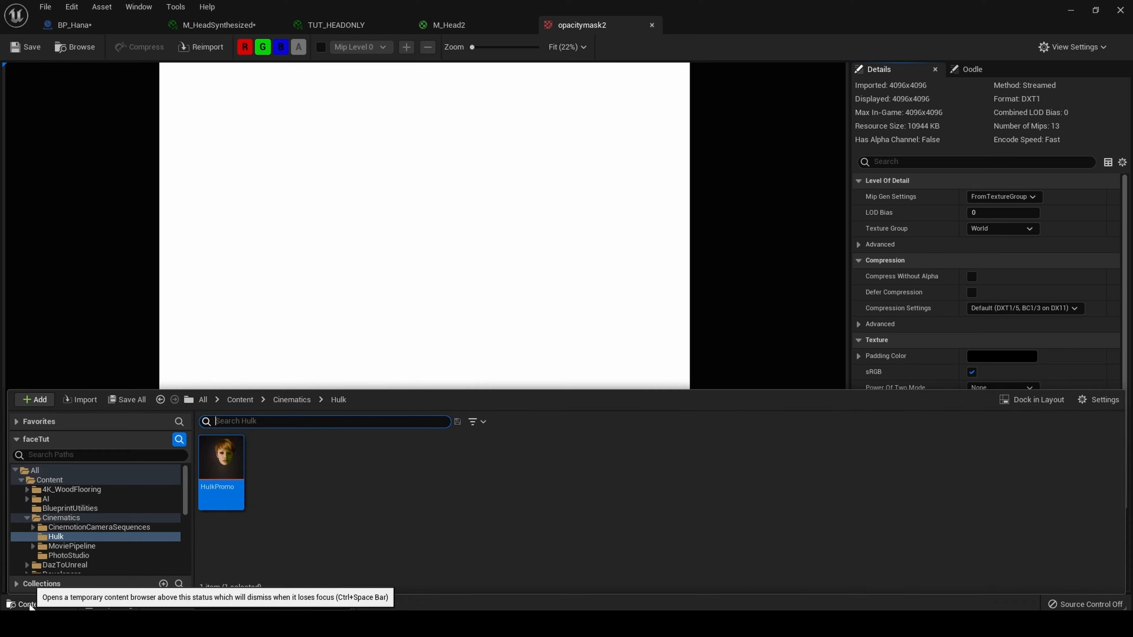
mouse_move(640, 293)
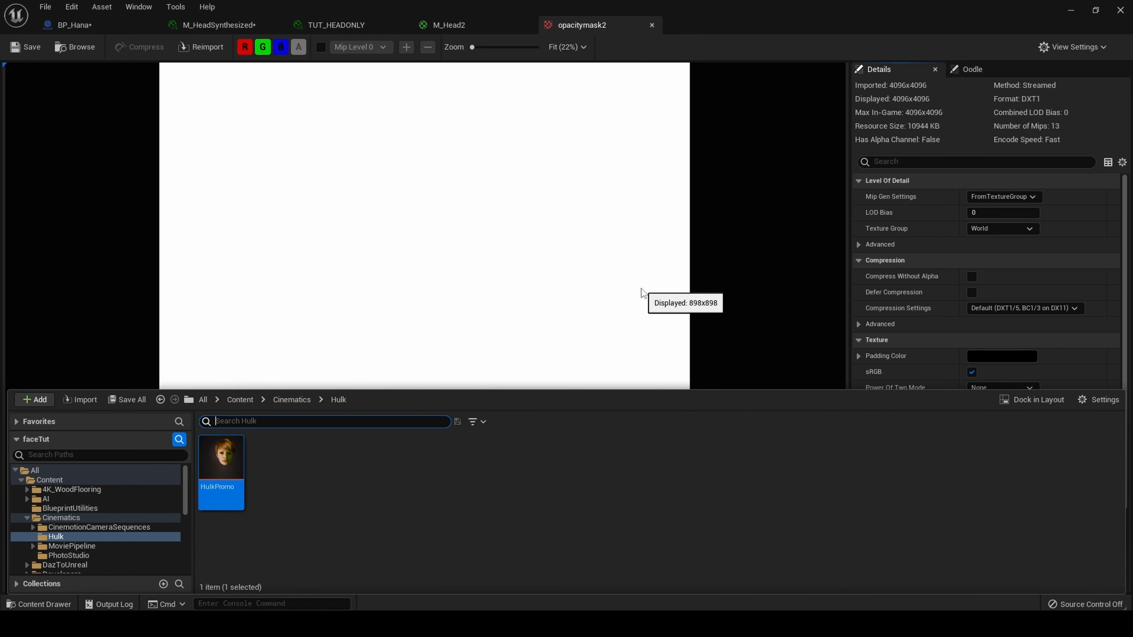
left_click(239, 400)
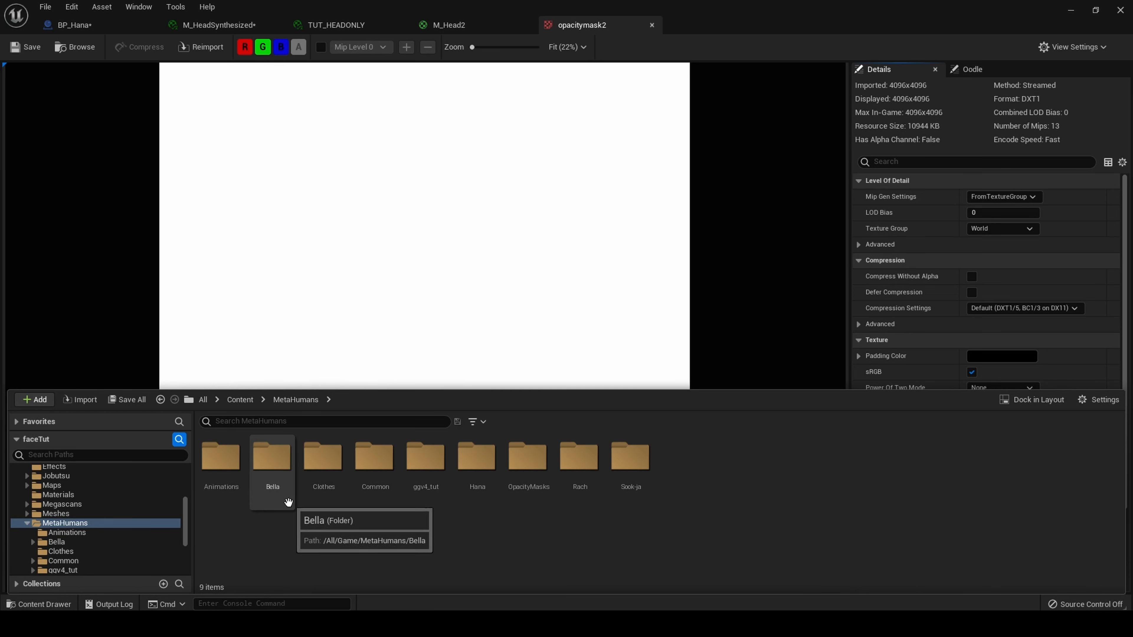
left_click(579, 456)
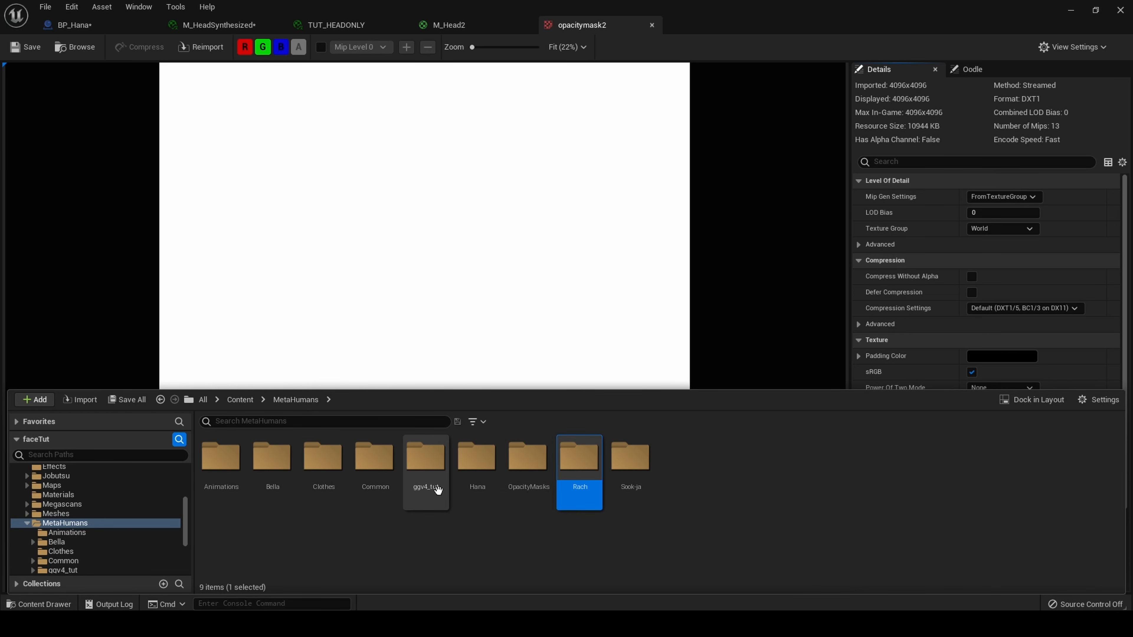
double_click(477, 460)
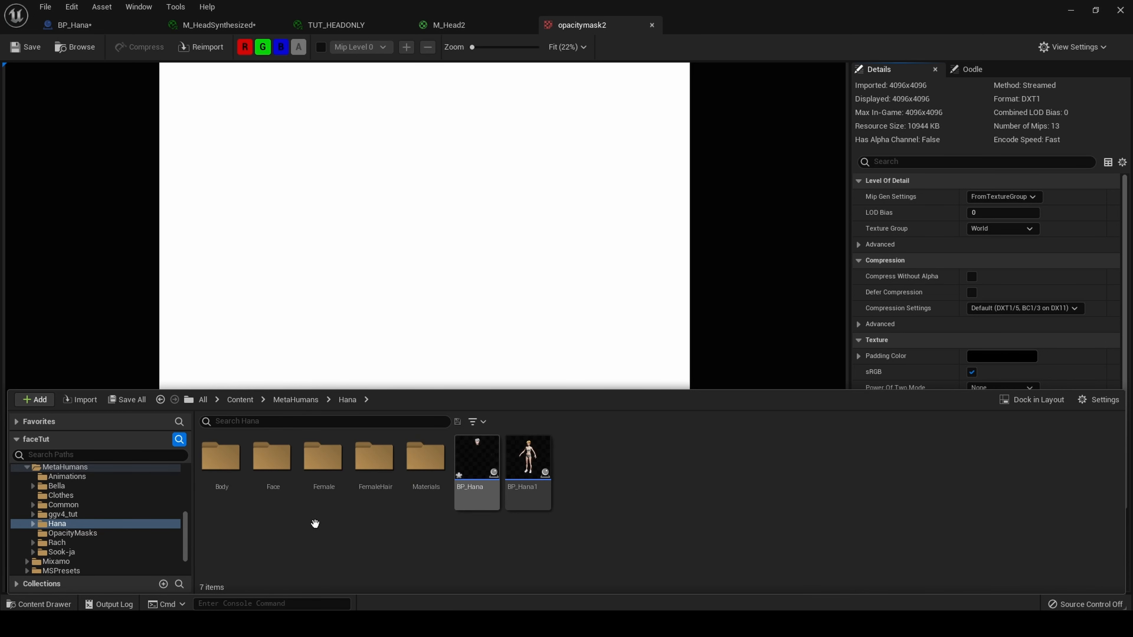
left_click(61, 543)
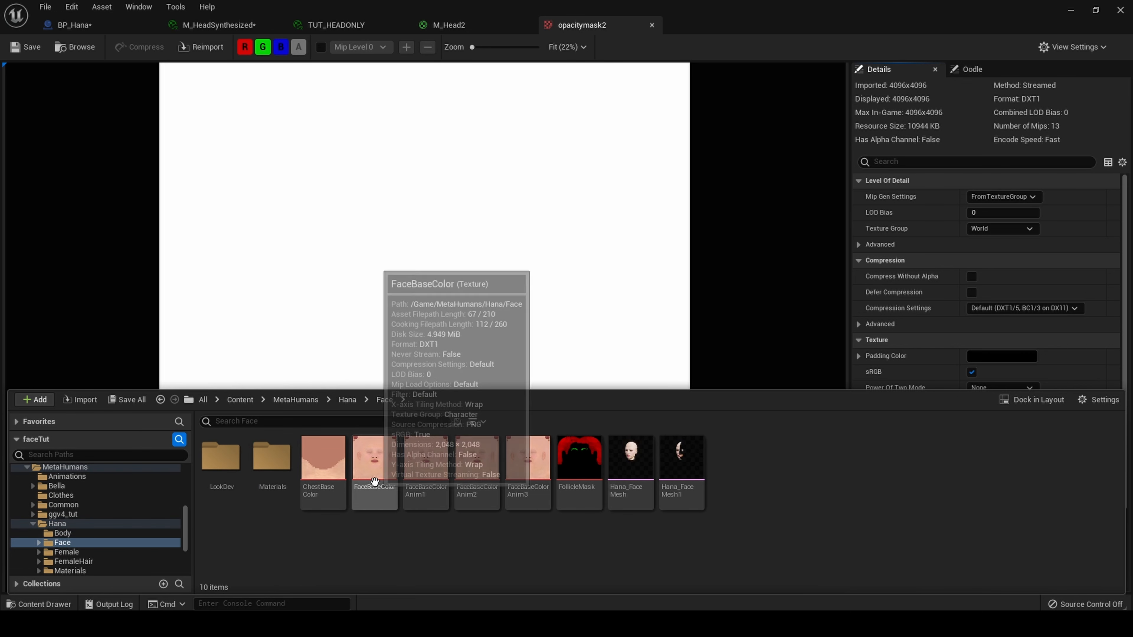
double_click(374, 456)
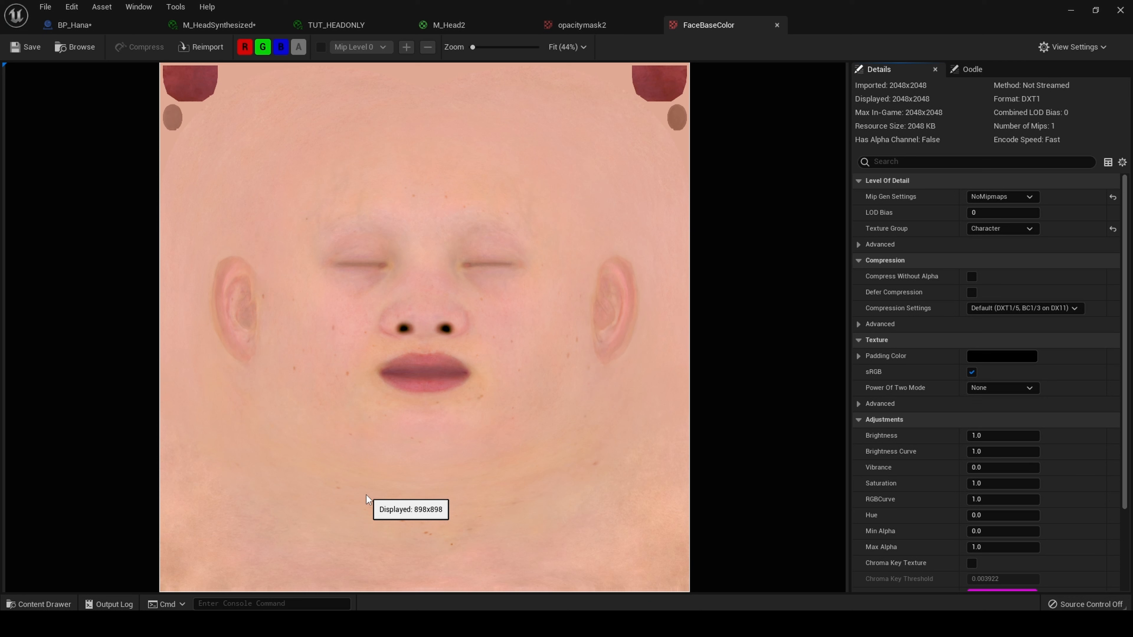
mouse_move(364, 505)
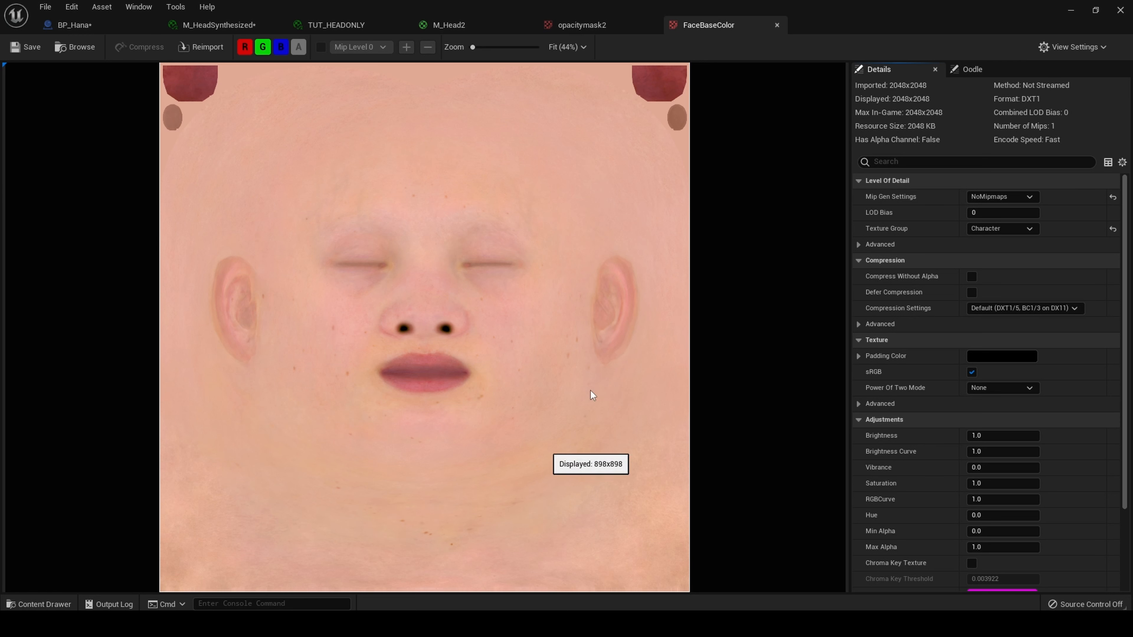
mouse_move(374, 220)
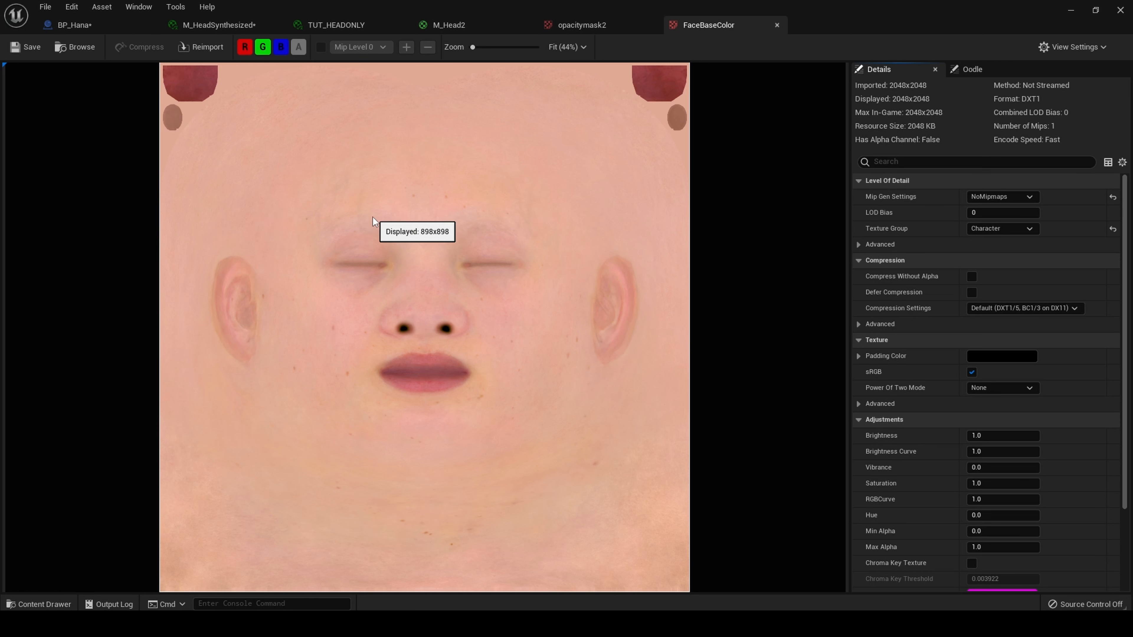
mouse_move(182, 439)
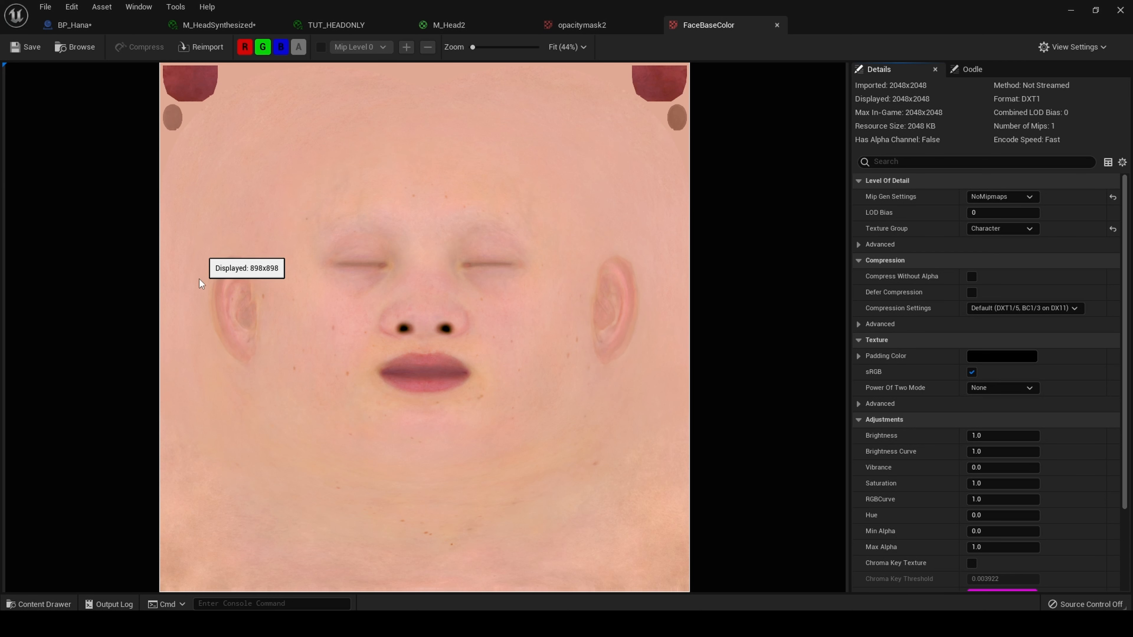
mouse_move(580, 25)
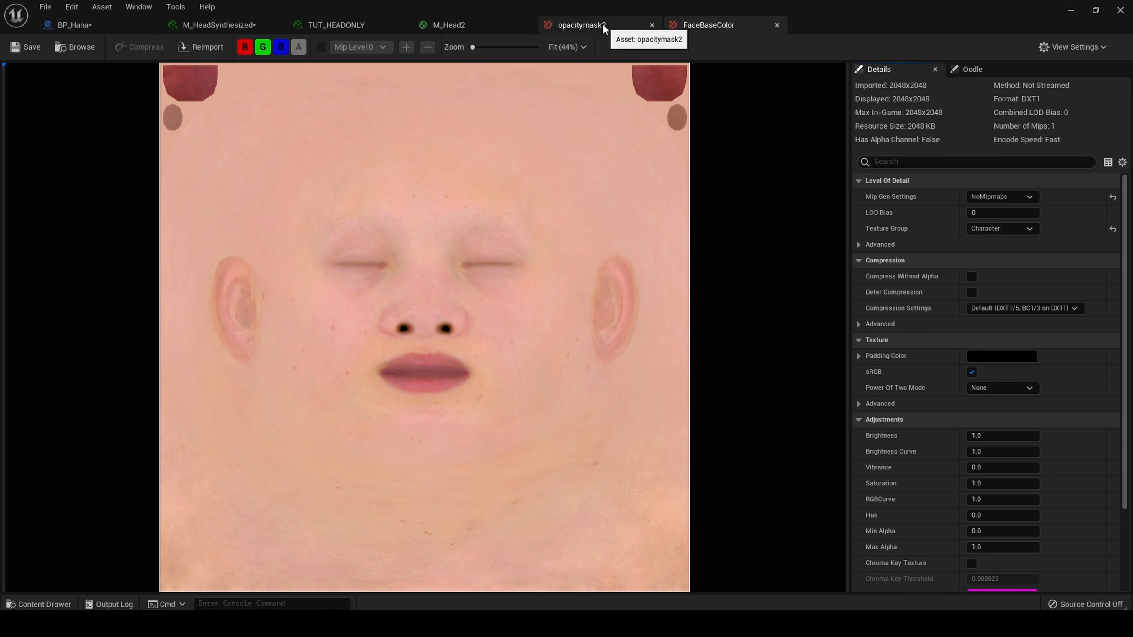
- Flip between opacitymask2 and FaceBaseColor to compare them, then return to BP_Hana's head
left_click(708, 25)
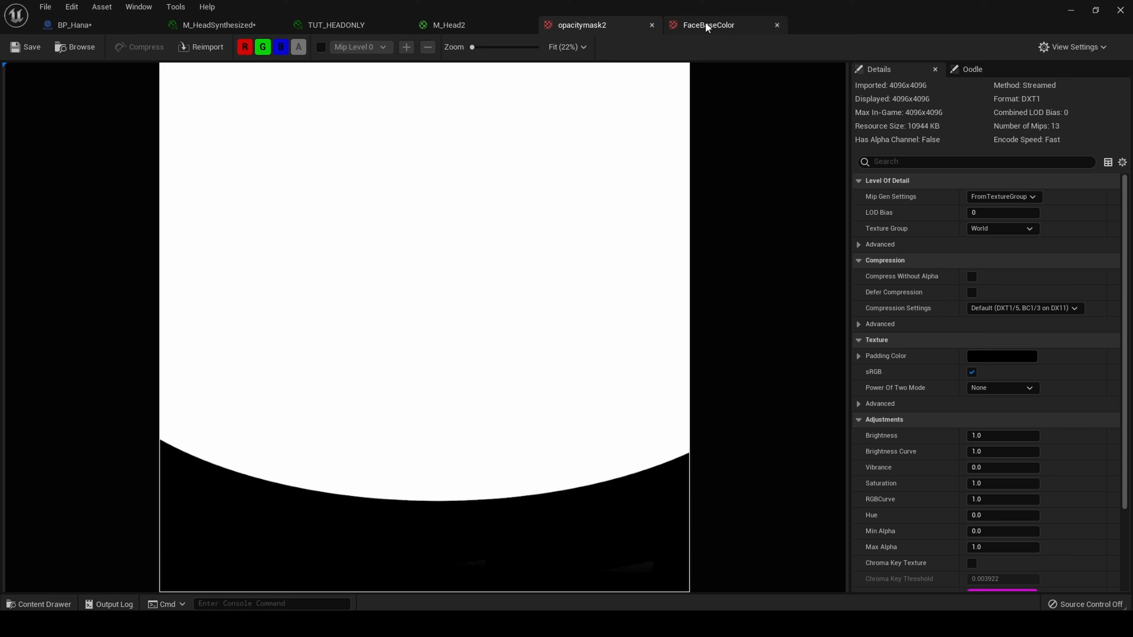
mouse_move(707, 24)
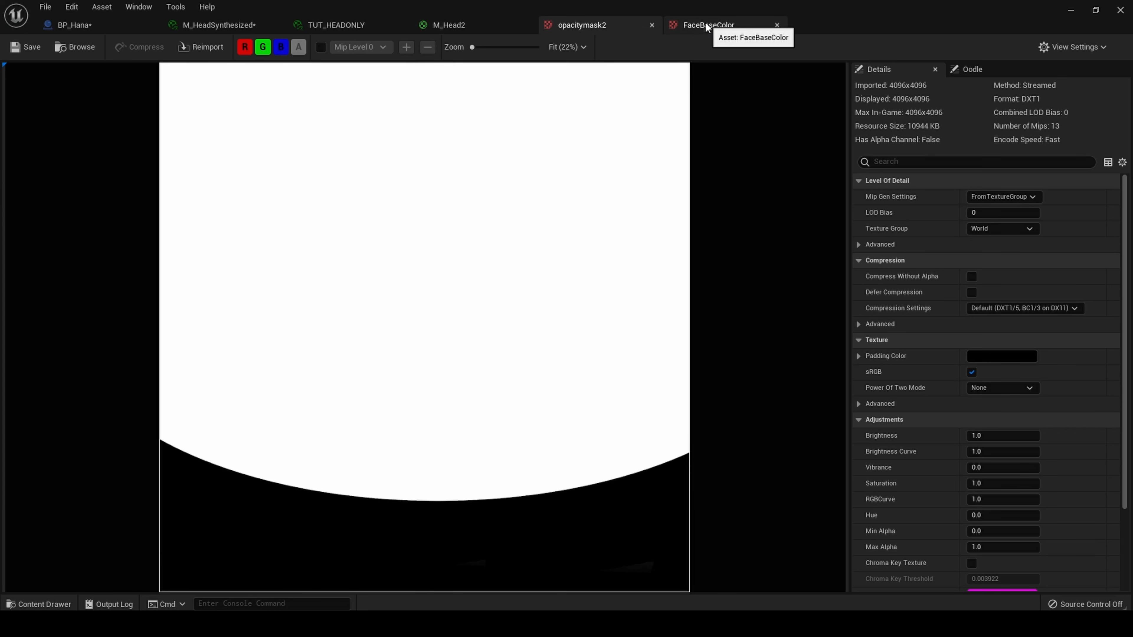
left_click(706, 25)
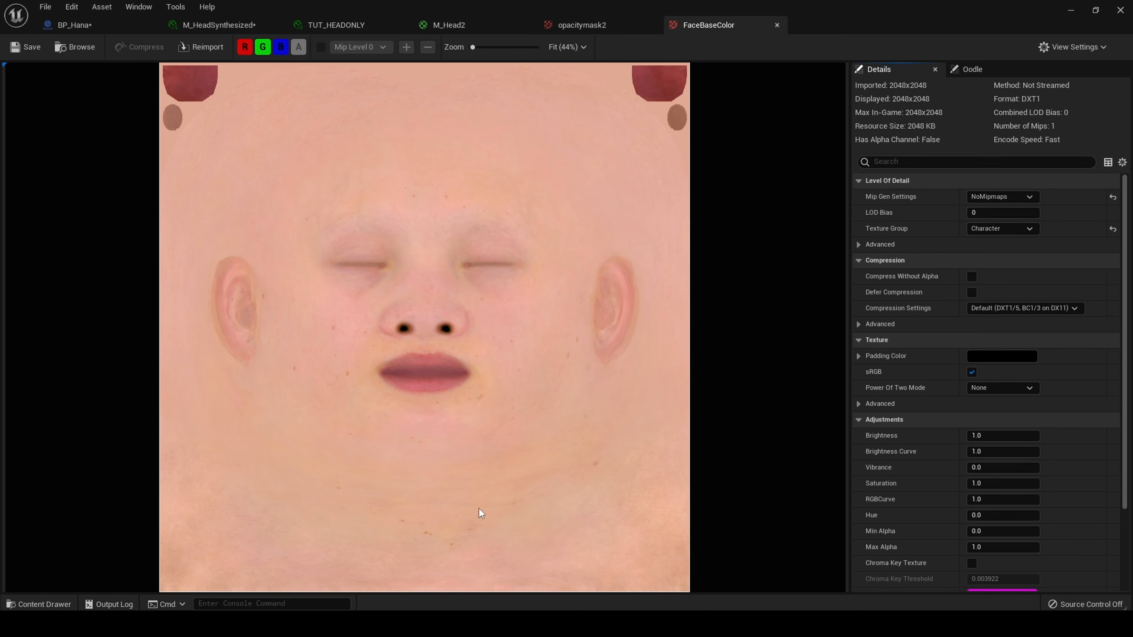
mouse_move(694, 402)
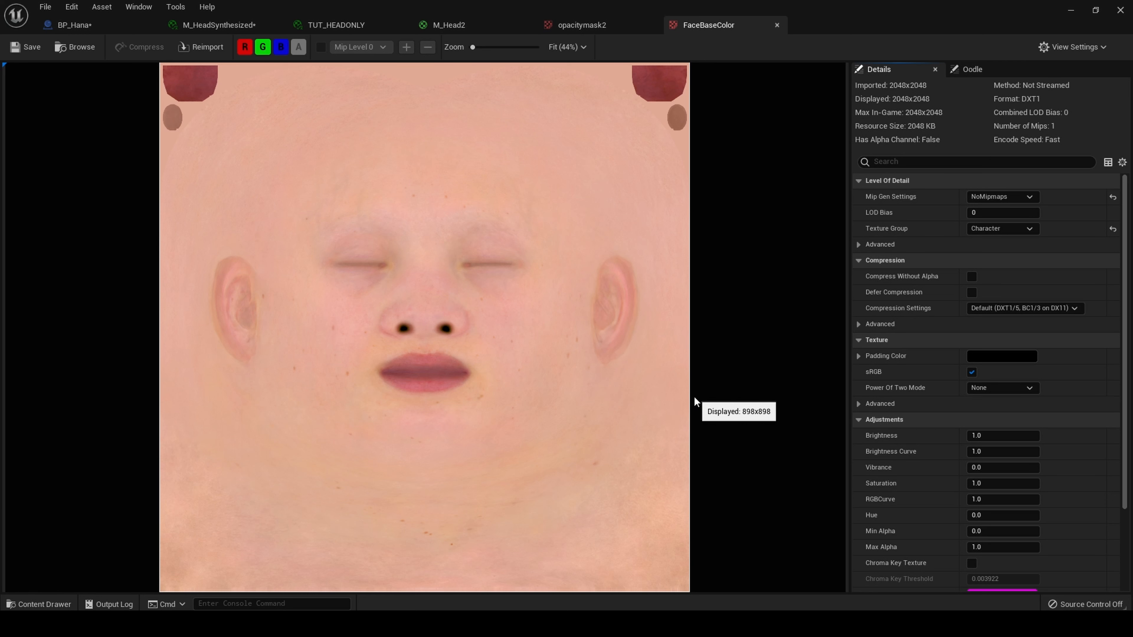
left_click(581, 25)
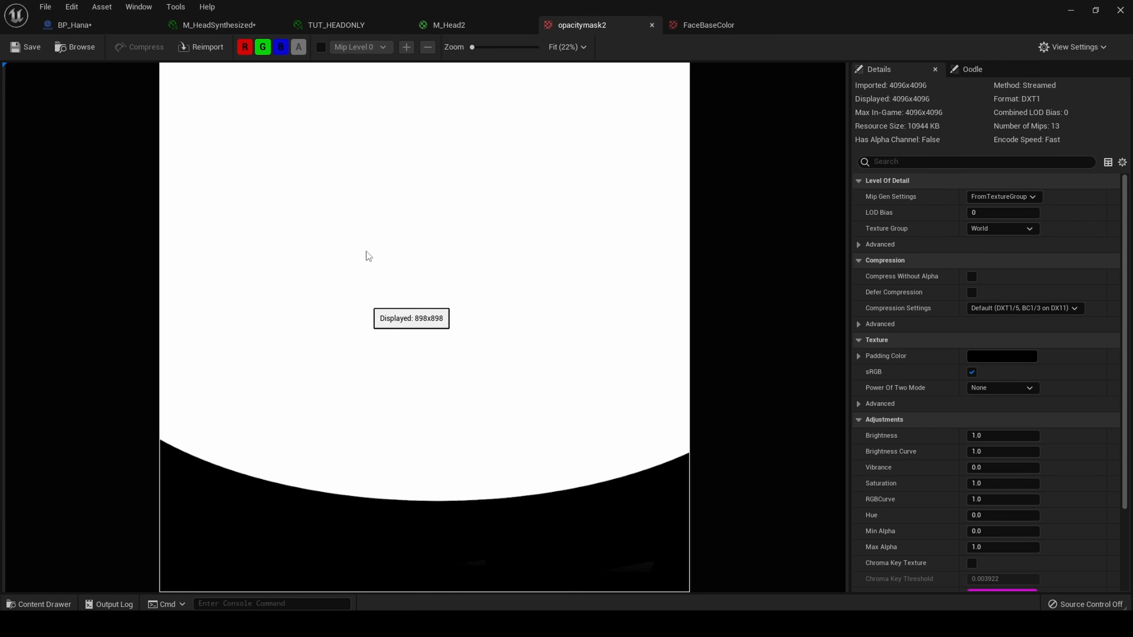
mouse_move(436, 384)
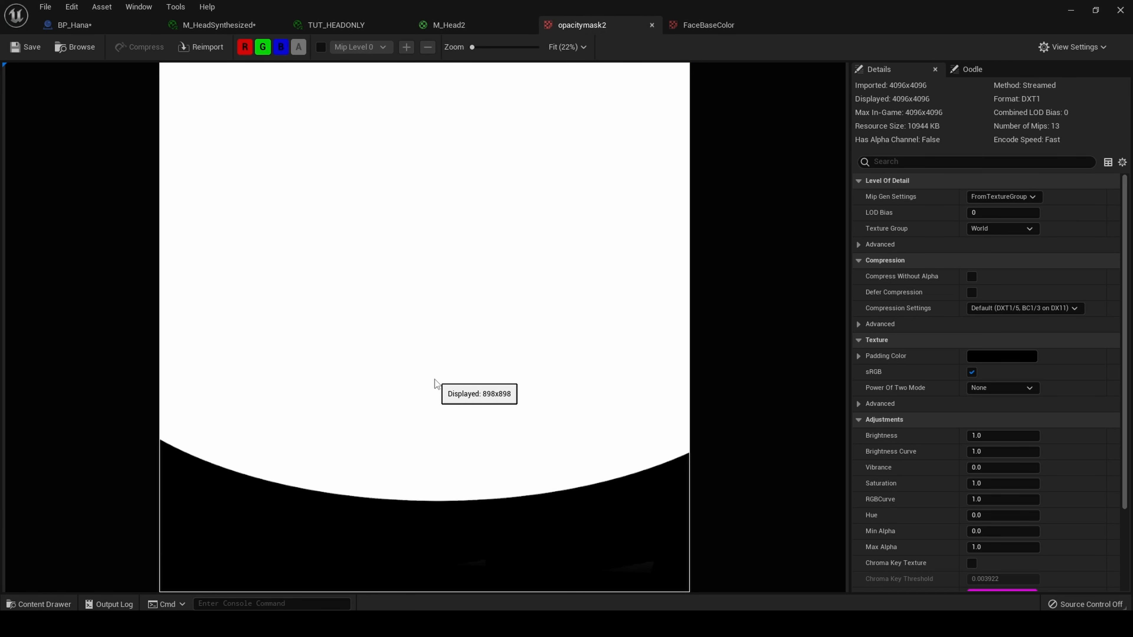
mouse_move(506, 97)
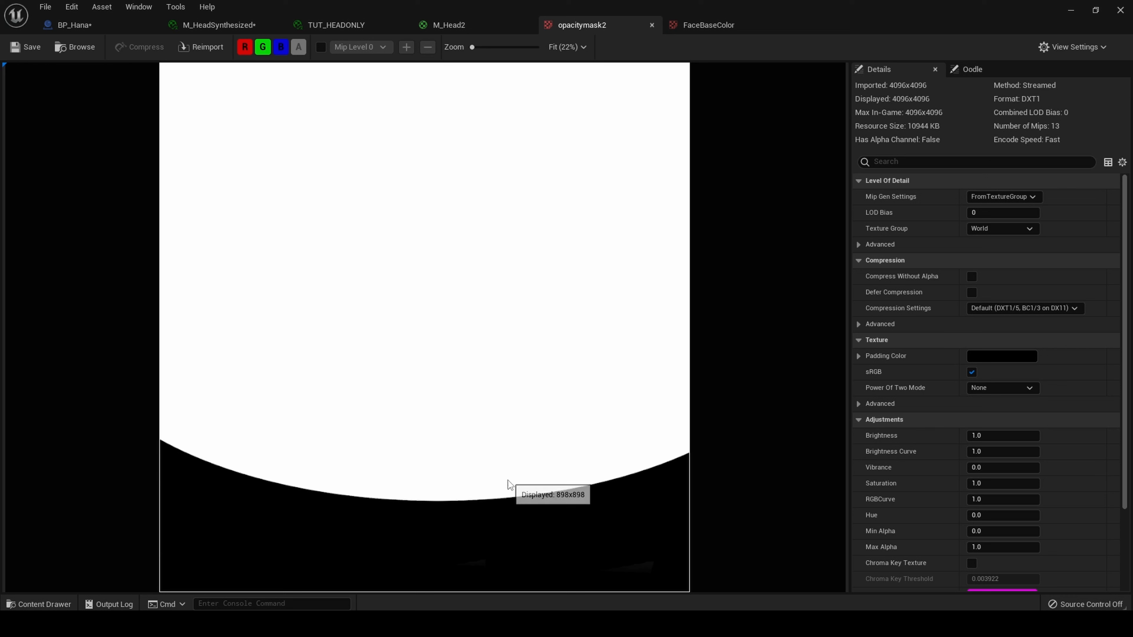
left_click(78, 24)
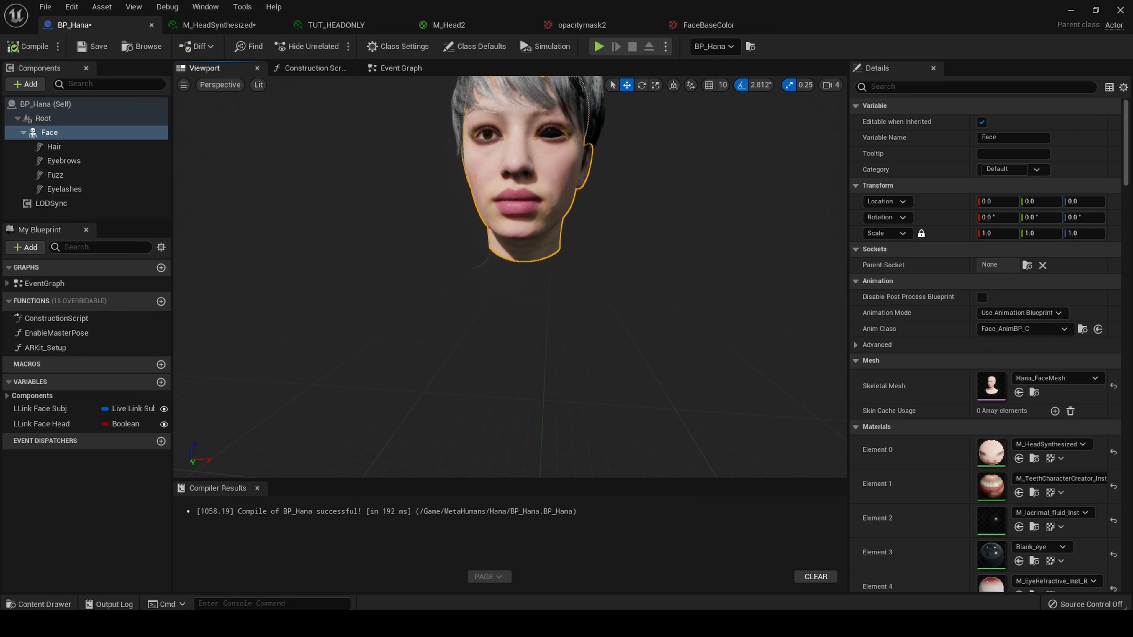
mouse_move(537, 350)
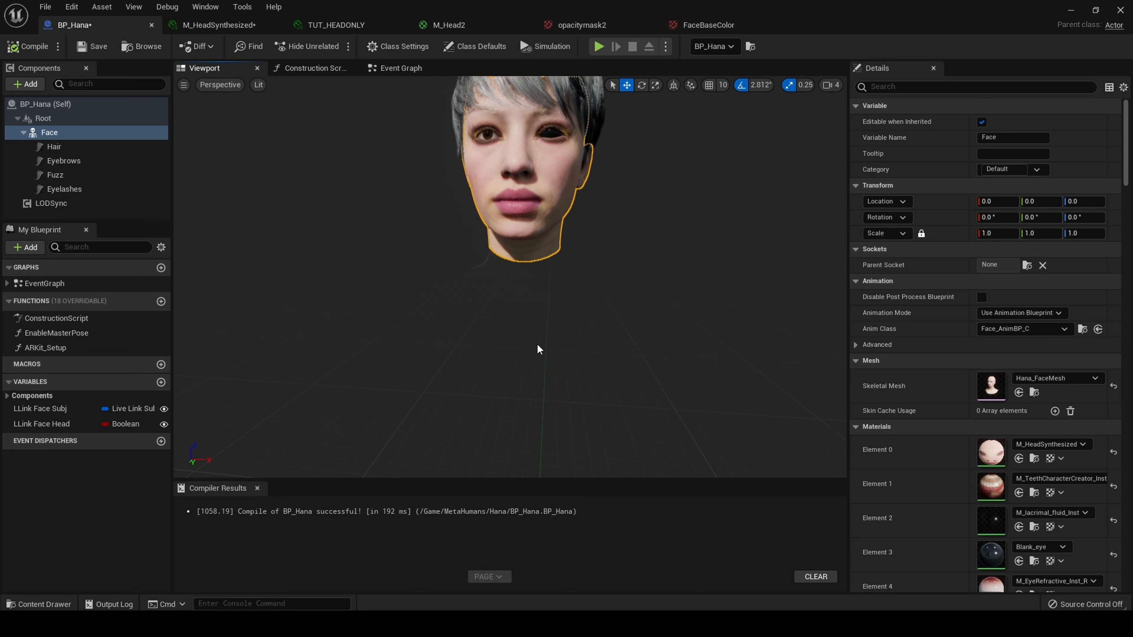
mouse_move(624, 257)
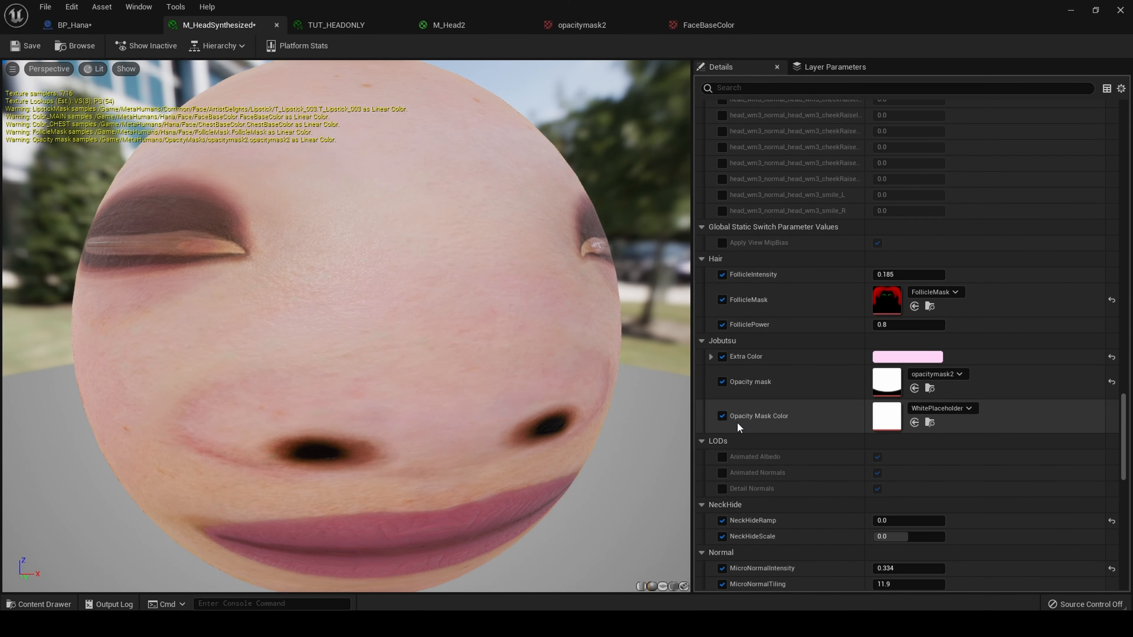
mouse_move(455, 44)
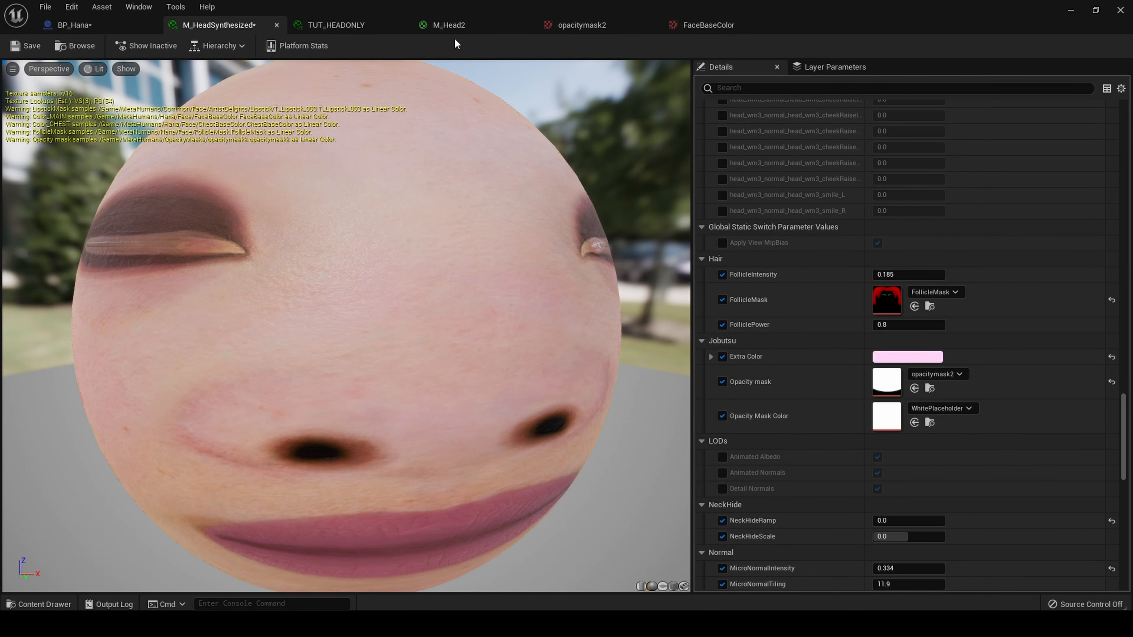
- View the M_Head2 material graph with its Opacity Mask Color and Extra Color nodes
left_click(448, 25)
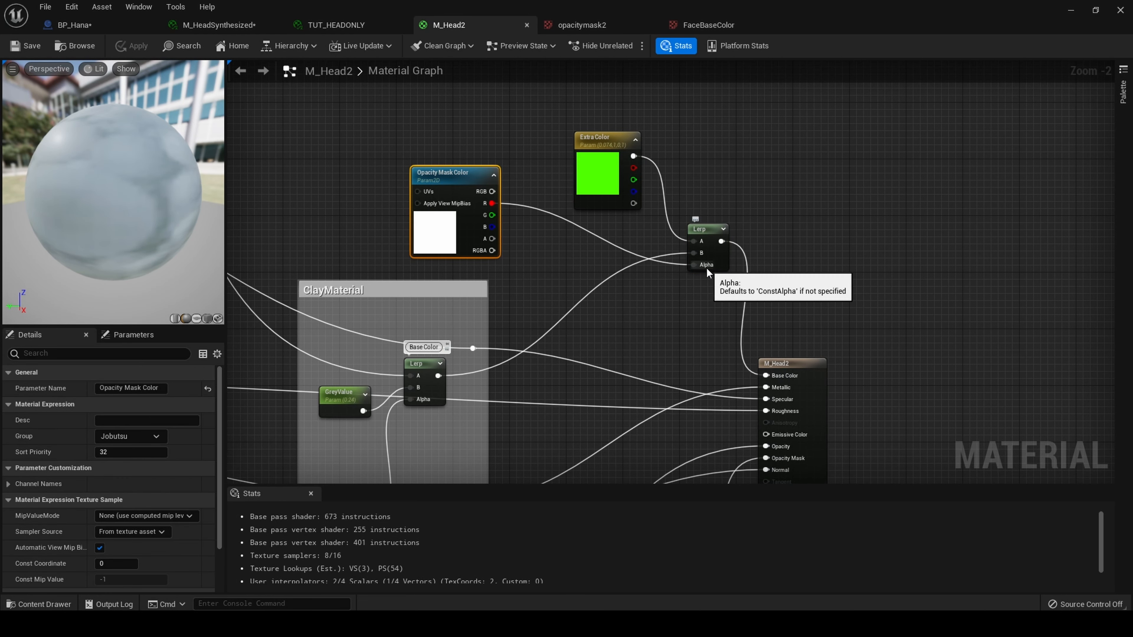
mouse_move(434, 376)
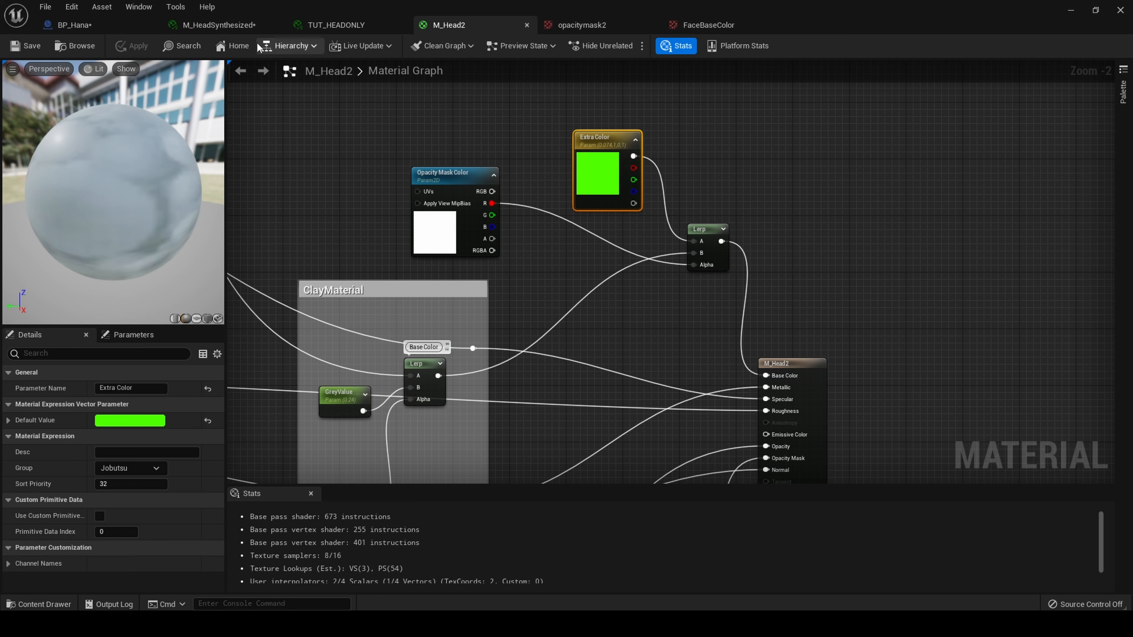
- Return to the M_HeadSynthesized instance showing Extra Color pink and opacitymask2
left_click(216, 25)
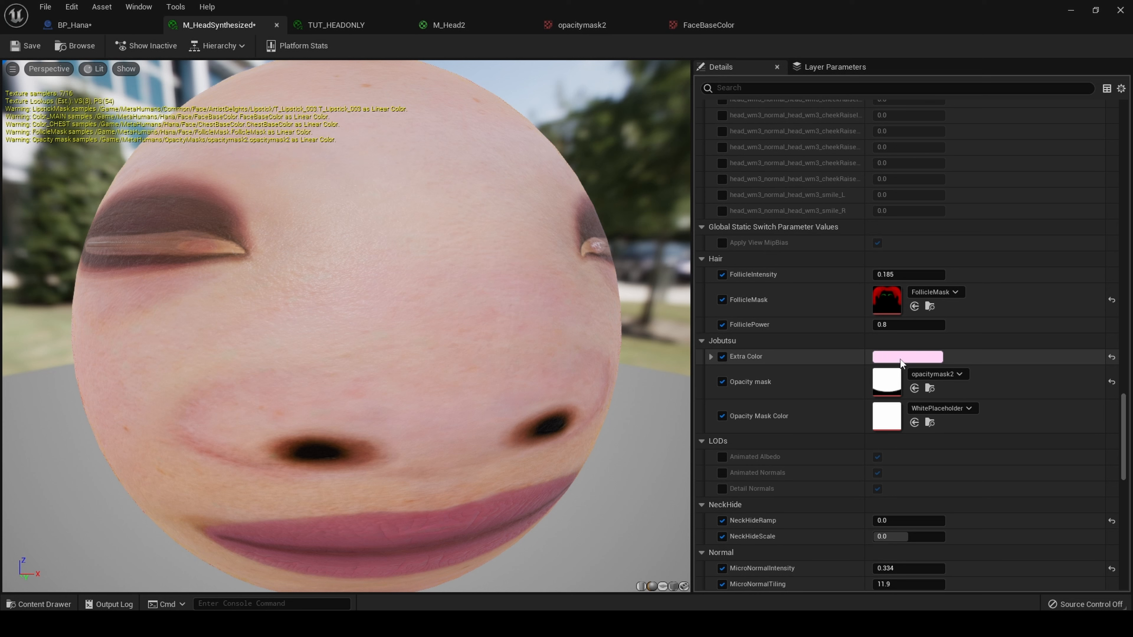
mouse_move(918, 370)
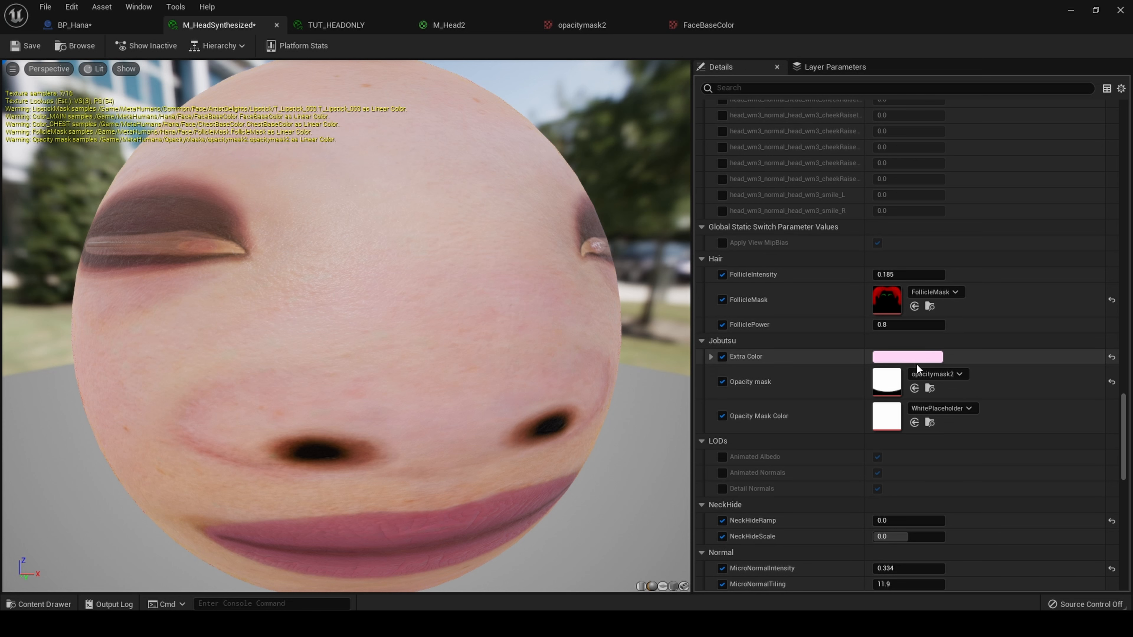
- Assign opacitymask_skullyv2 as the Opacity Mask Color texture, turning the preview sphere pink
left_click(968, 408)
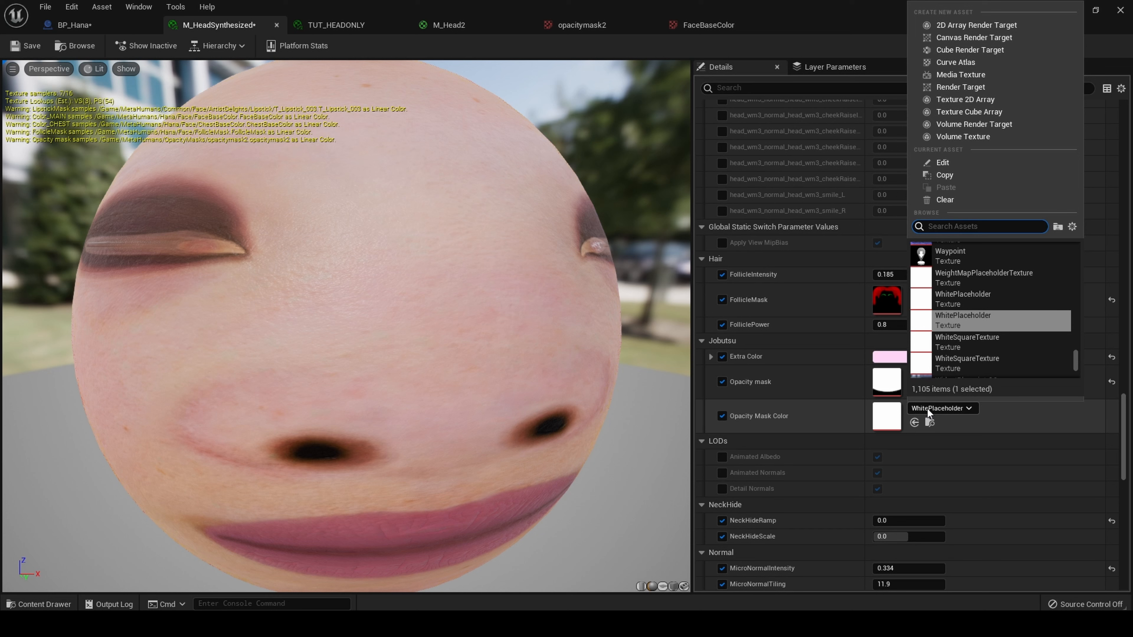
type("opacity")
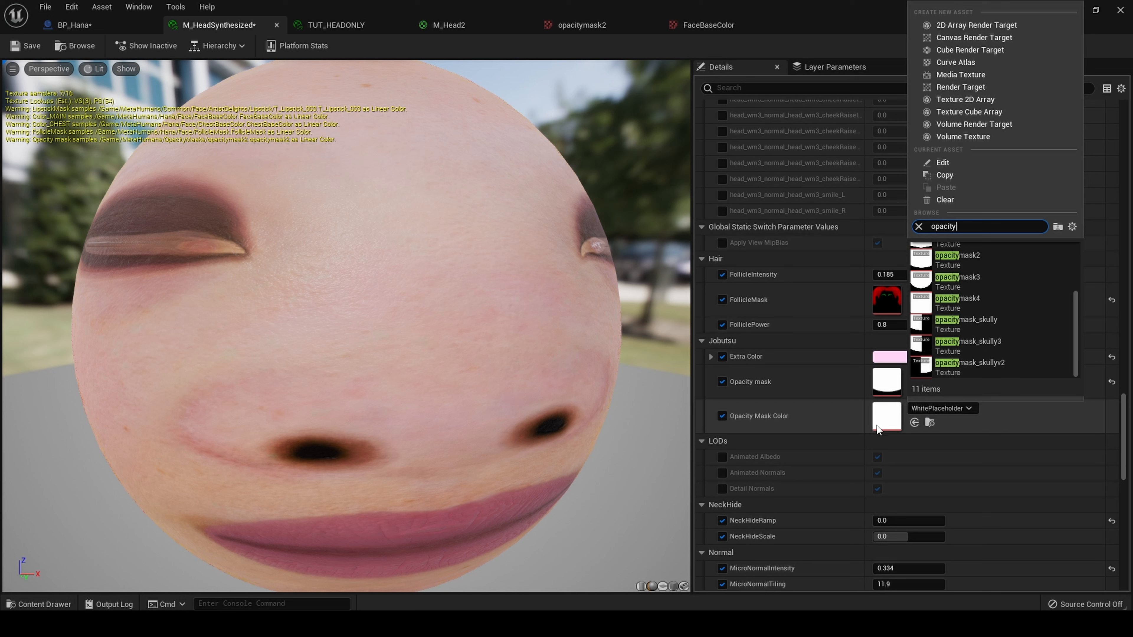
mouse_move(966, 324)
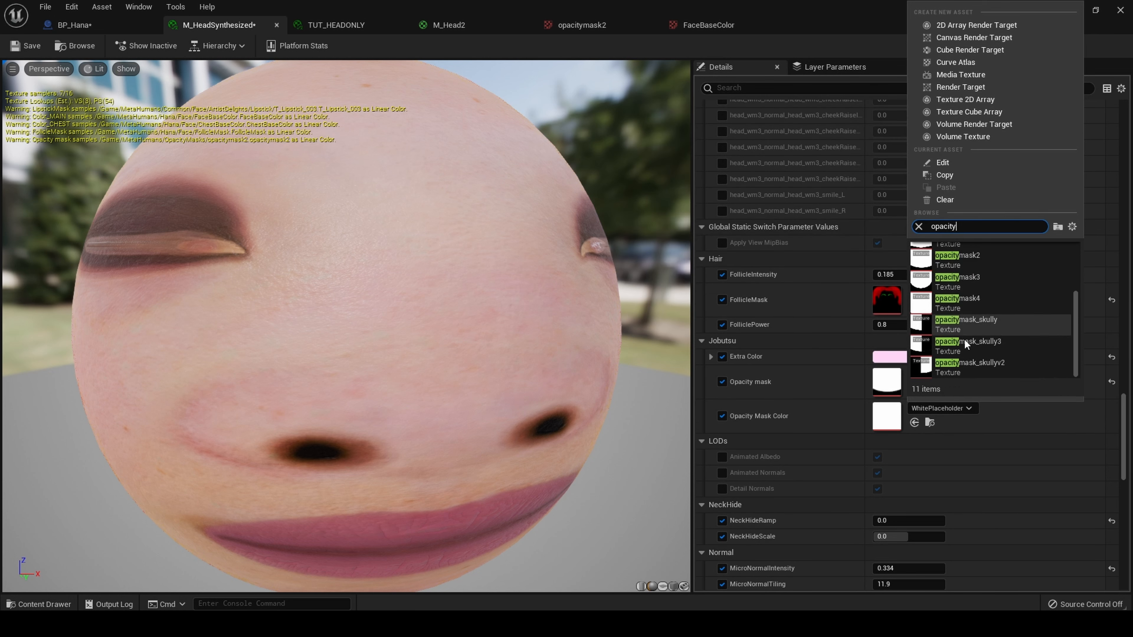
mouse_move(994, 318)
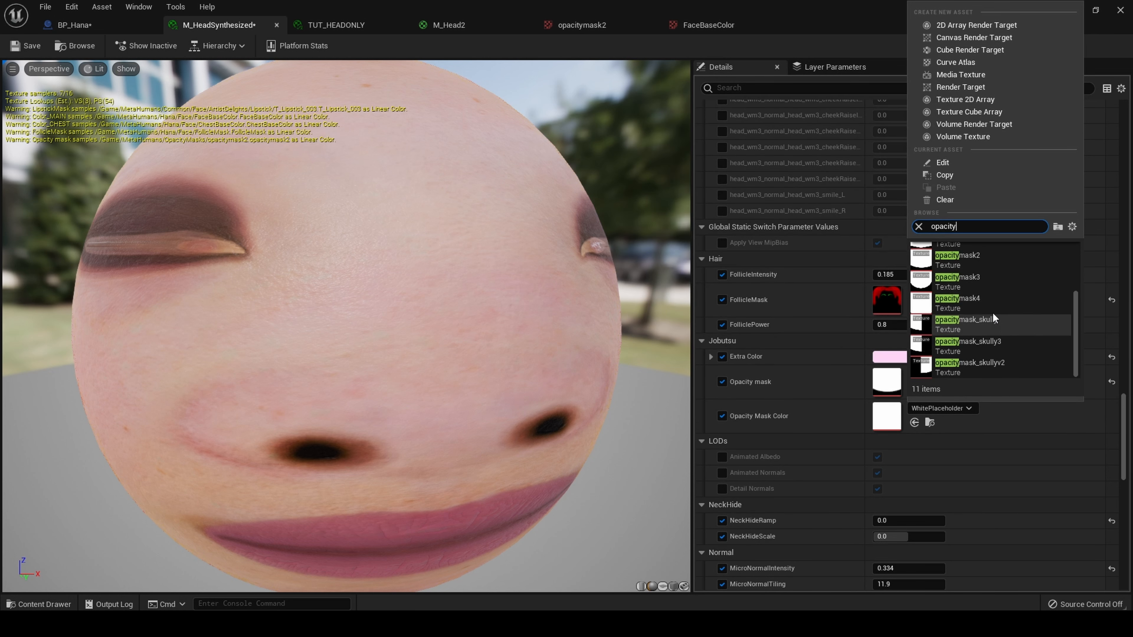
left_click(970, 362)
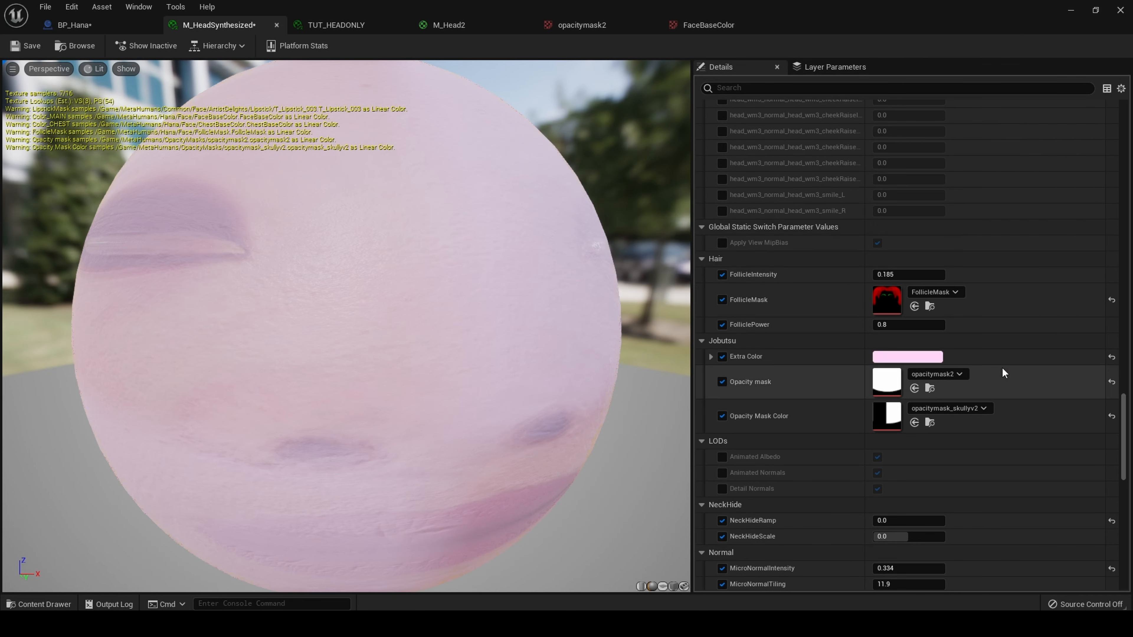
mouse_move(946, 408)
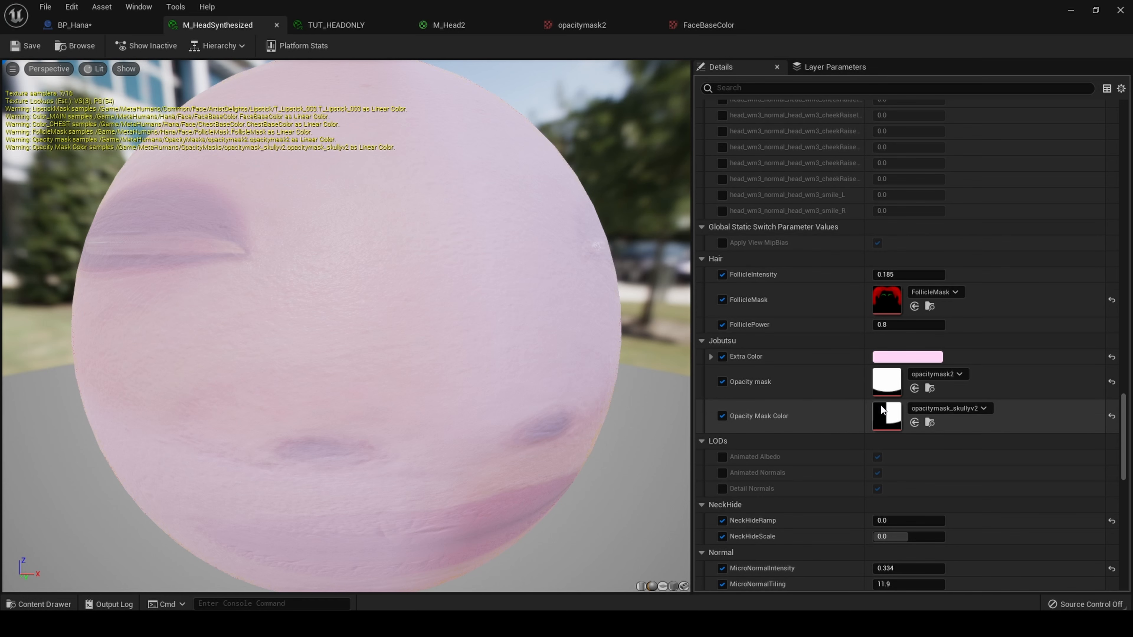
- Inspect the opacitymask_skullyv2 mask texture, comparing it against the M_Head2 graph
double_click(886, 415)
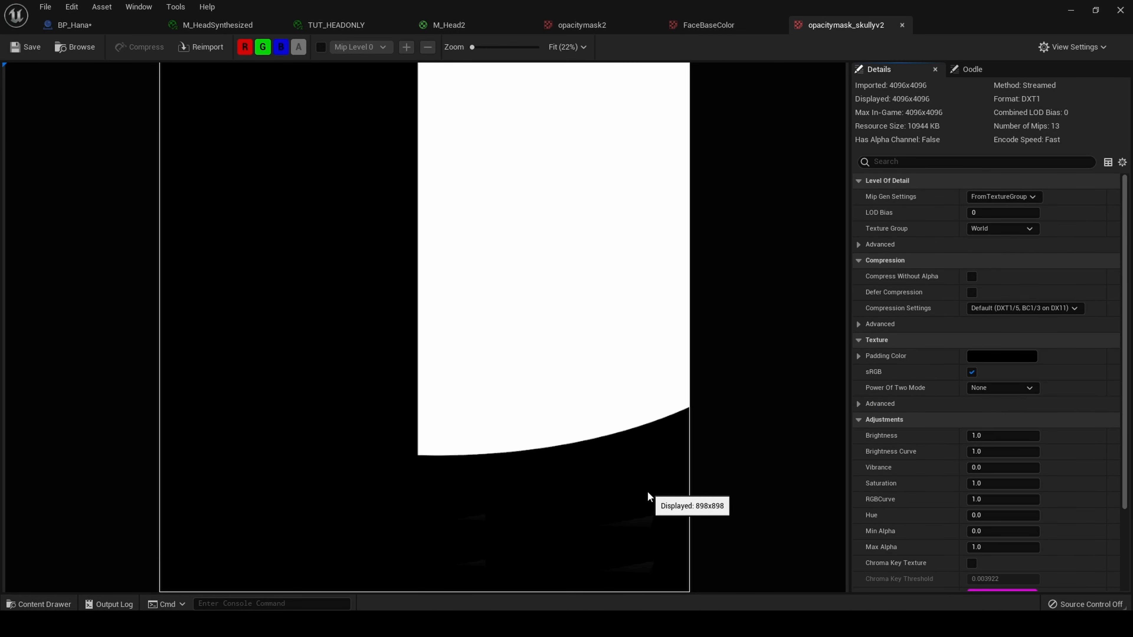
mouse_move(299, 567)
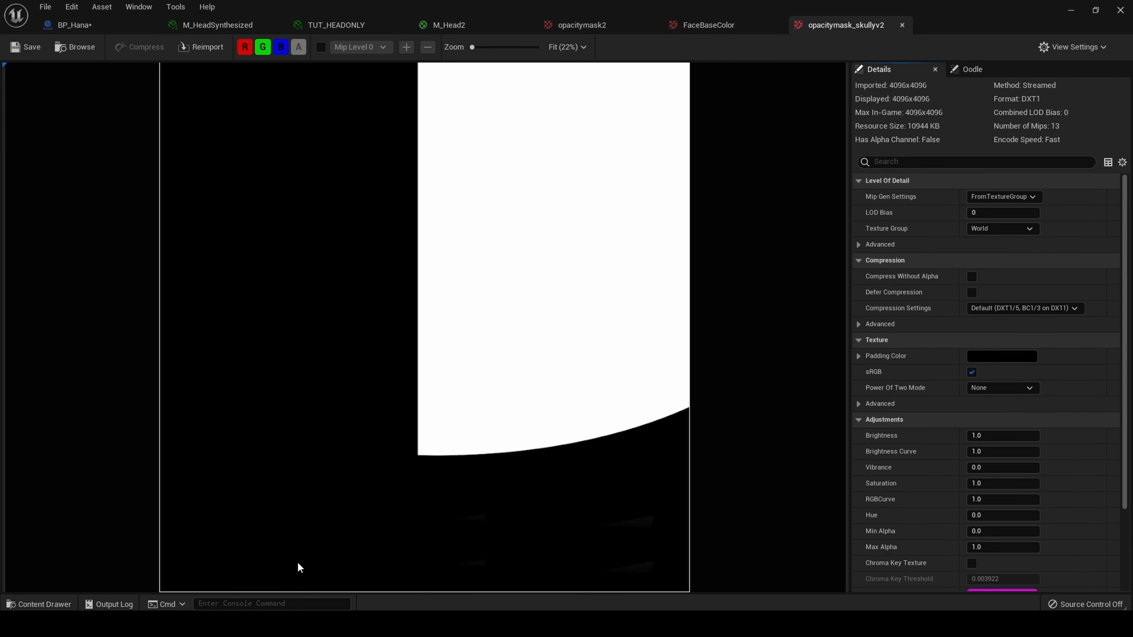
mouse_move(567, 441)
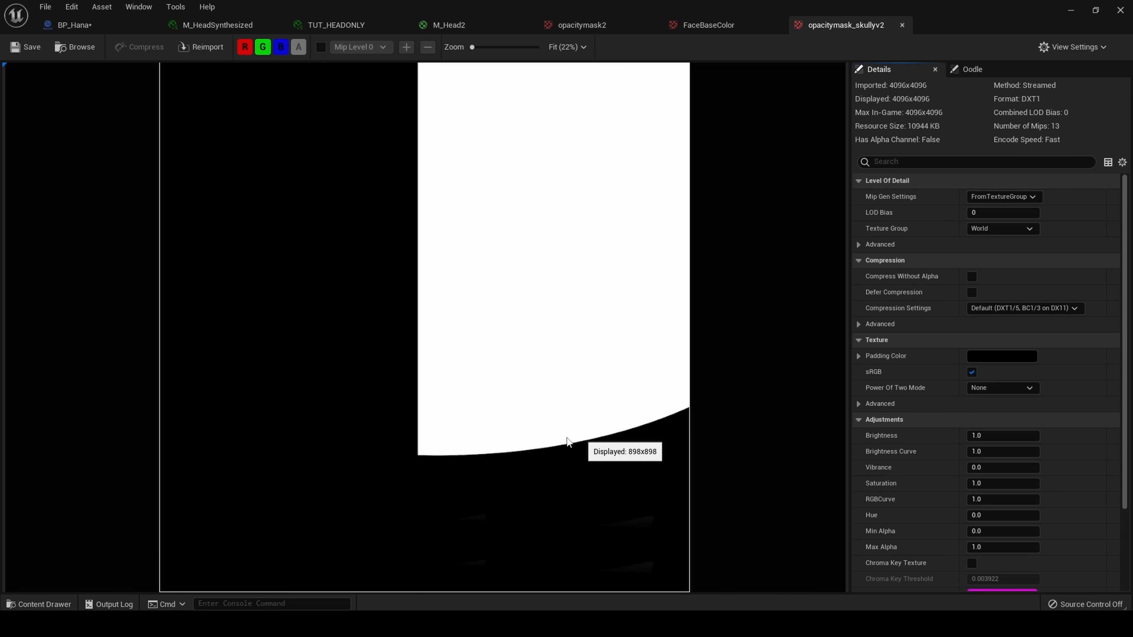
mouse_move(596, 495)
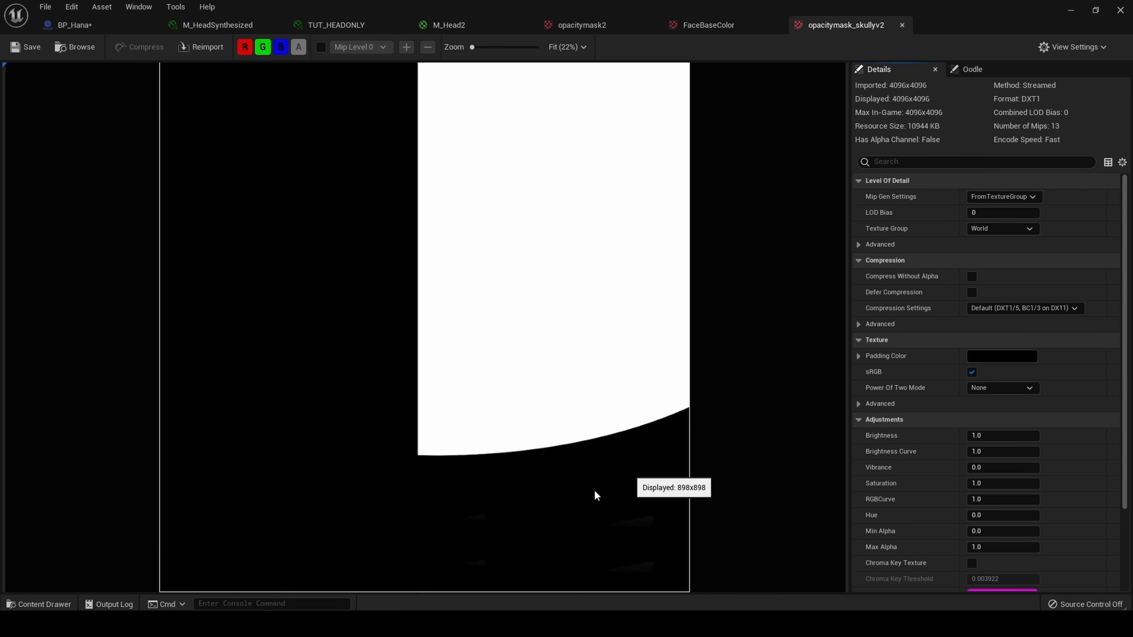
mouse_move(382, 172)
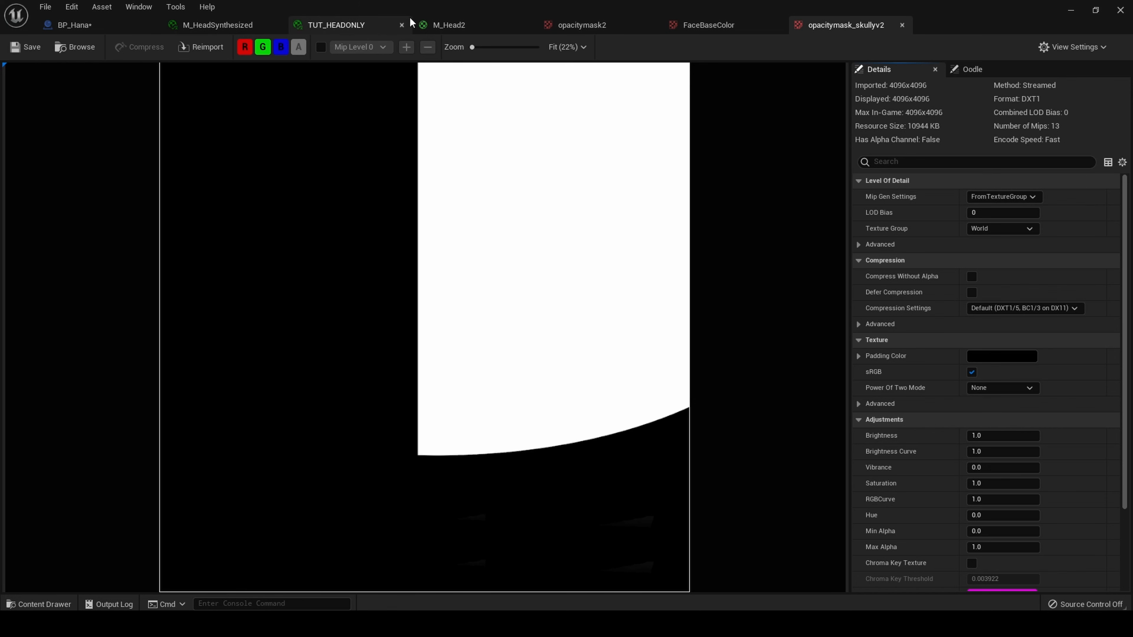
left_click(448, 25)
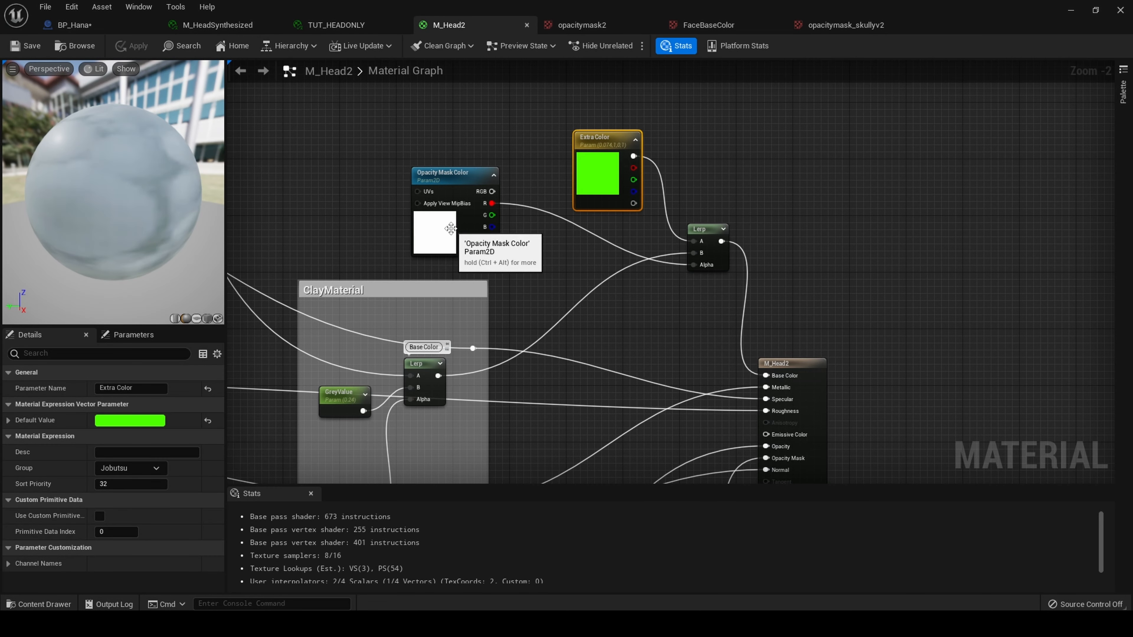
mouse_move(725, 266)
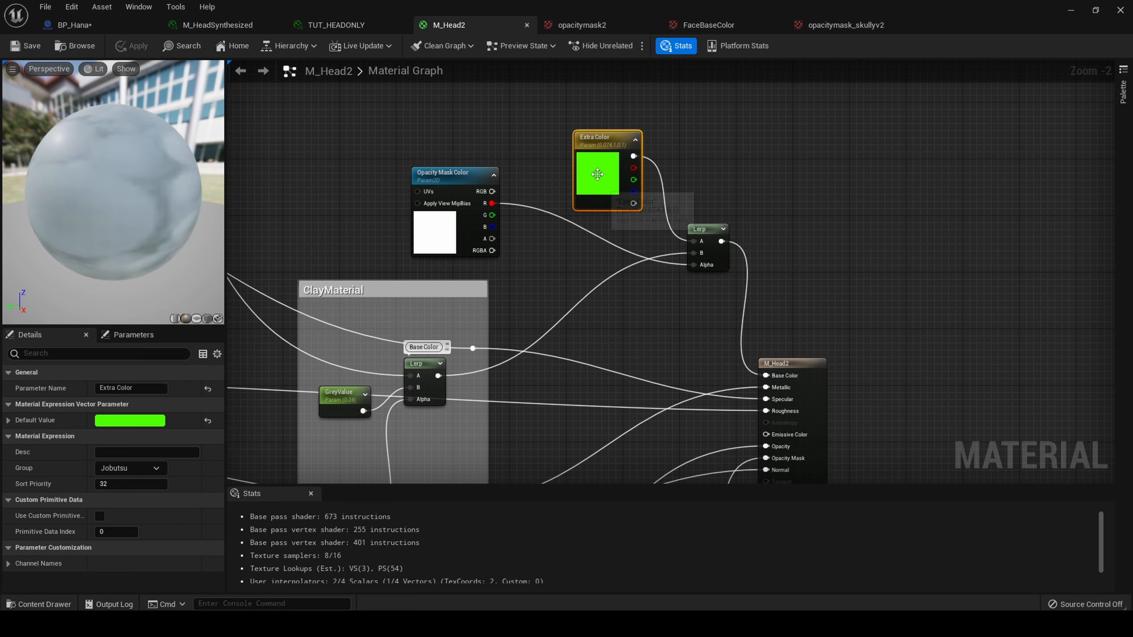
mouse_move(598, 173)
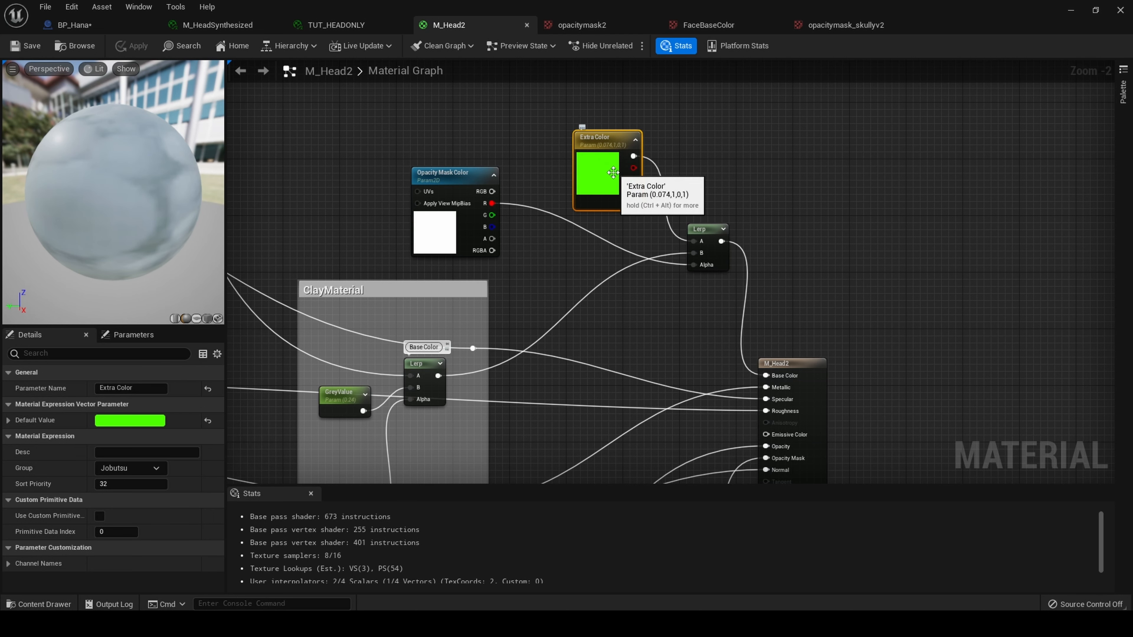
left_click(846, 25)
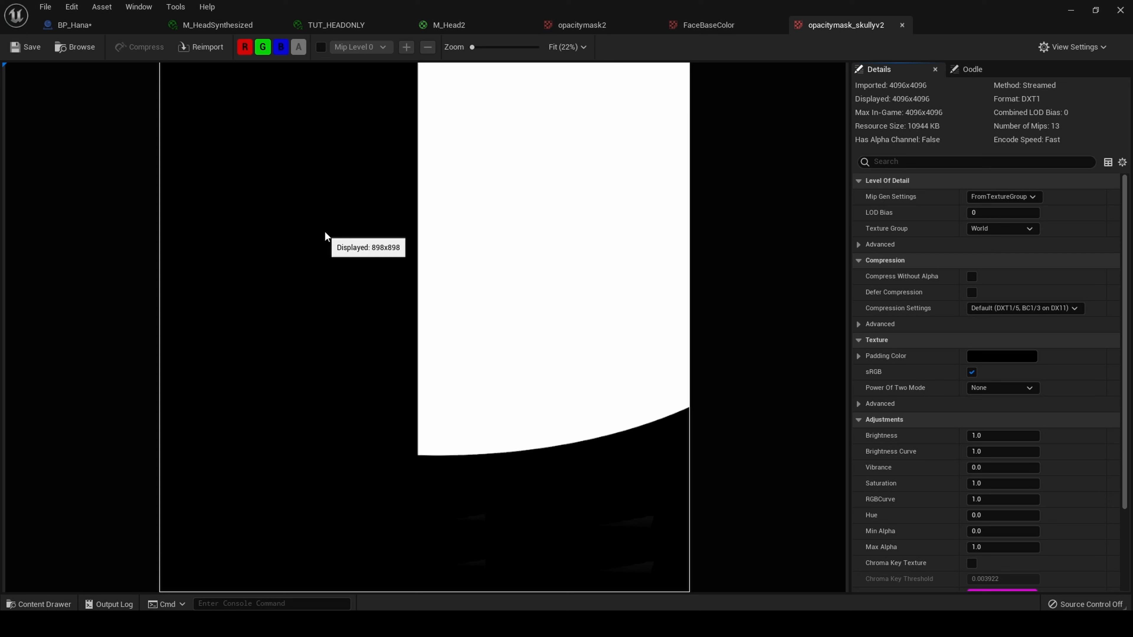
mouse_move(289, 236)
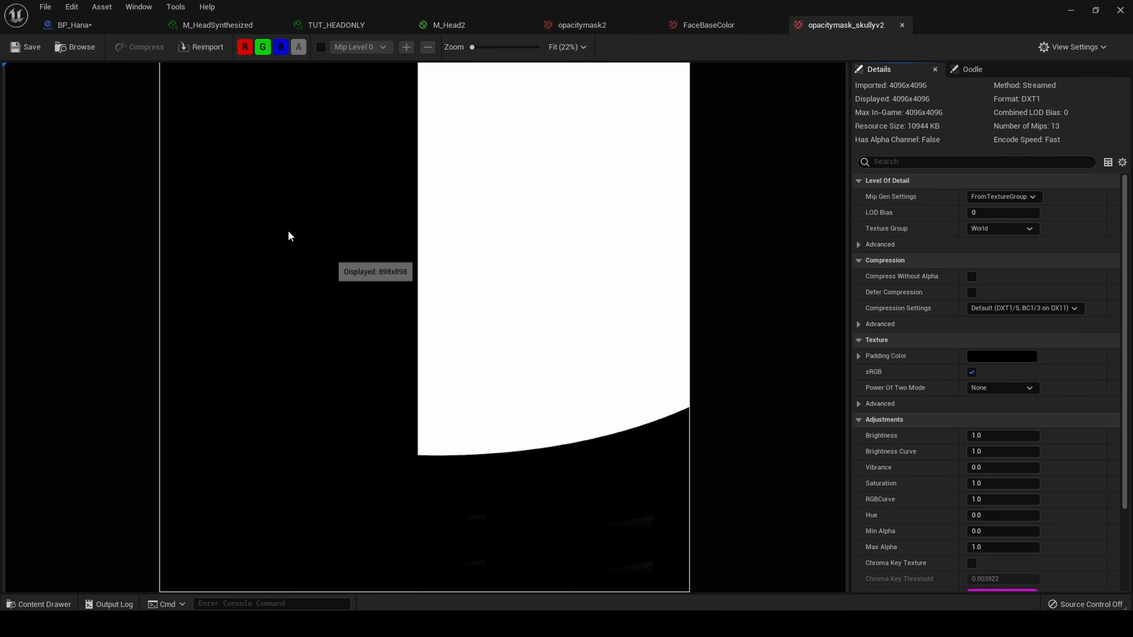
mouse_move(380, 486)
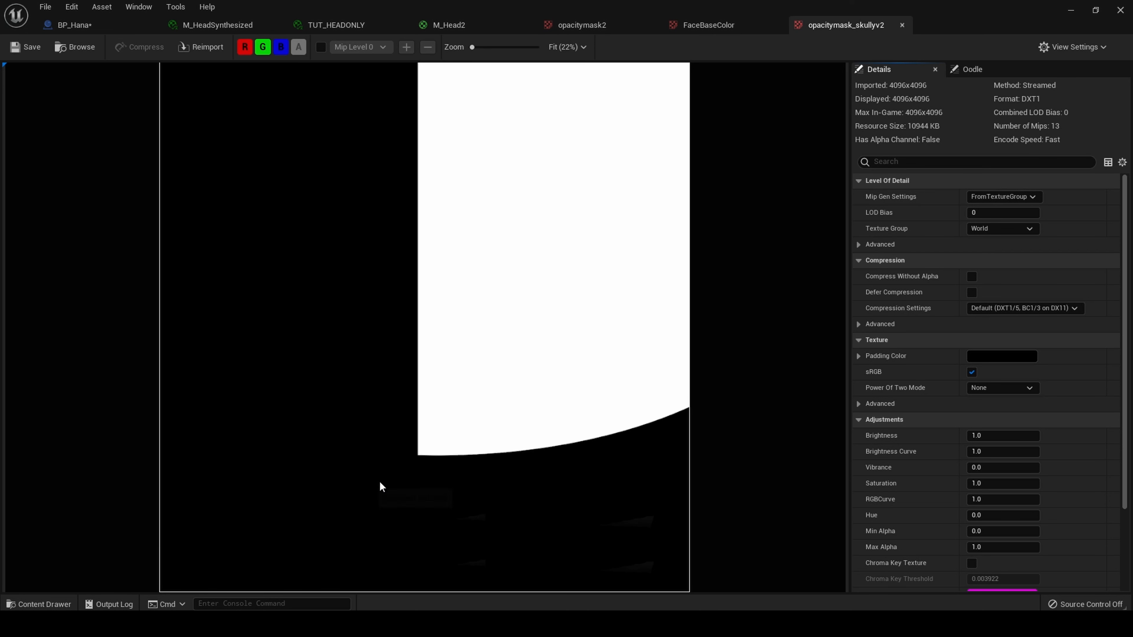
mouse_move(72, 25)
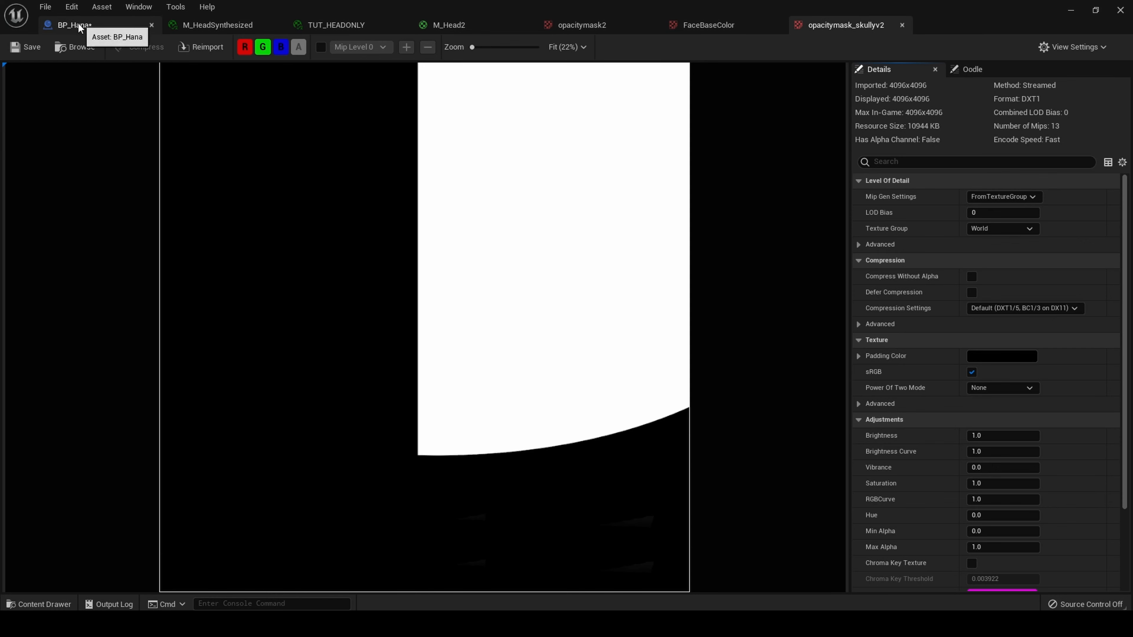
- Set M_HeadSynthesized's Extra Color to bright green so half of Hana's face is tinted green
left_click(72, 24)
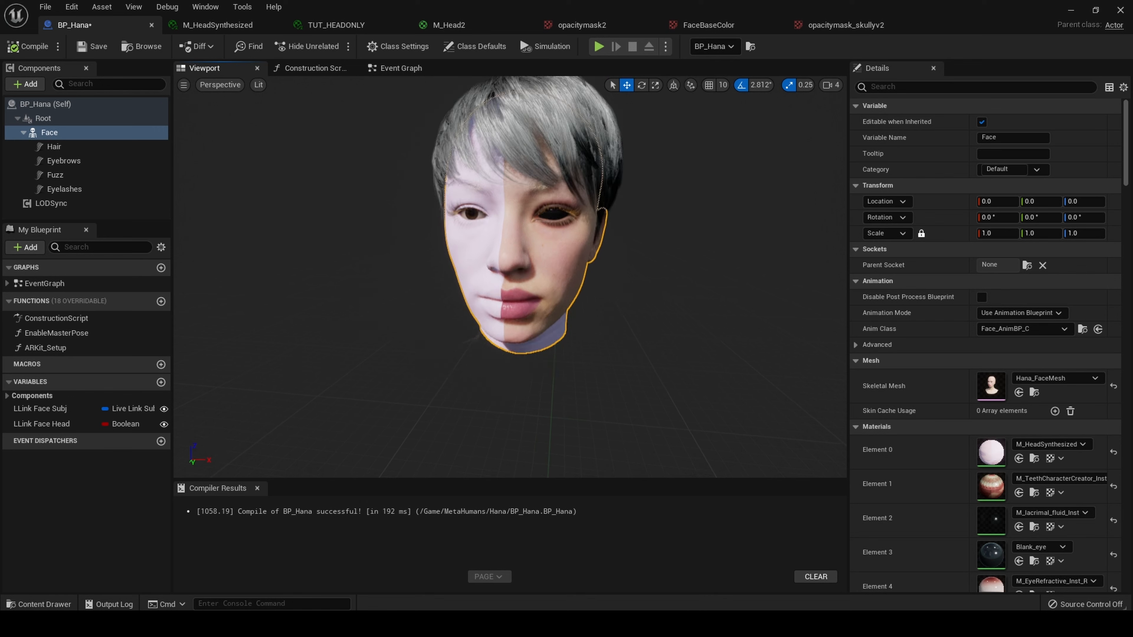
left_click(216, 25)
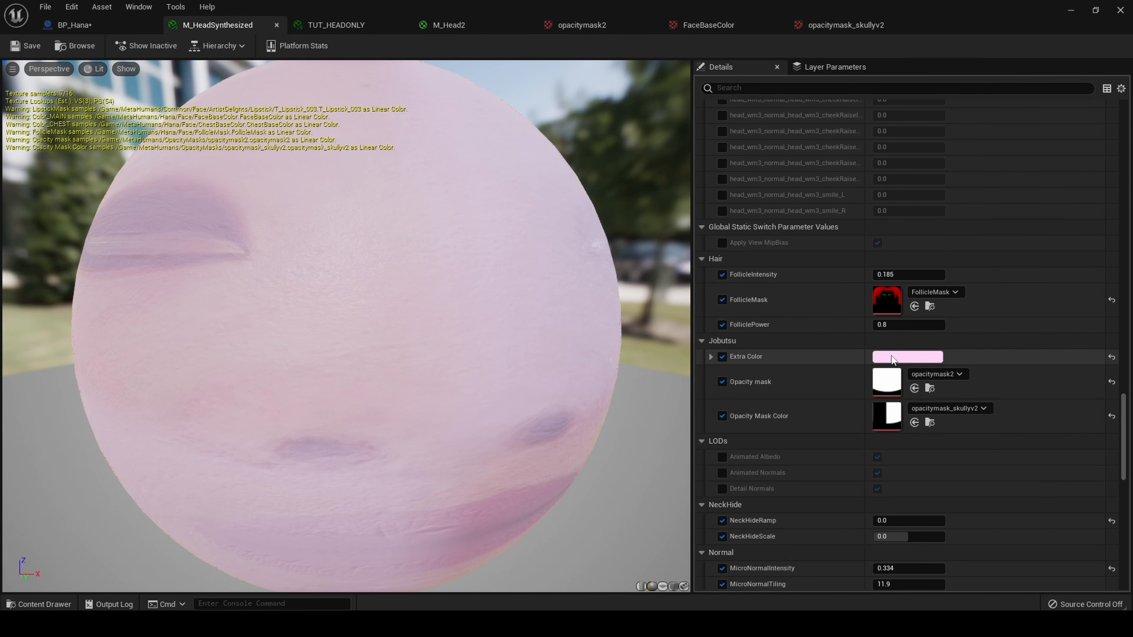
left_click(907, 356)
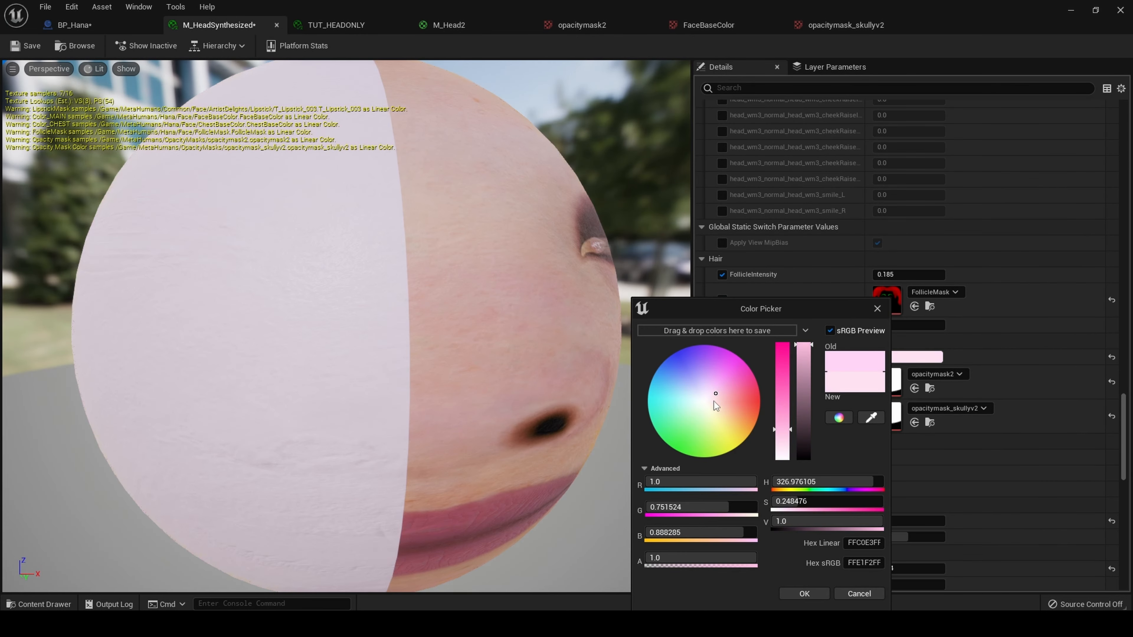
left_click(674, 446)
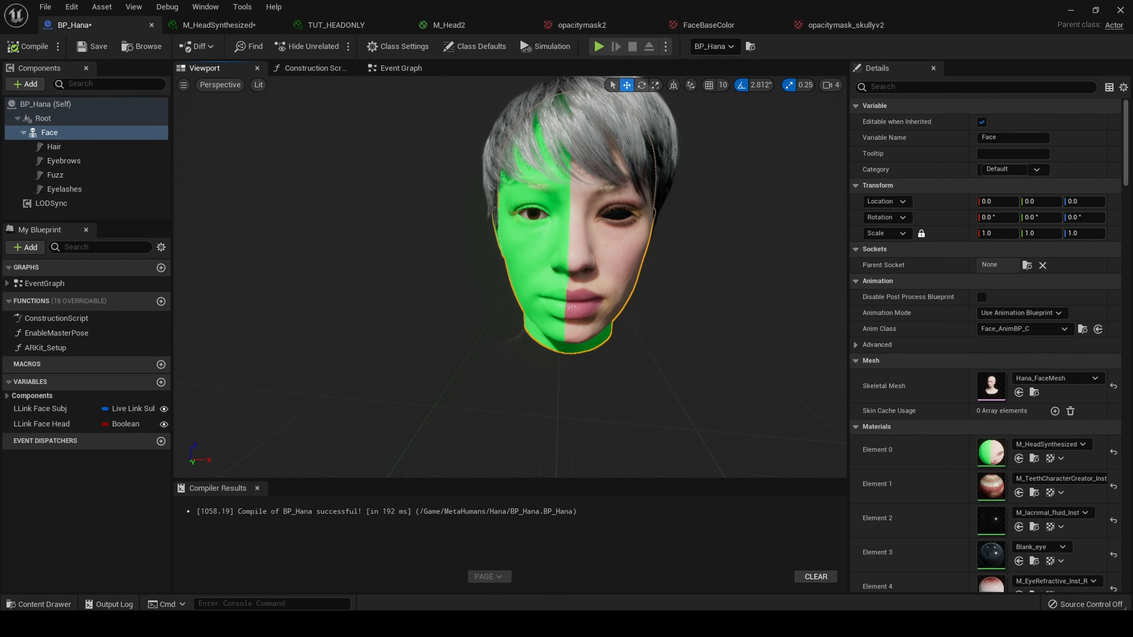
- Return to M_Head2 with the OpacityMasks textures folder in the Content Drawer
left_click(712, 25)
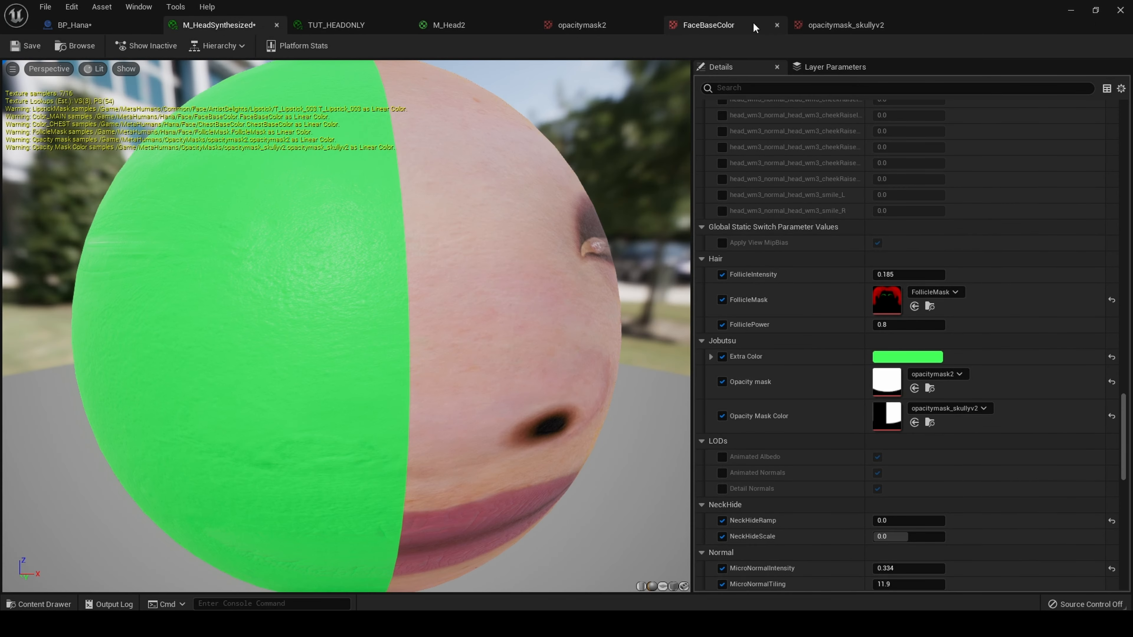
left_click(448, 25)
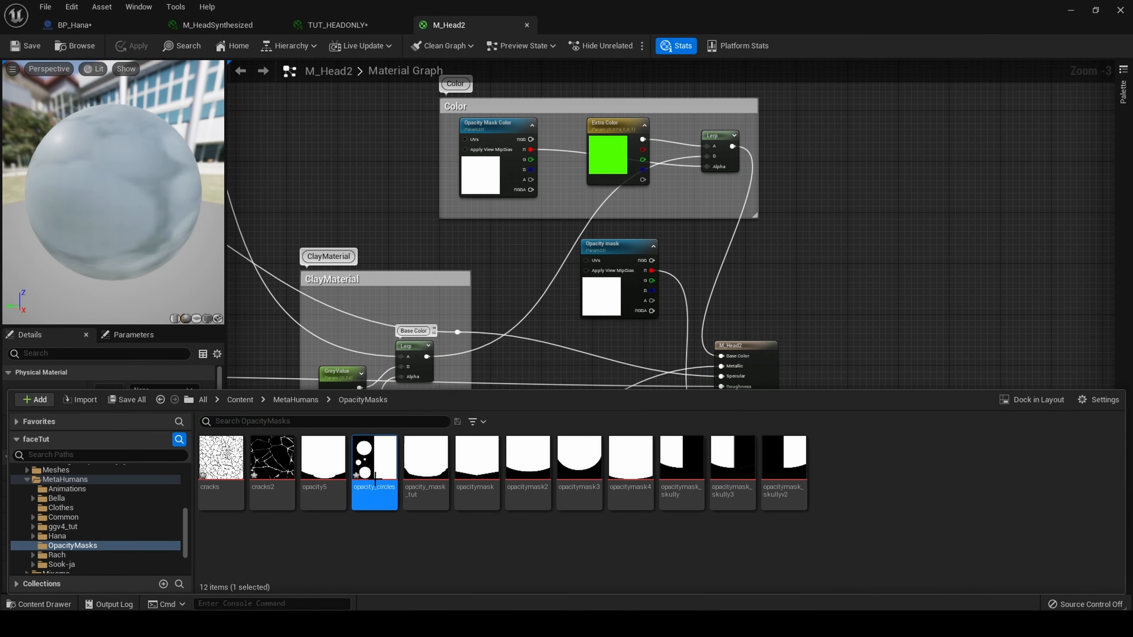
- Inspect the opacity_circles mask texture with its white circles on a black left half
double_click(374, 456)
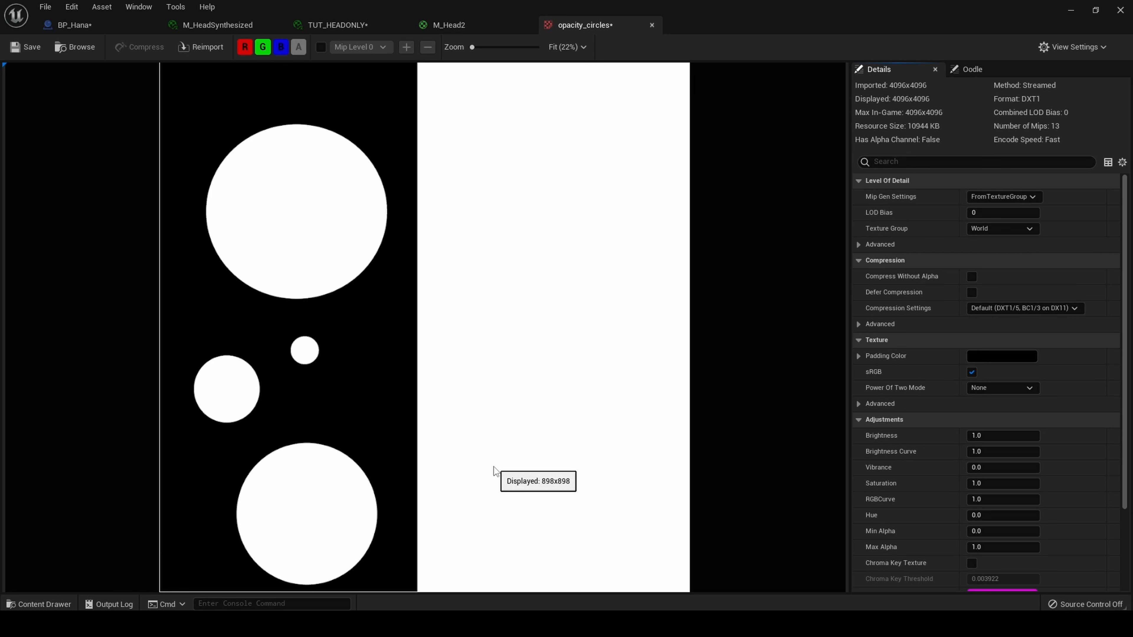
mouse_move(466, 390)
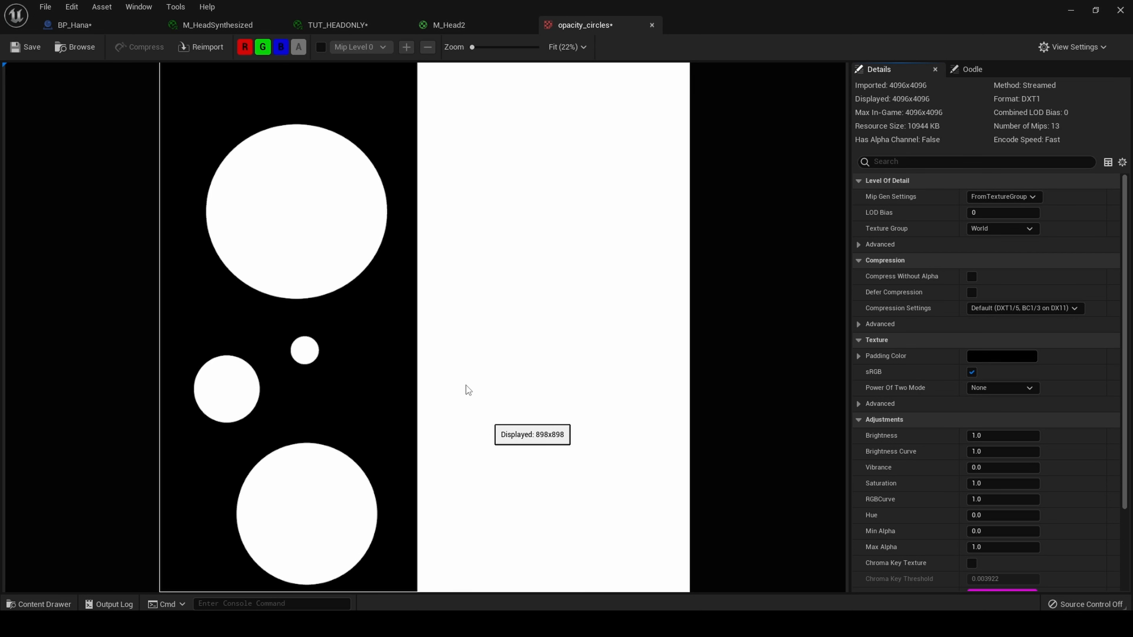
mouse_move(431, 365)
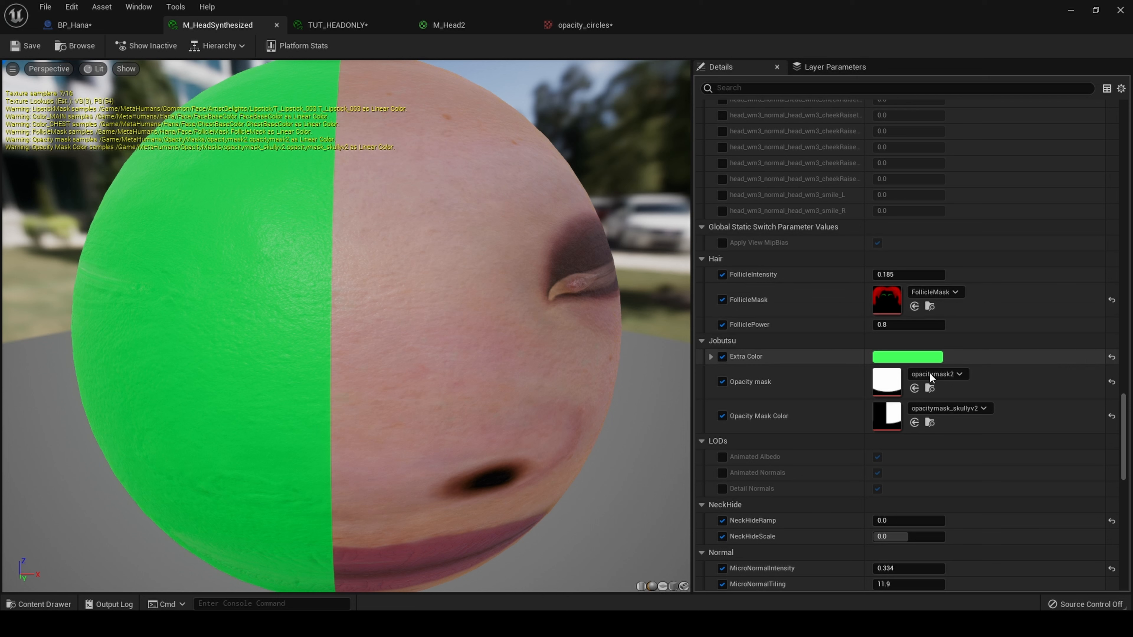
- Assign opacity_circles as the Opacity Mask Color texture, adding green circular patches
left_click(982, 408)
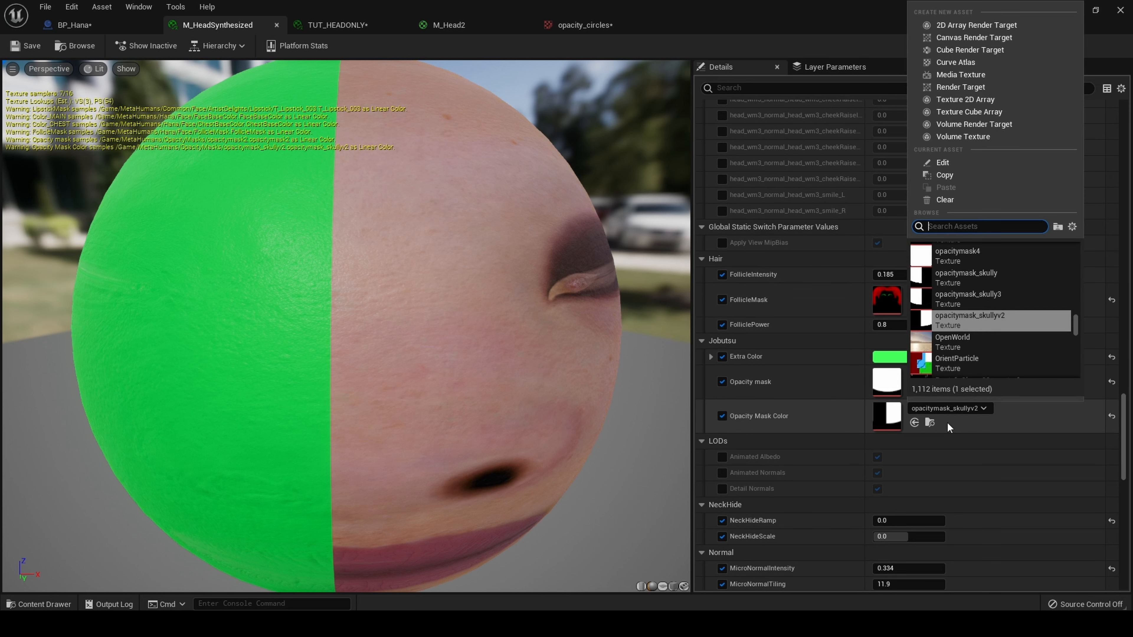
type("c")
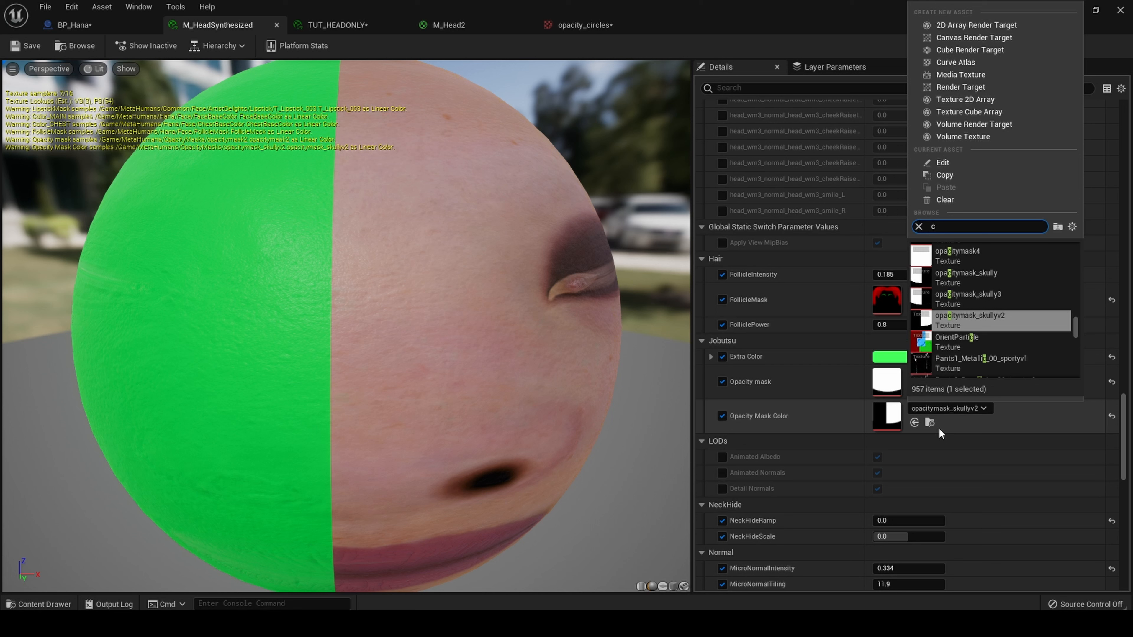
type("opacity_cir")
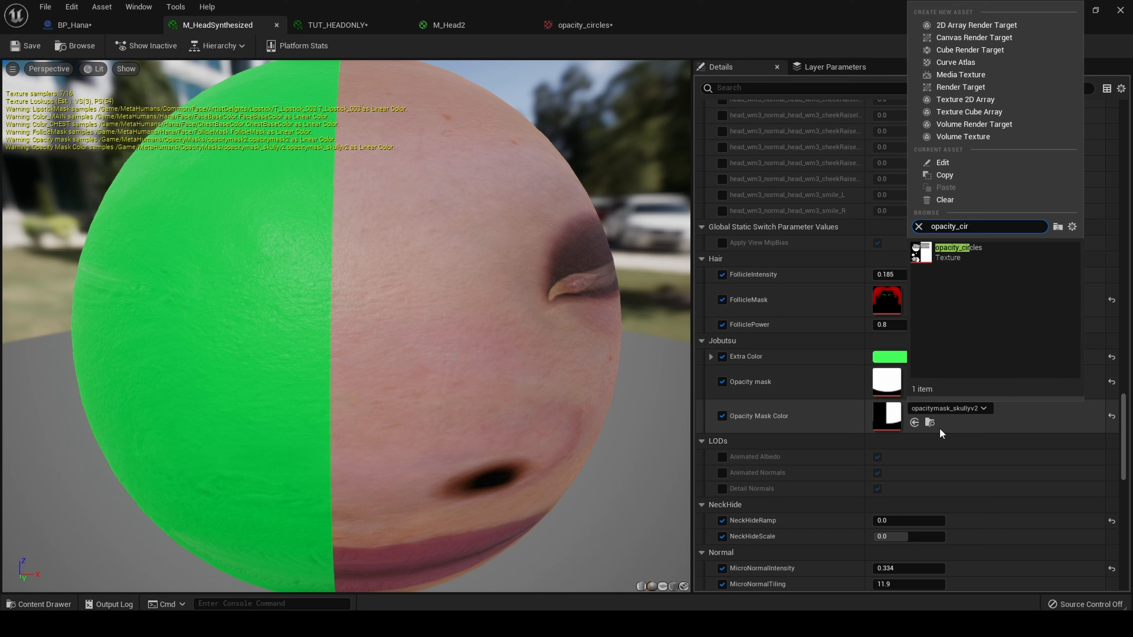
left_click(957, 248)
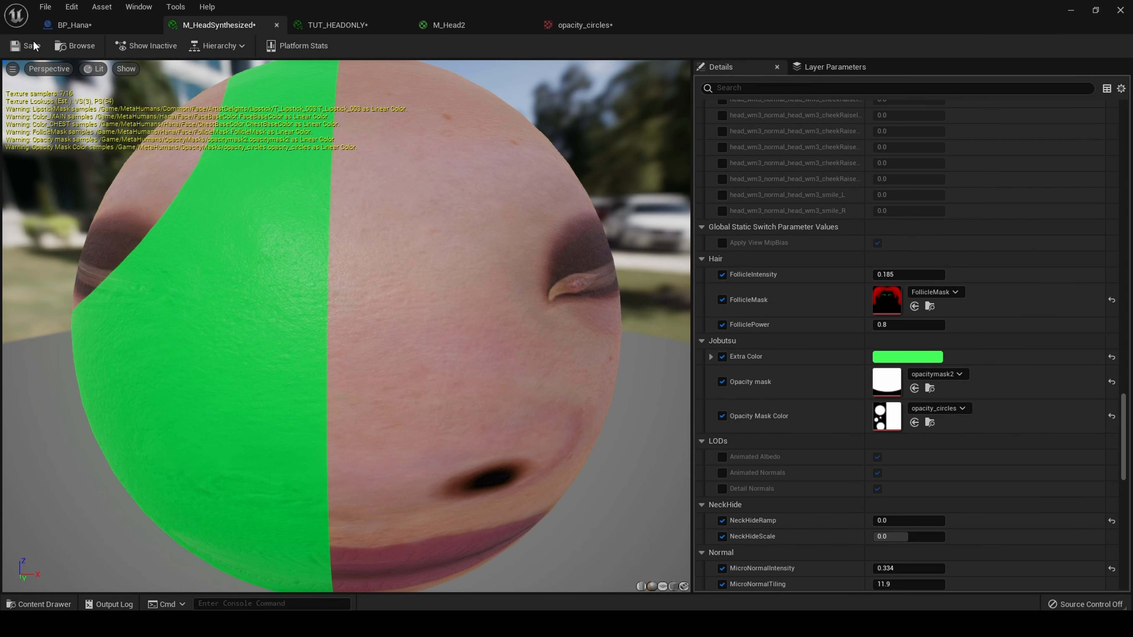
mouse_move(72, 25)
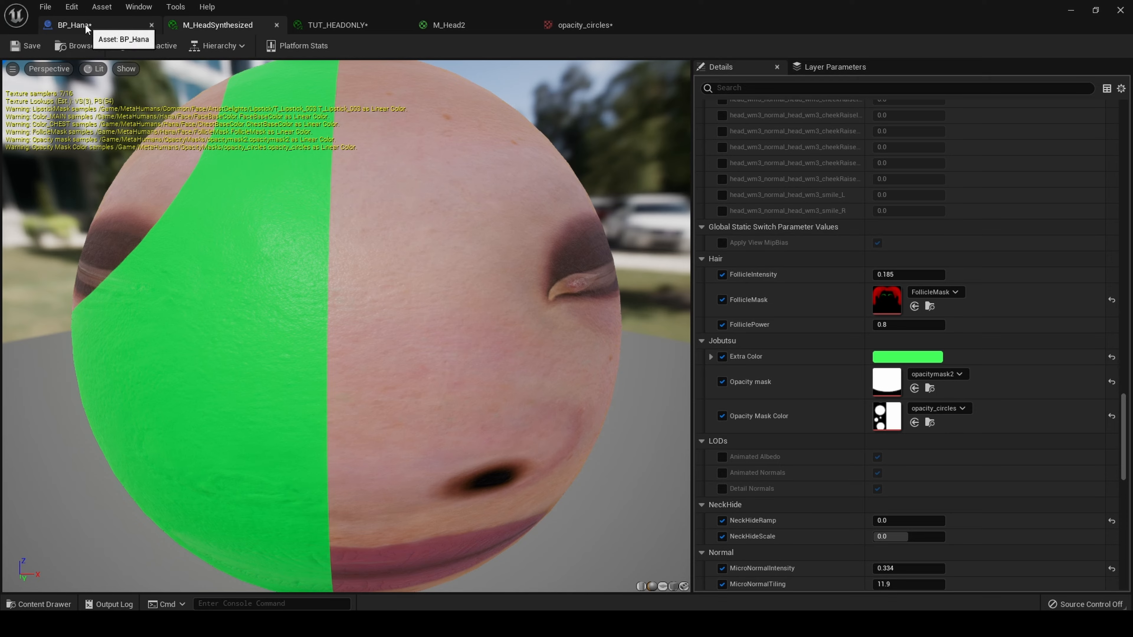
- Preview Hana's face with the green overlay and small circular patch in BP_Hana
left_click(72, 25)
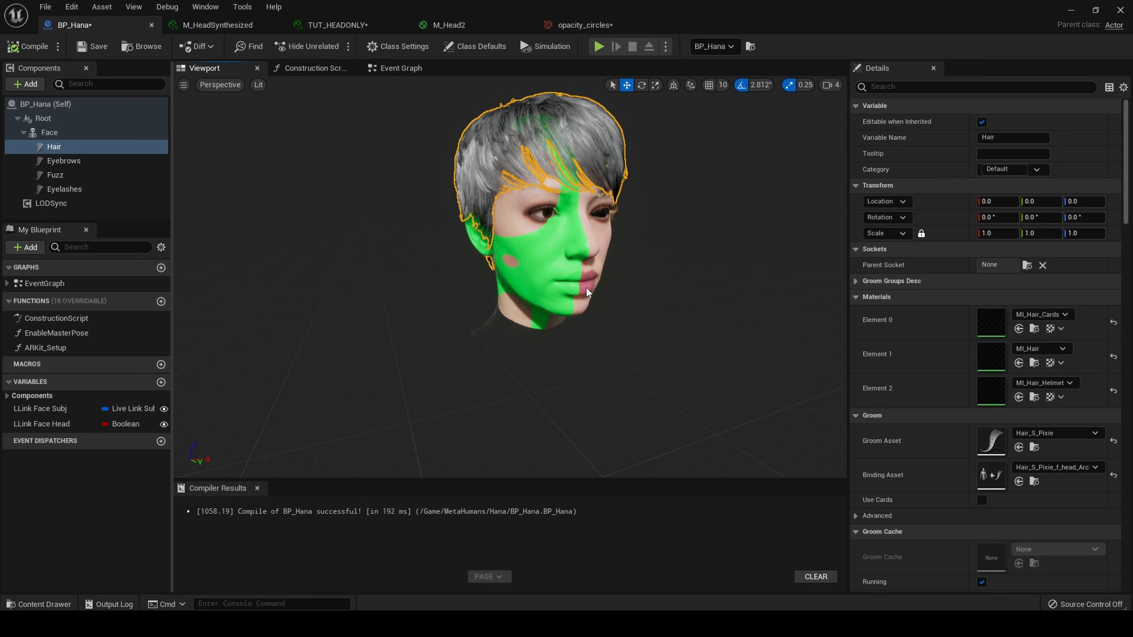
mouse_move(967, 23)
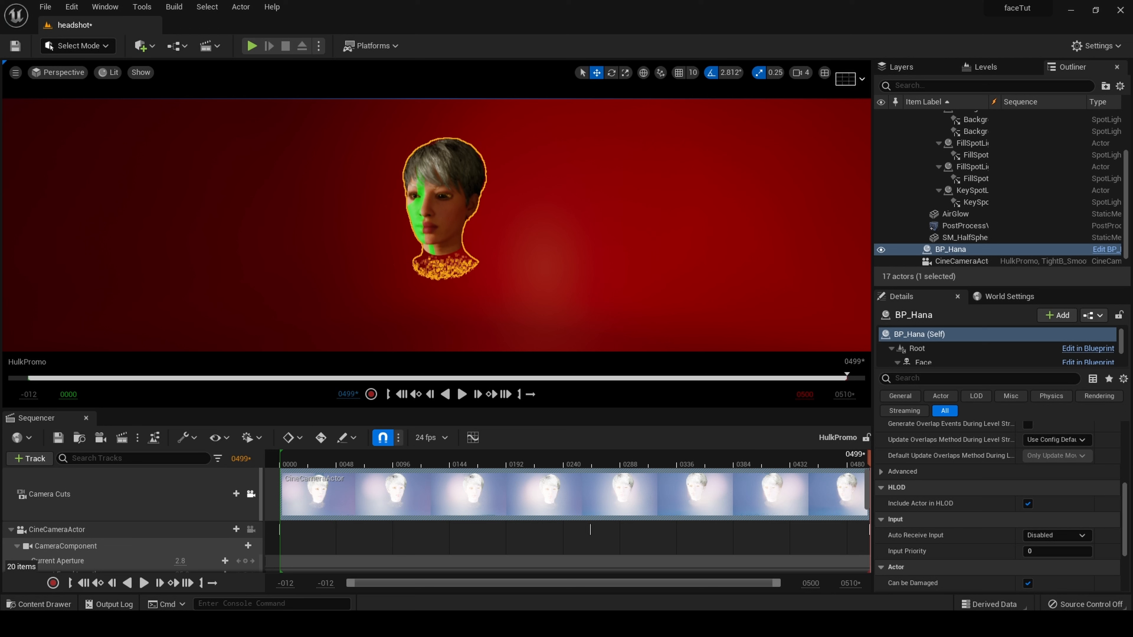
- Select AirGlow and play the HulkPromo sequence showing the green half-face against red
left_click(955, 213)
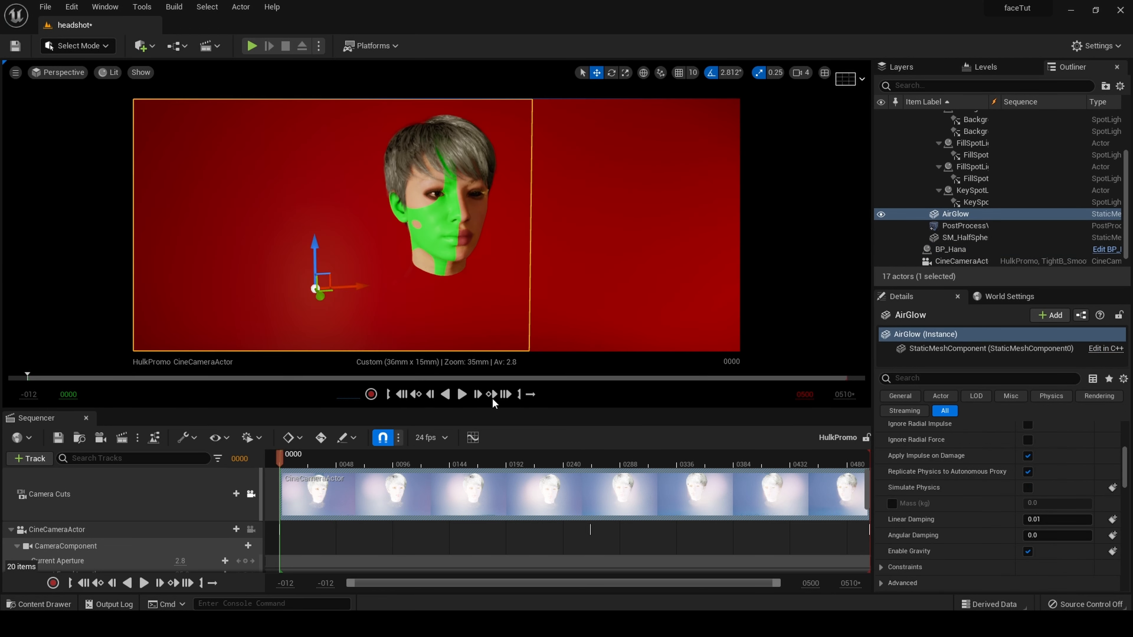
left_click(461, 393)
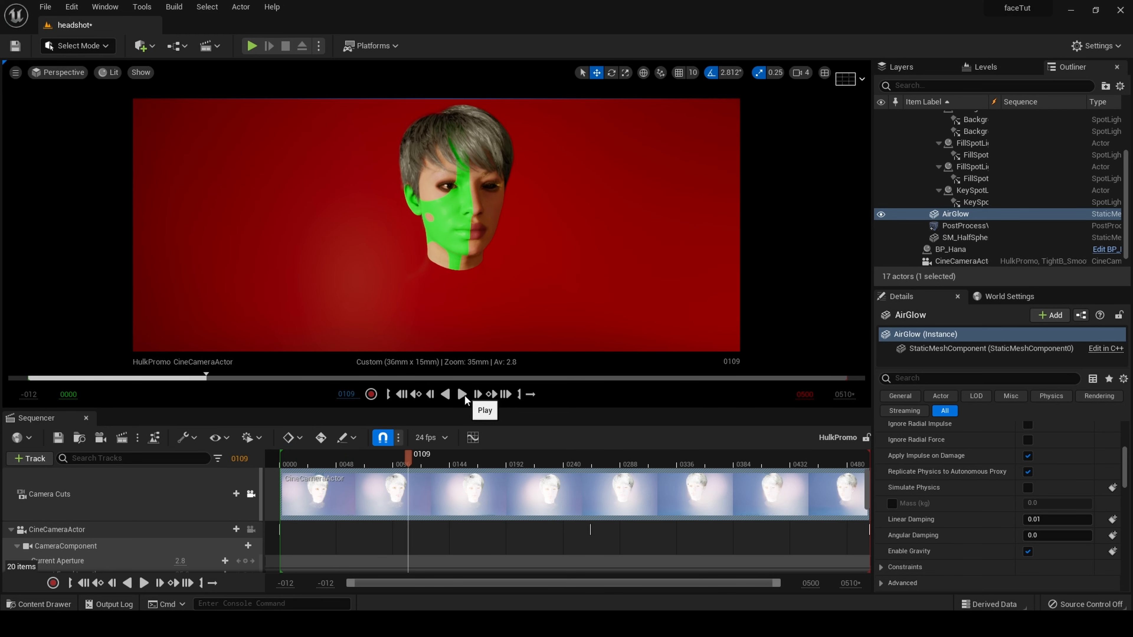
mouse_move(477, 393)
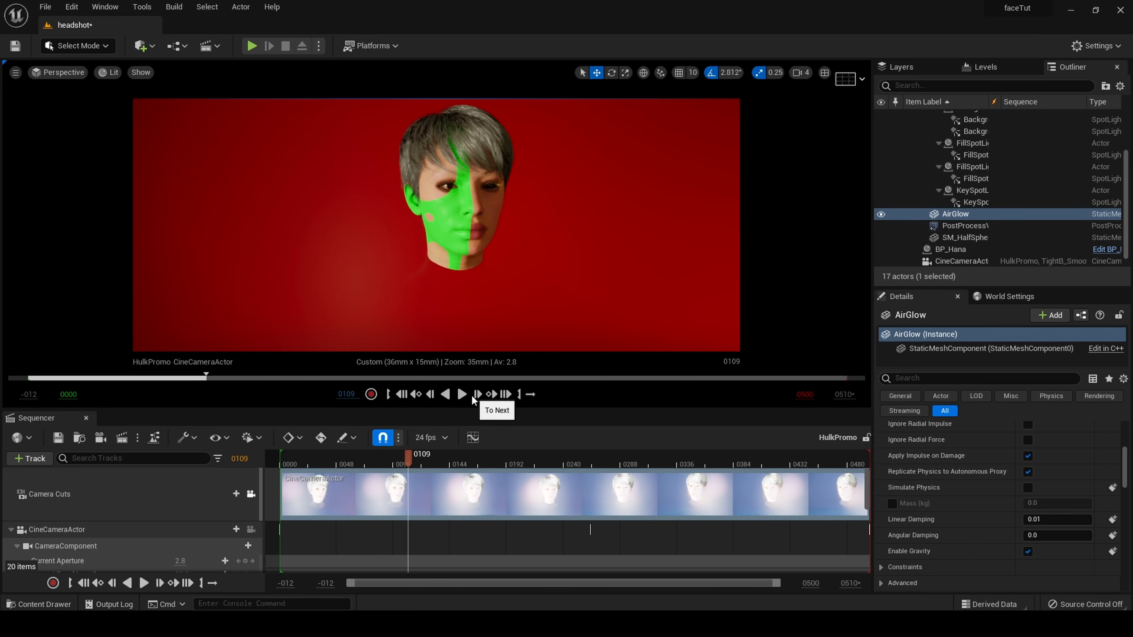